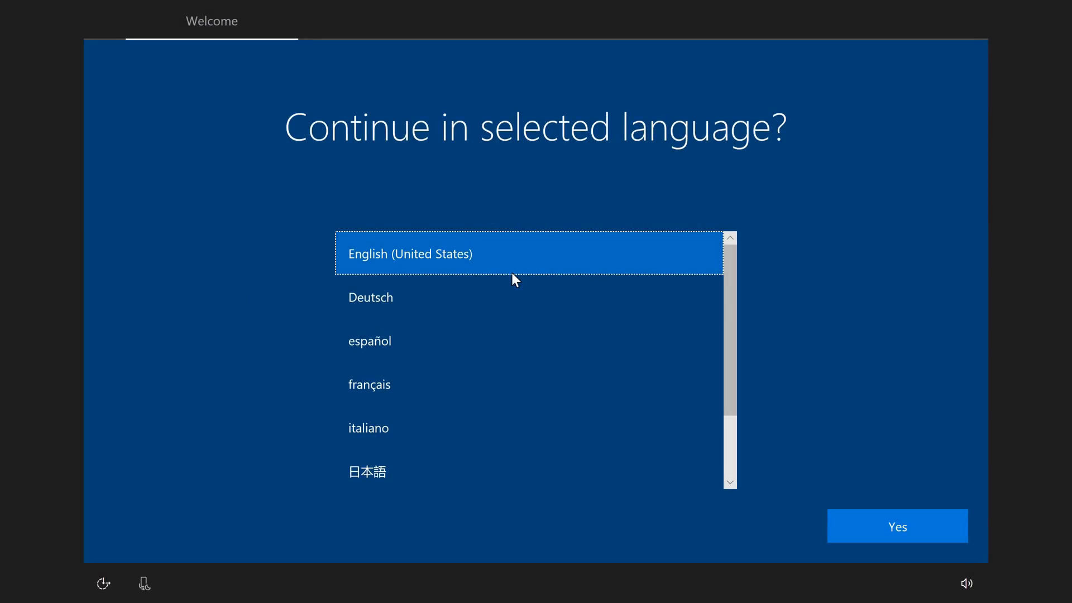
Step: Accept English (United States) in Windows 10 Setup and let it finish to the desktop
{"action": "left_click", "coordinate": [897, 526]}
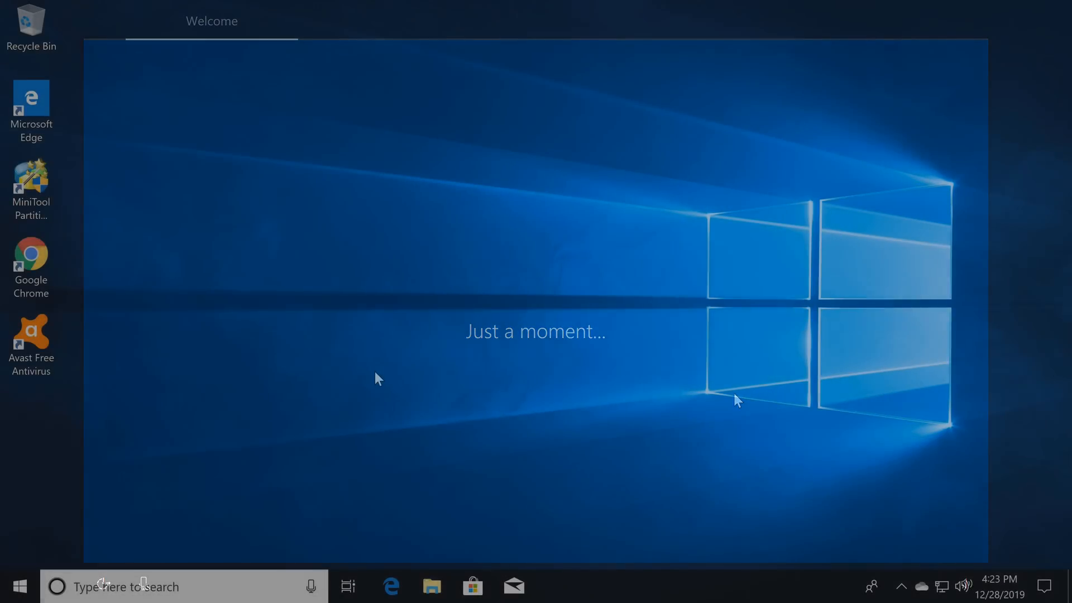
{"action": "left_click", "coordinate": [20, 583]}
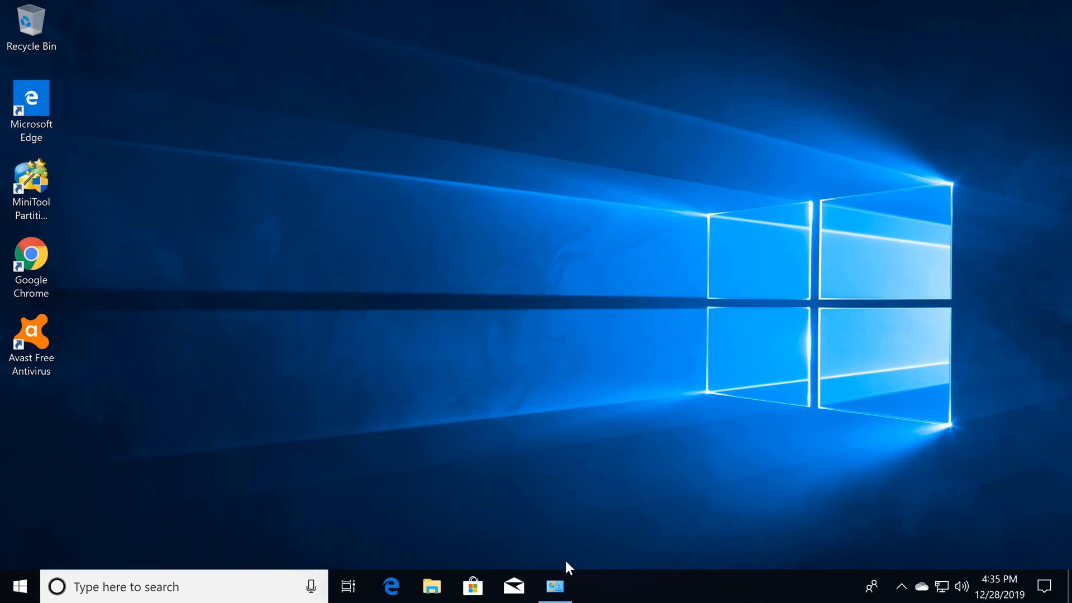
Step: Show the Control Panel System page with the Celeron J3455 and 4.00 GB RAM
{"action": "left_click", "coordinate": [554, 586]}
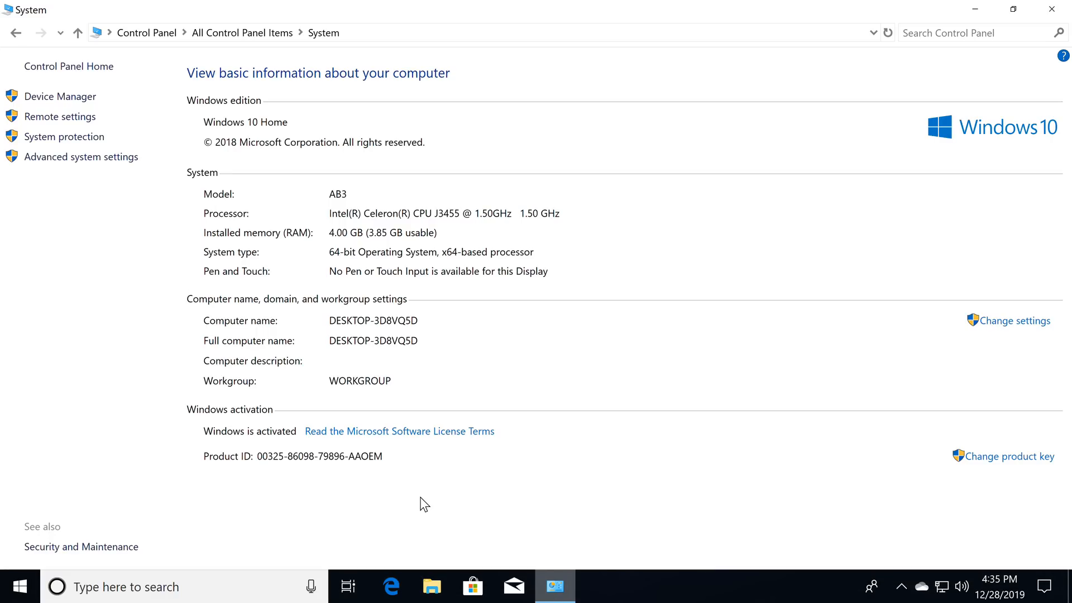
{"action": "mouse_move", "coordinate": [400, 225]}
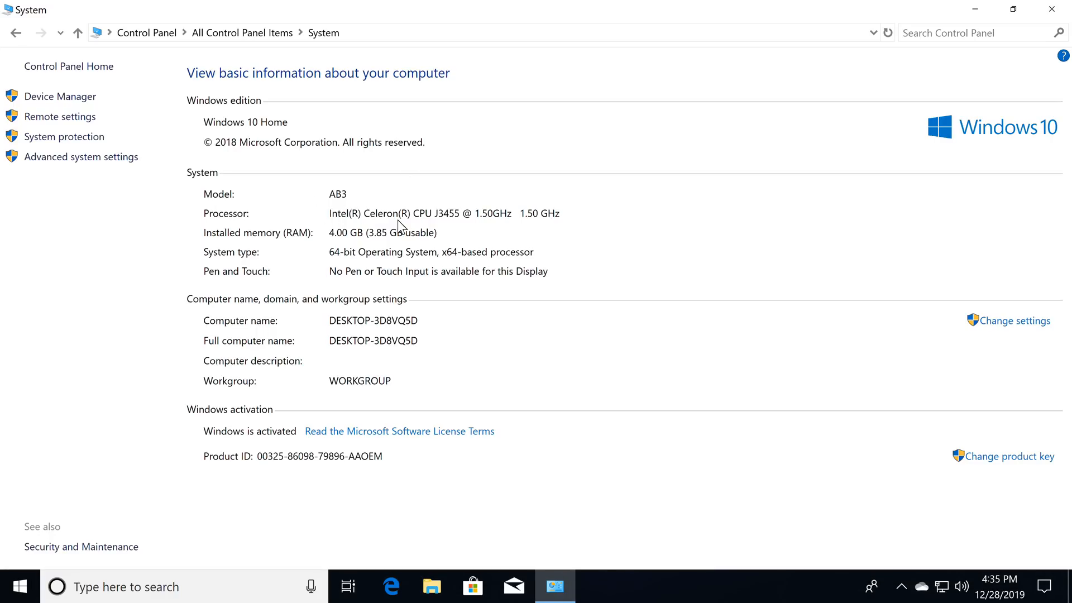
{"action": "mouse_move", "coordinate": [522, 226]}
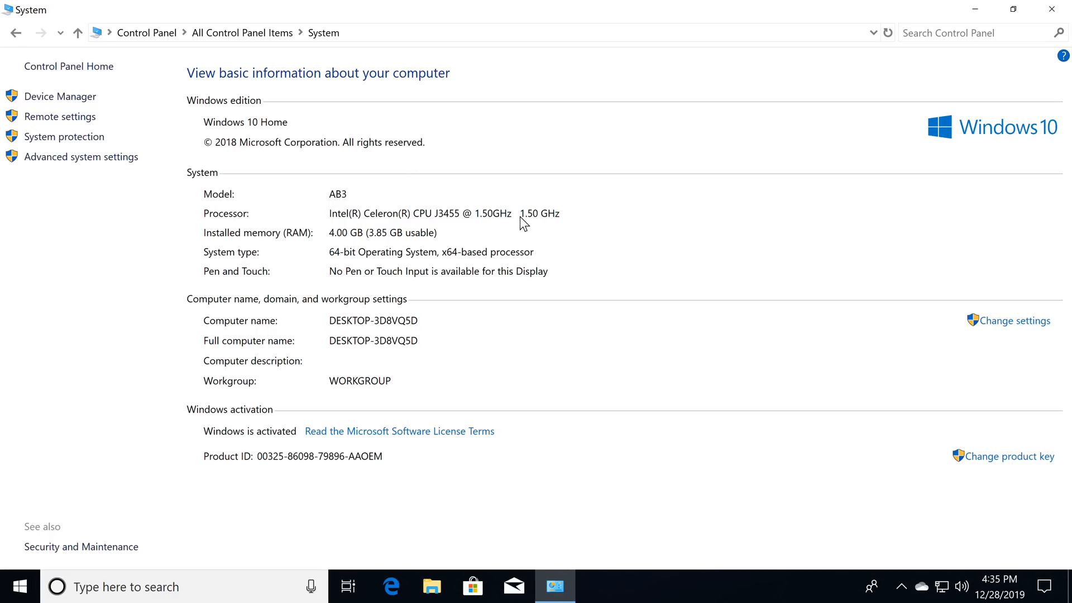
{"action": "mouse_move", "coordinate": [355, 263]}
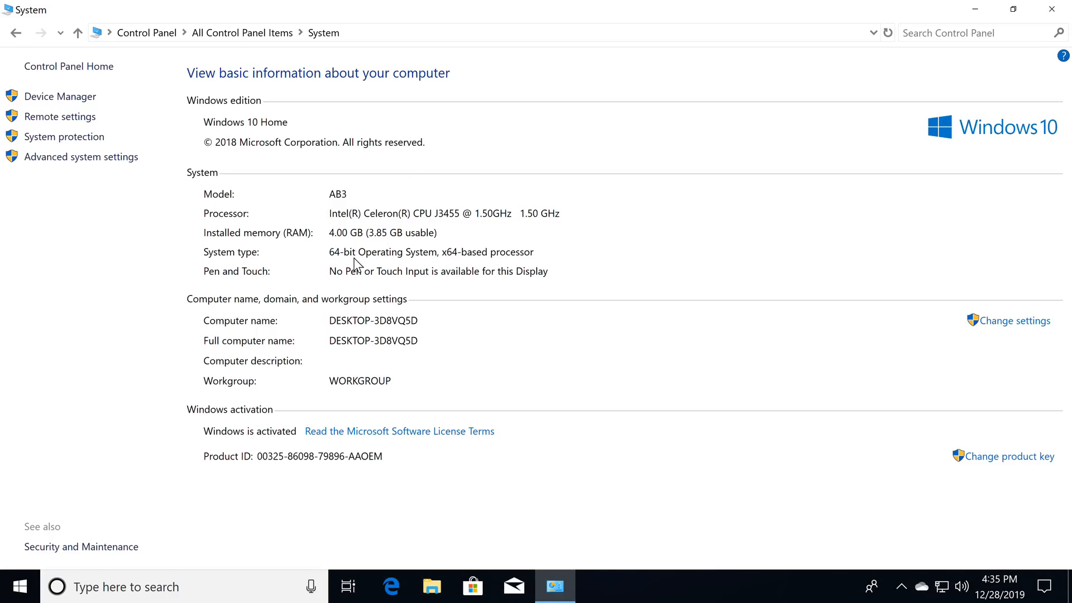
{"action": "mouse_move", "coordinate": [334, 245]}
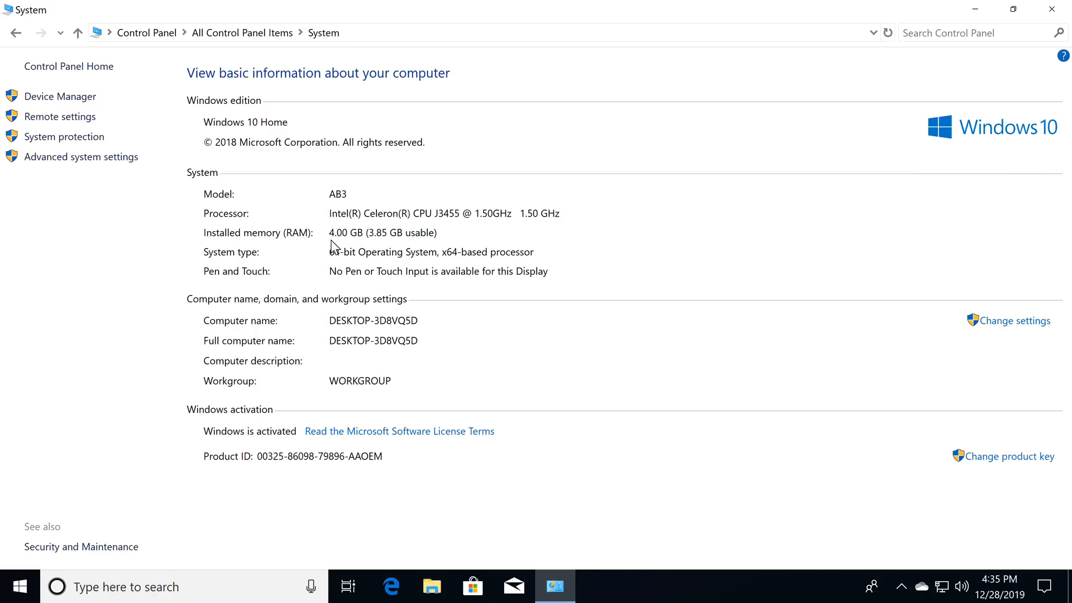
{"action": "mouse_move", "coordinate": [229, 558]}
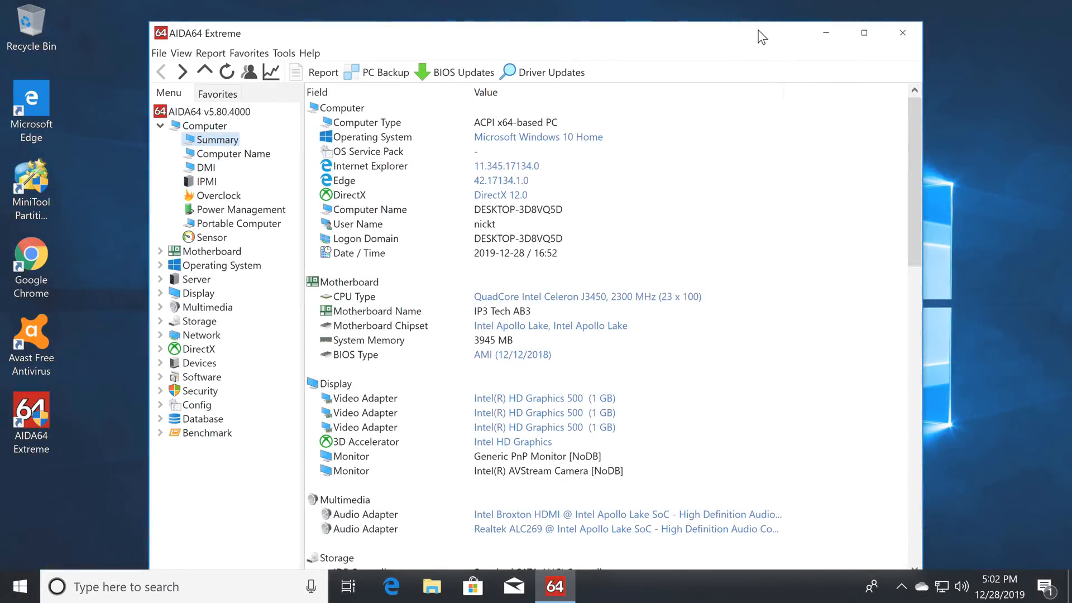
{"action": "mouse_move", "coordinate": [798, 50]}
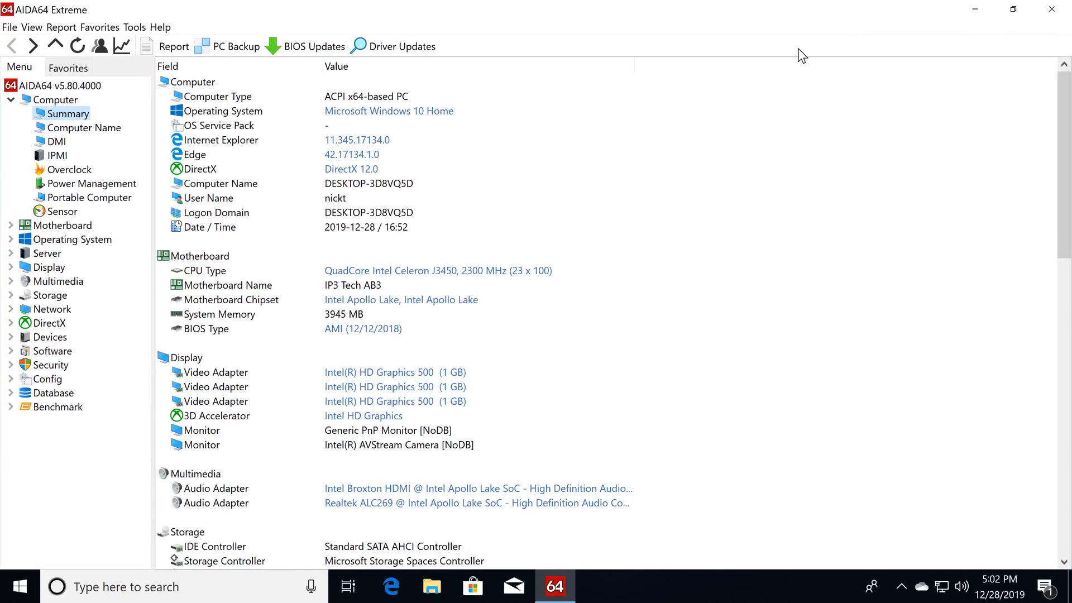
{"action": "mouse_move", "coordinate": [416, 124]}
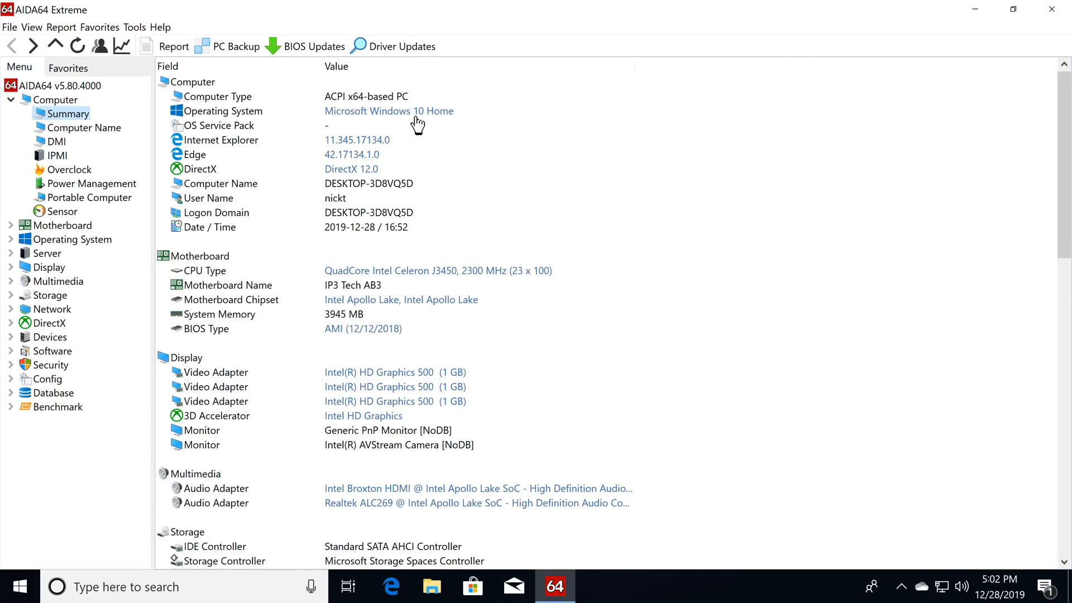
{"action": "mouse_move", "coordinate": [361, 188]}
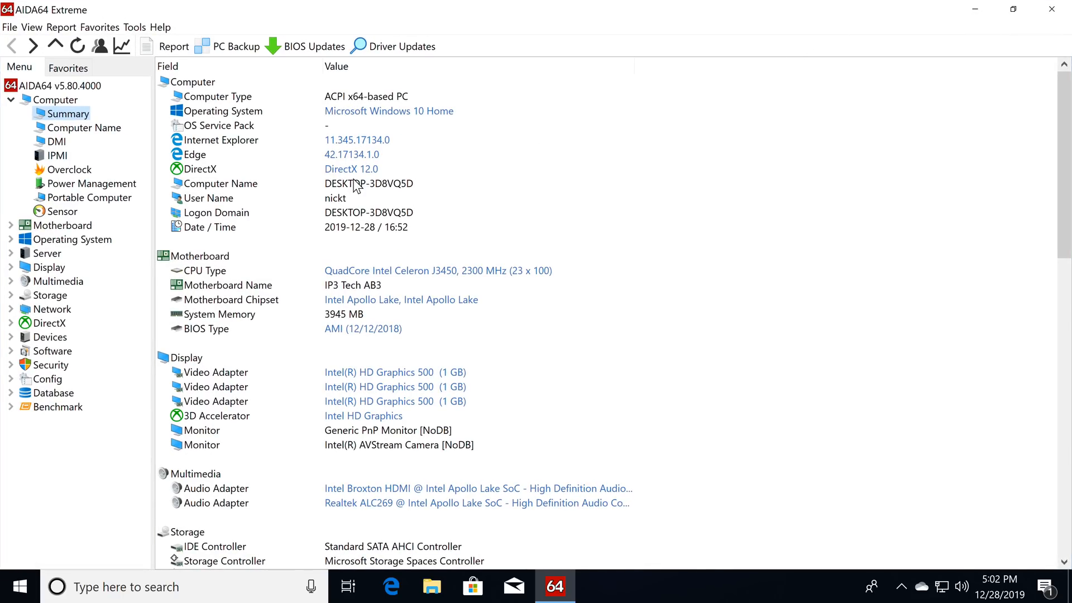
{"action": "mouse_move", "coordinate": [366, 312]}
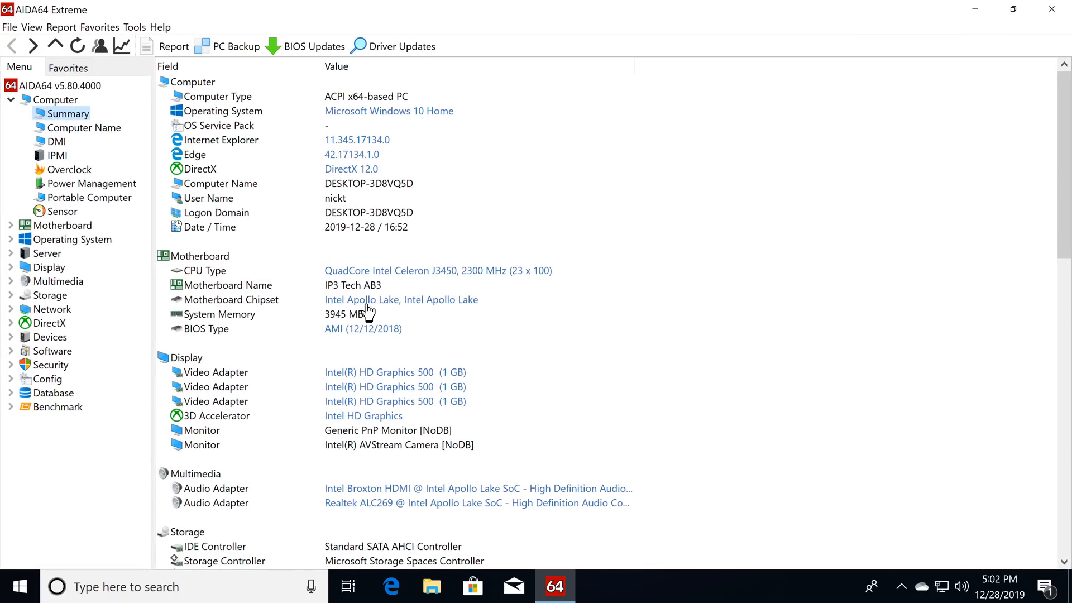
{"action": "mouse_move", "coordinate": [343, 288]}
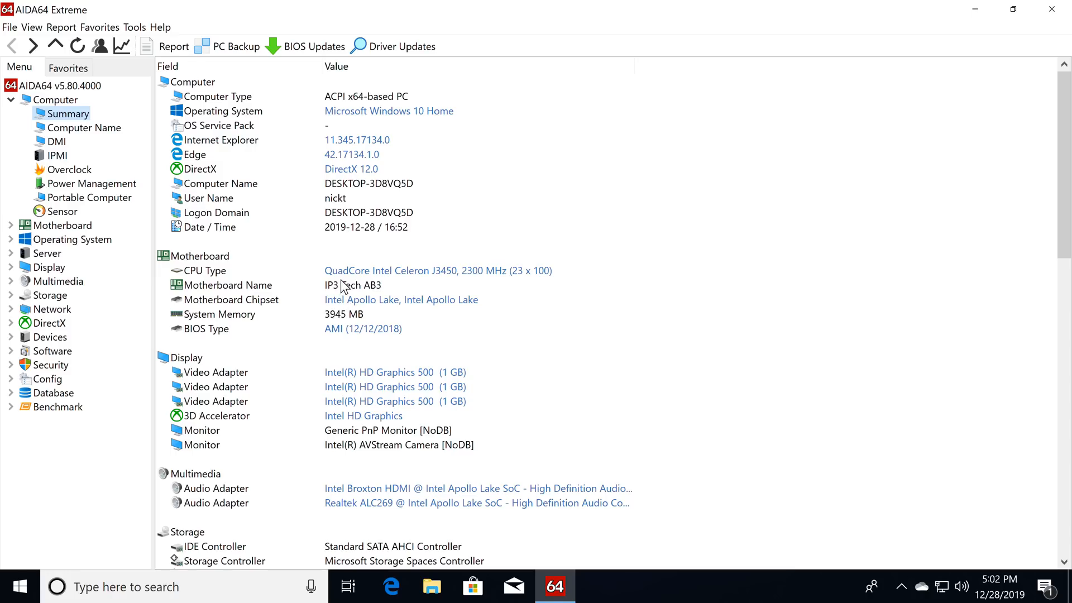
{"action": "mouse_move", "coordinate": [420, 281]}
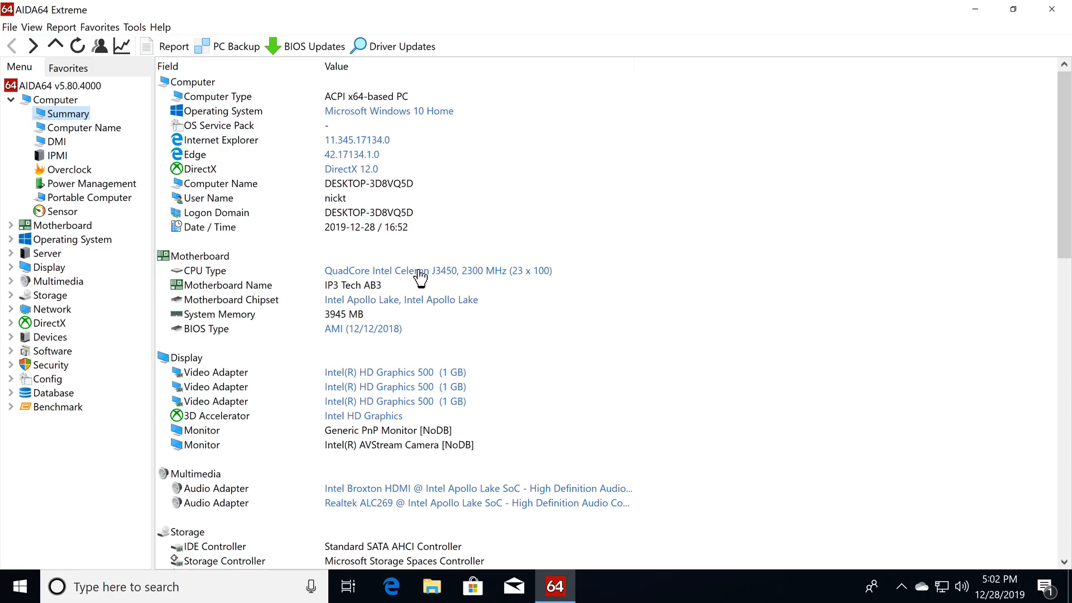
{"action": "mouse_move", "coordinate": [456, 280]}
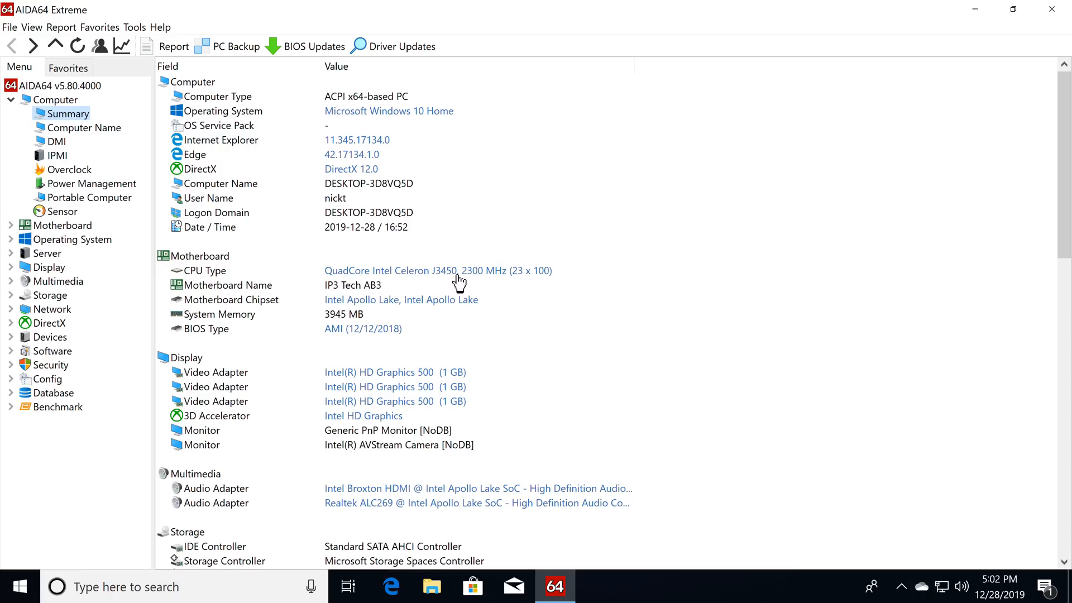
{"action": "mouse_move", "coordinate": [501, 288]}
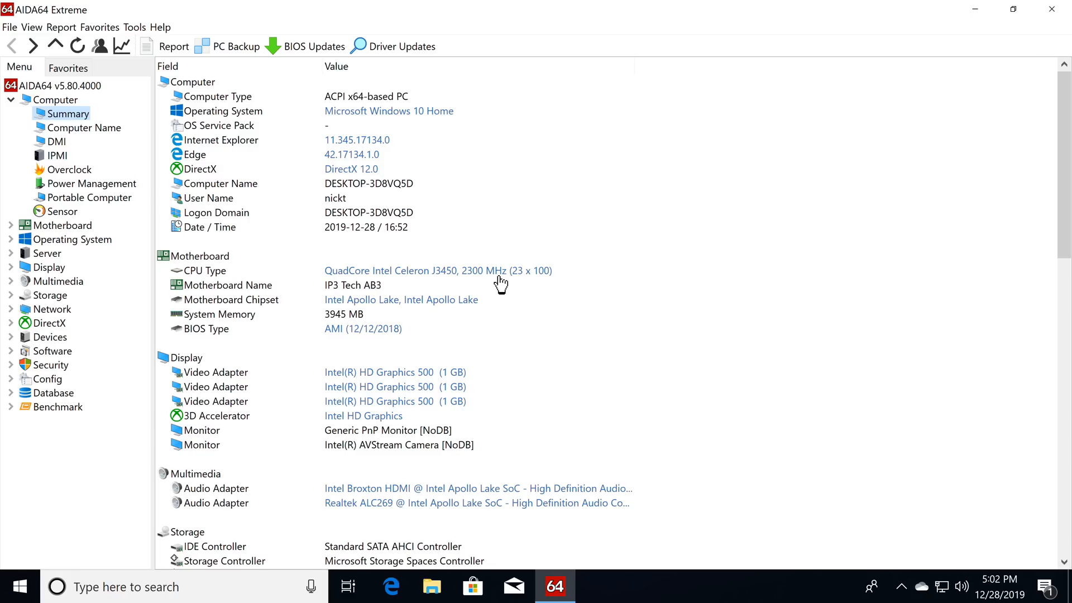
{"action": "mouse_move", "coordinate": [438, 317]}
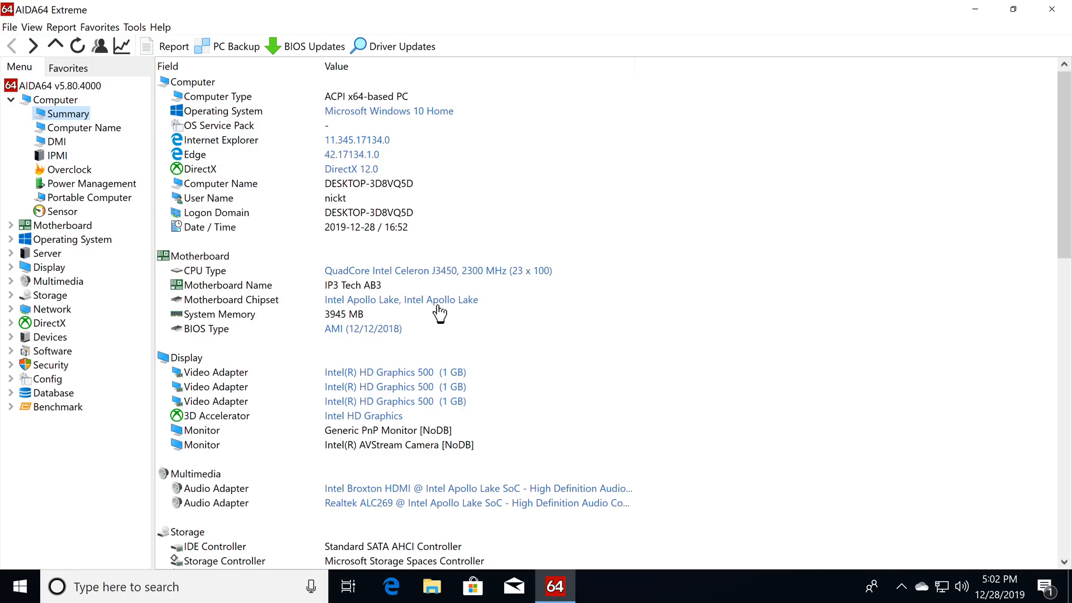
{"action": "mouse_move", "coordinate": [330, 330]}
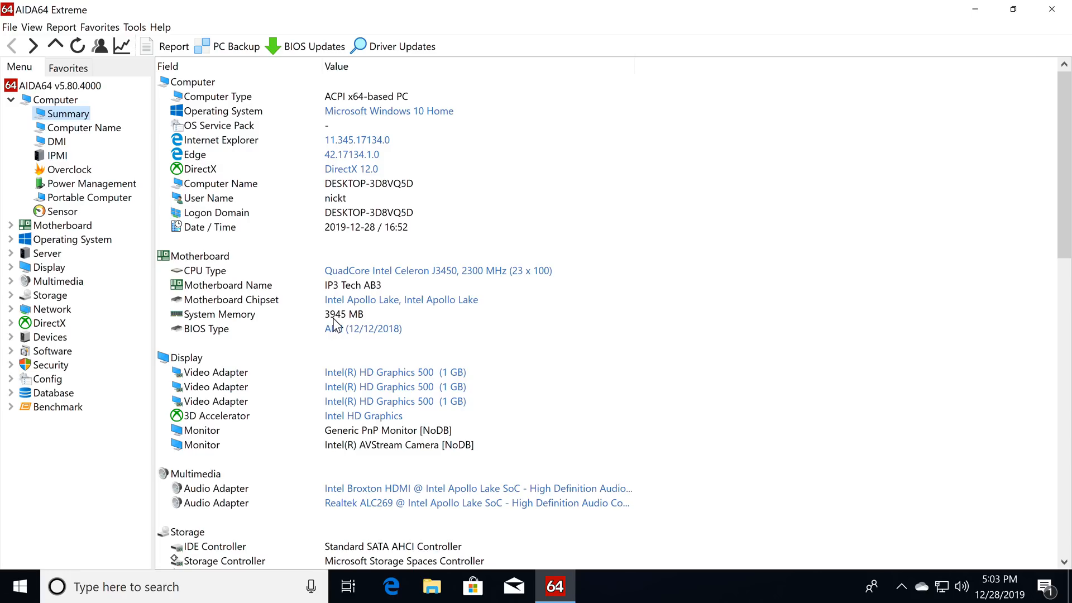
{"action": "mouse_move", "coordinate": [386, 387]}
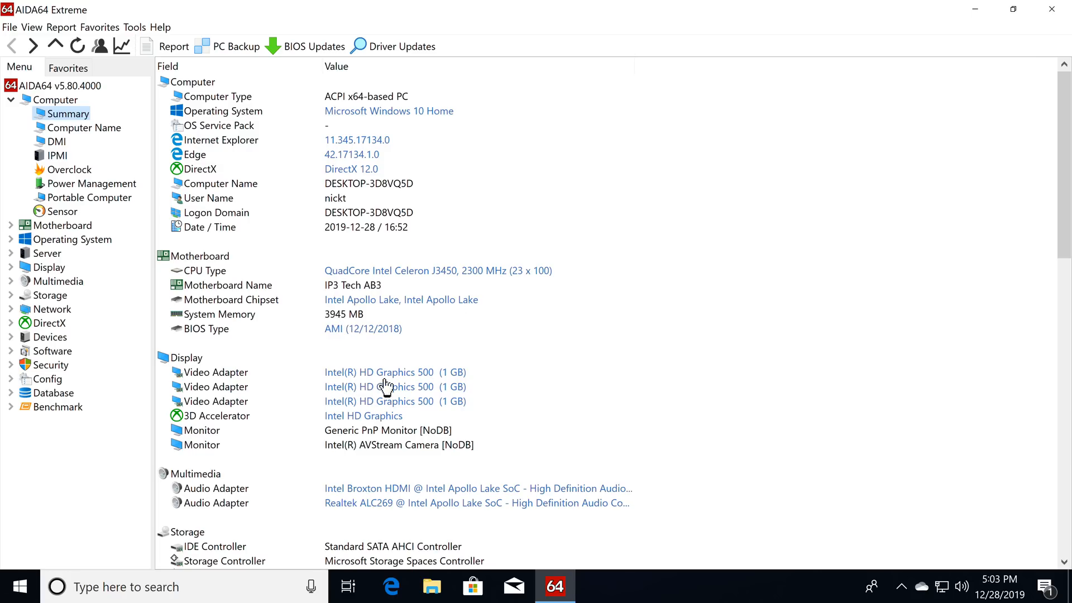
Step: Scroll AIDA64's Computer Summary down to the Network and Peripherals sections
{"action": "scroll", "scroll_direction": "down", "scroll_amount": 3}
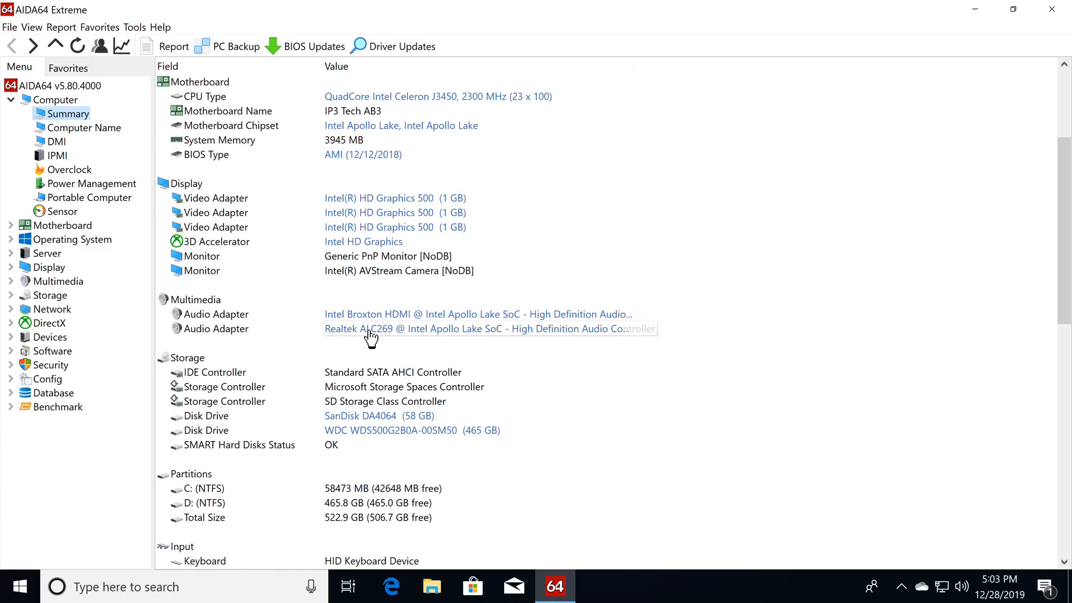
{"action": "mouse_move", "coordinate": [402, 360]}
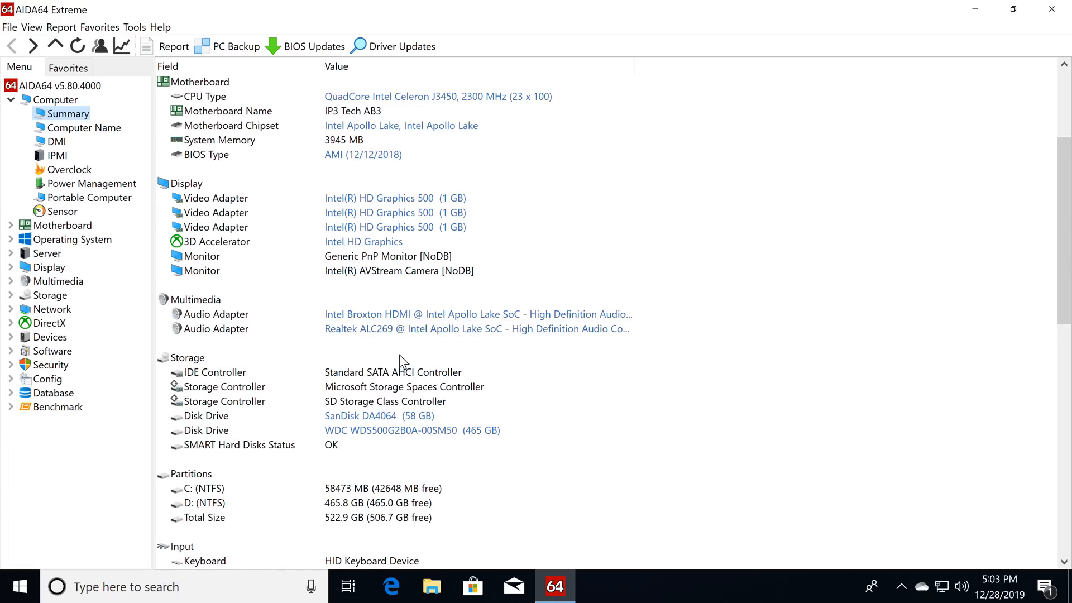
{"action": "mouse_move", "coordinate": [426, 427]}
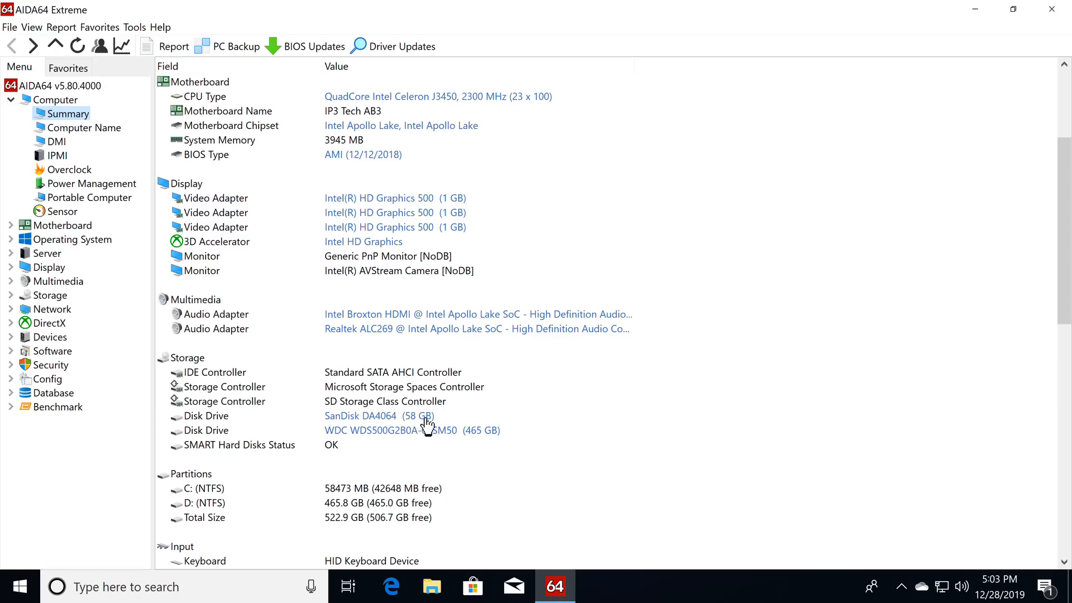
{"action": "mouse_move", "coordinate": [397, 421]}
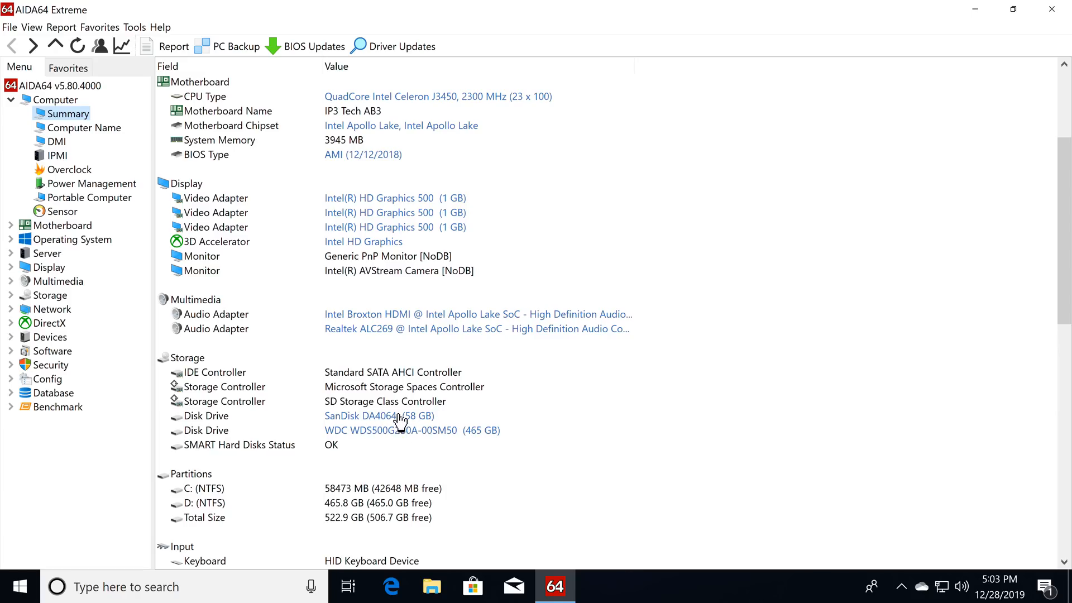
{"action": "mouse_move", "coordinate": [392, 461]}
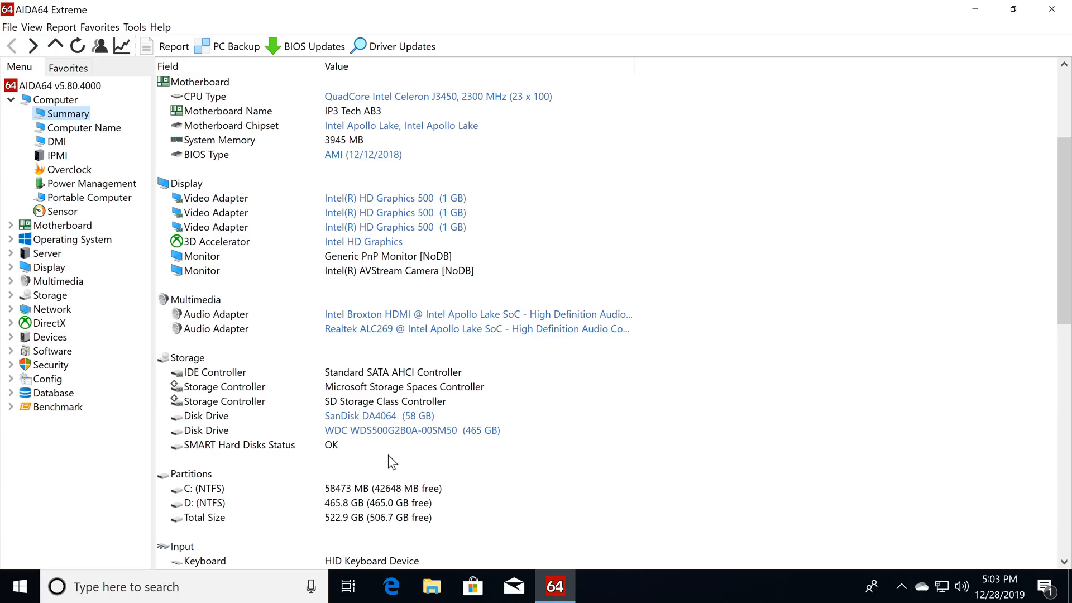
{"action": "mouse_move", "coordinate": [483, 449]}
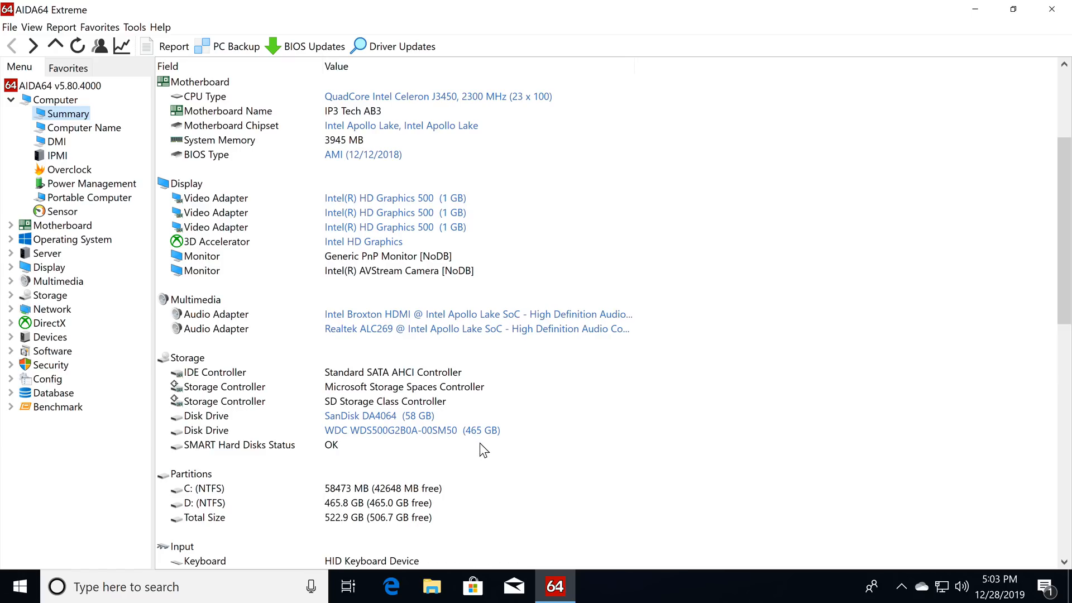
{"action": "mouse_move", "coordinate": [386, 436]}
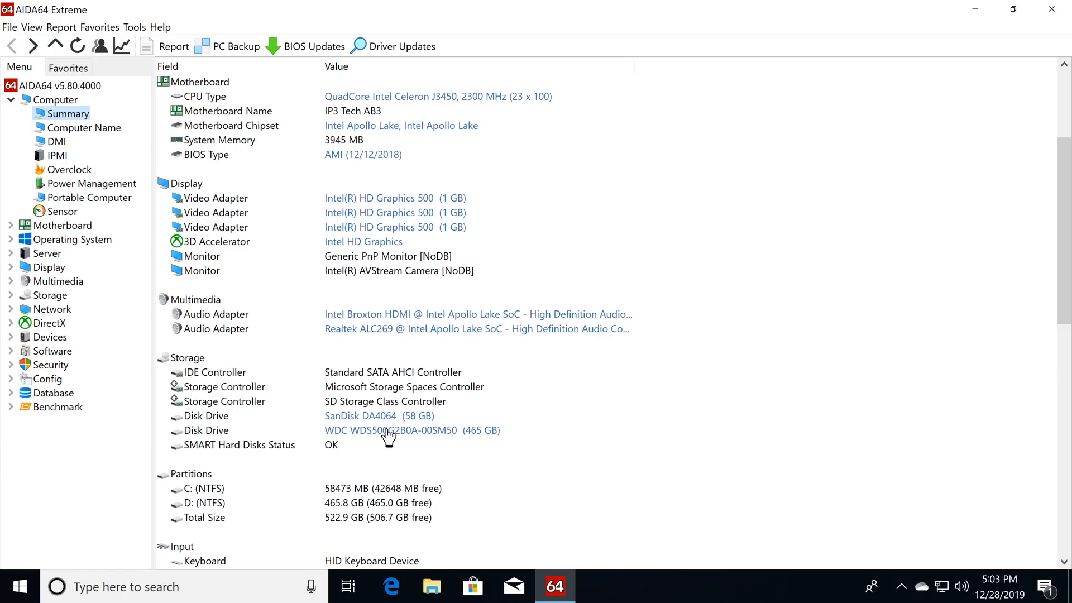
{"action": "scroll", "scroll_direction": "down", "scroll_amount": 3}
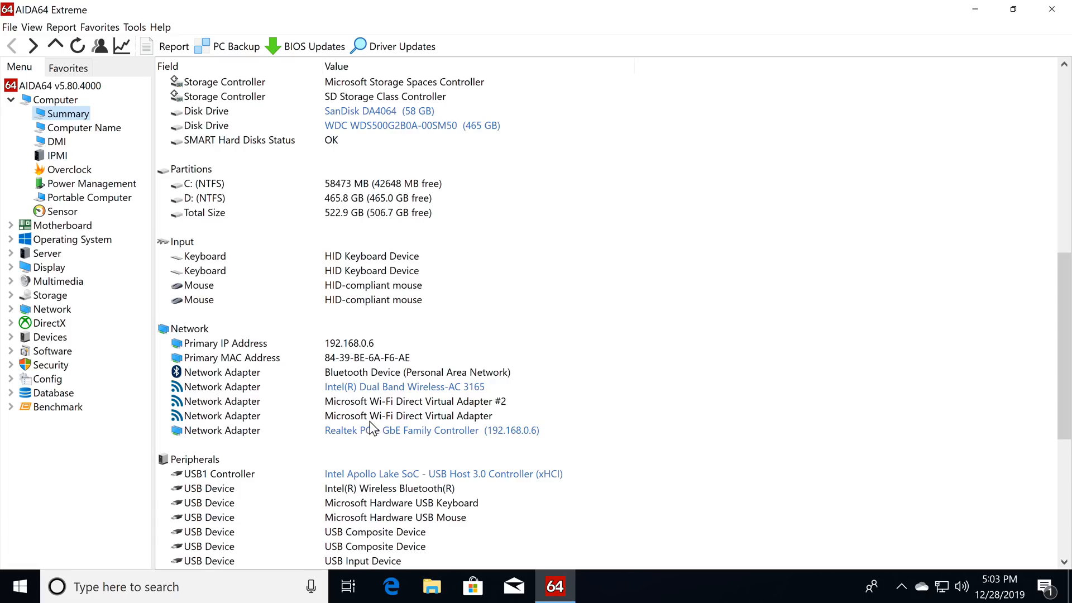
{"action": "mouse_move", "coordinate": [380, 396]}
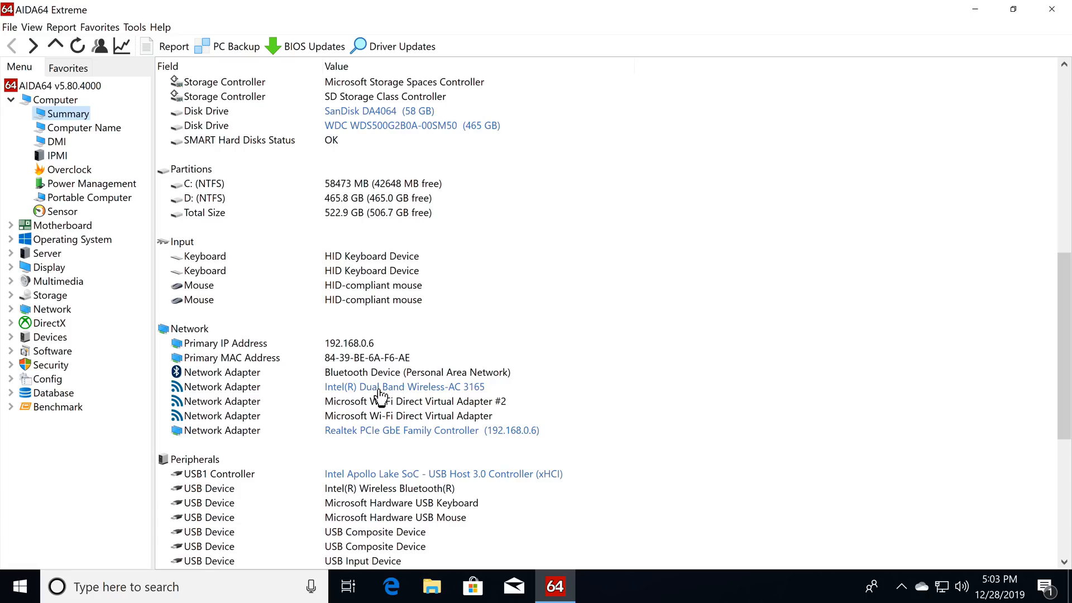
{"action": "scroll", "scroll_direction": "down", "scroll_amount": 3}
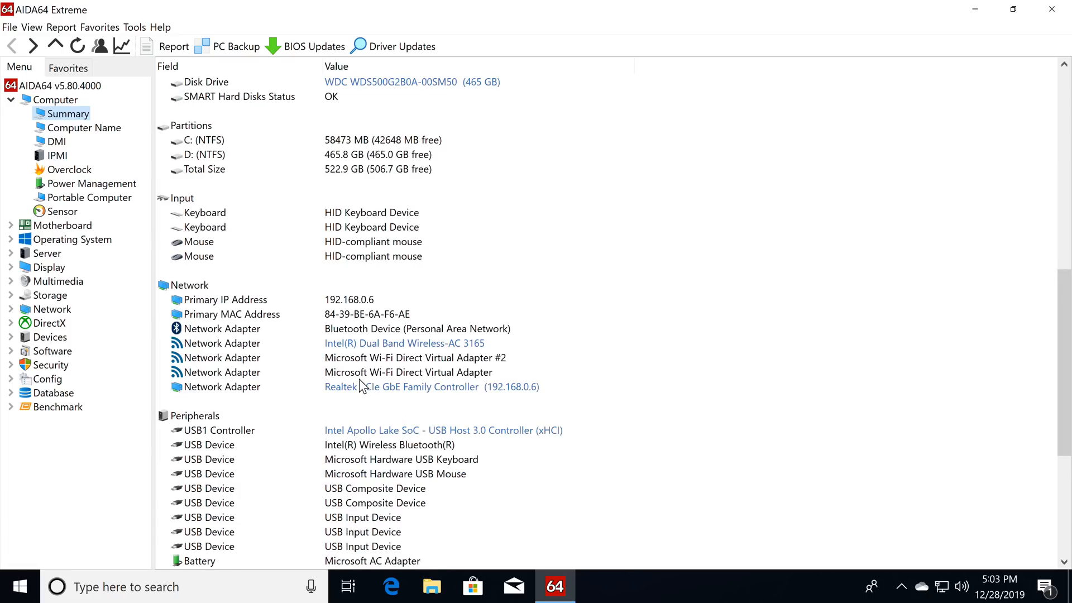
{"action": "scroll", "scroll_direction": "down", "scroll_amount": 3}
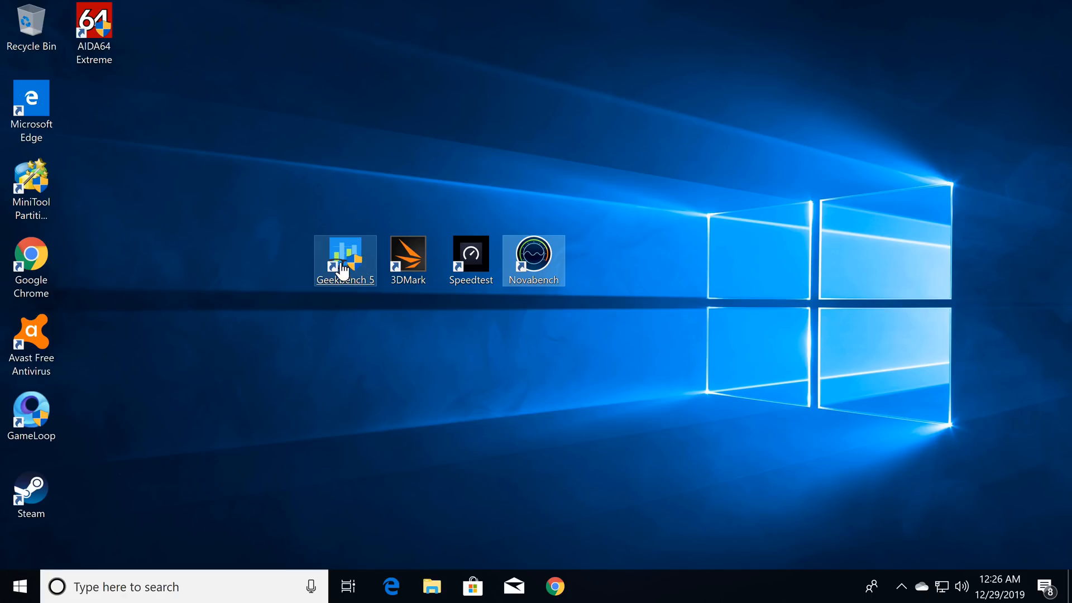
{"action": "mouse_move", "coordinate": [477, 268]}
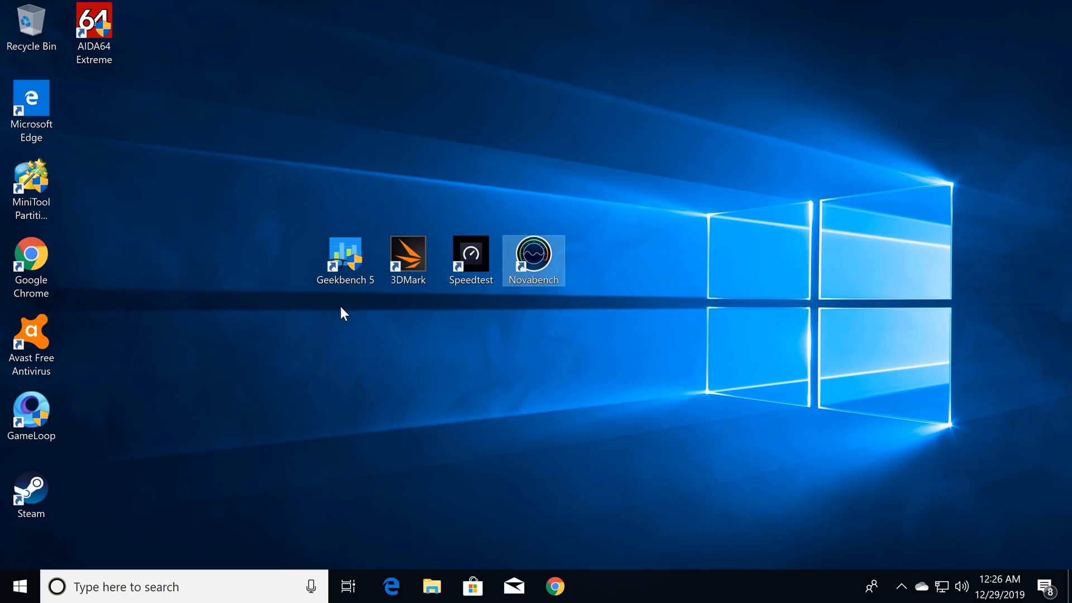
{"action": "mouse_move", "coordinate": [253, 251]}
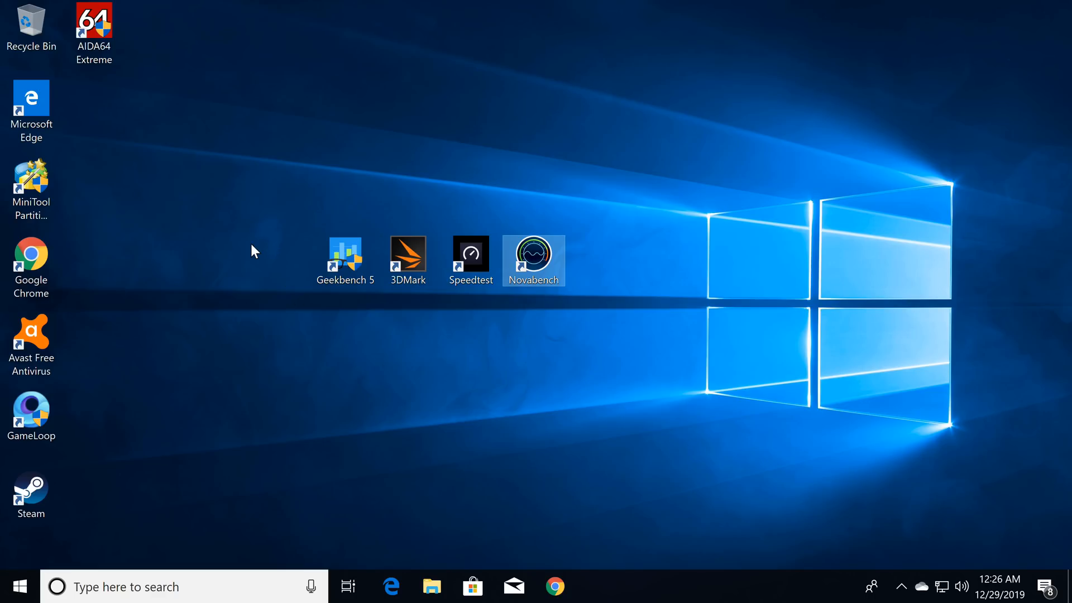
{"action": "mouse_move", "coordinate": [354, 355]}
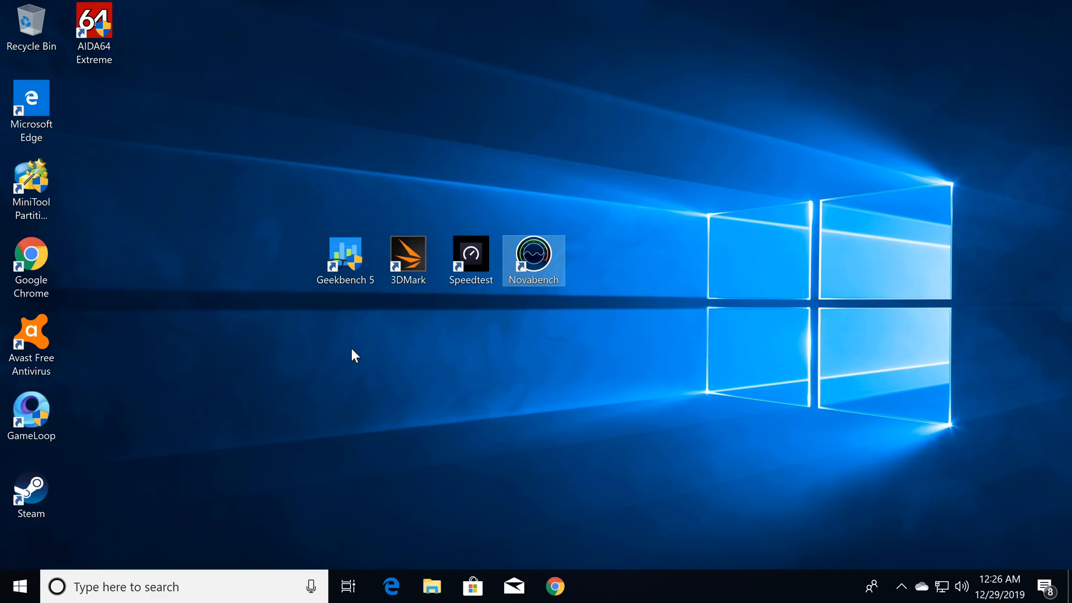
{"action": "mouse_move", "coordinate": [454, 385]}
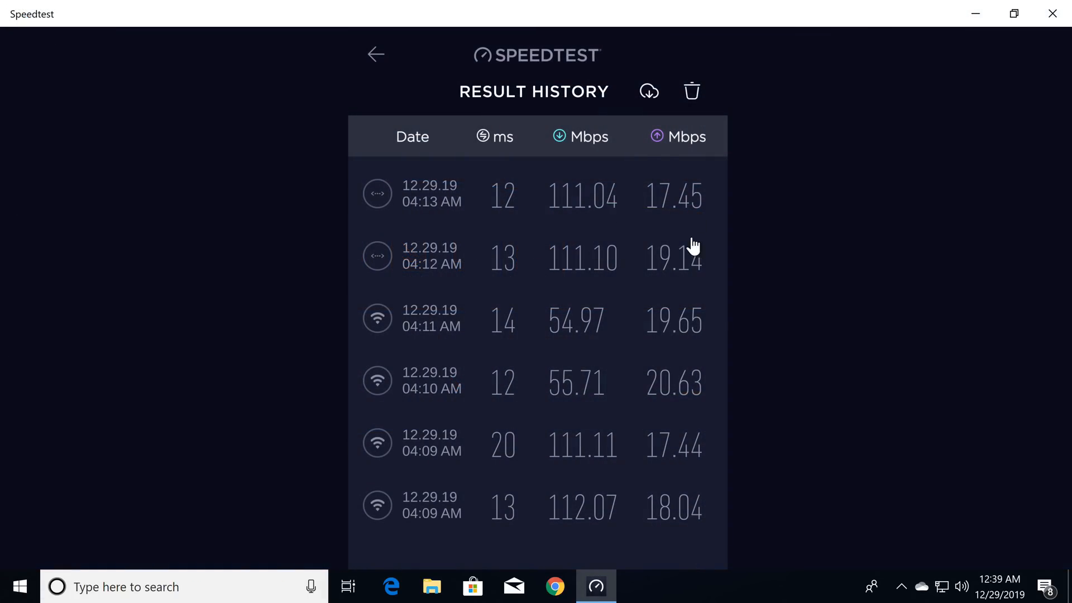
{"action": "mouse_move", "coordinate": [542, 475]}
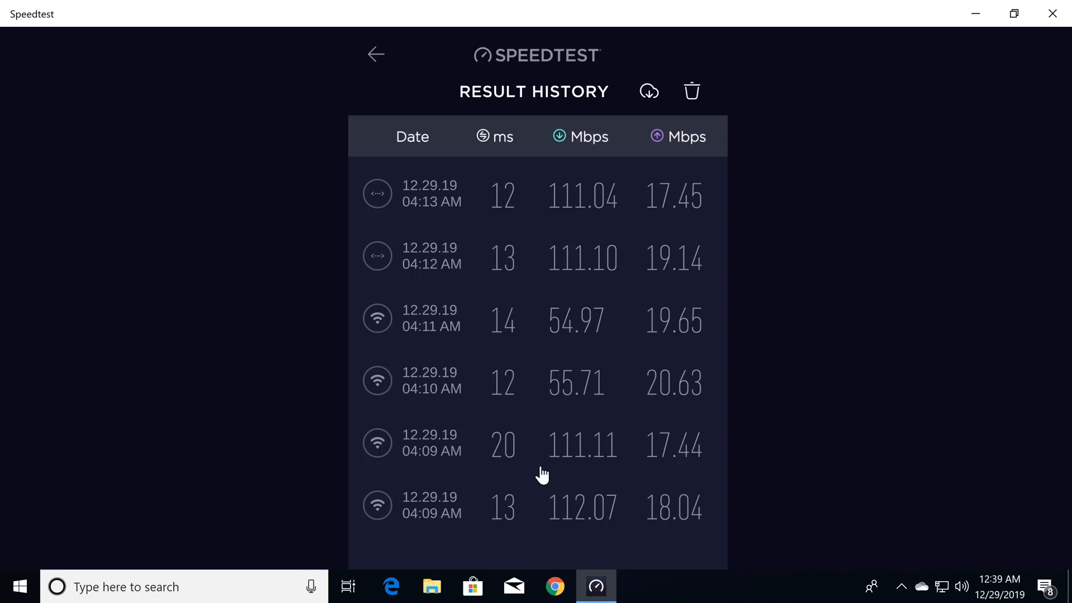
{"action": "mouse_move", "coordinate": [576, 219]}
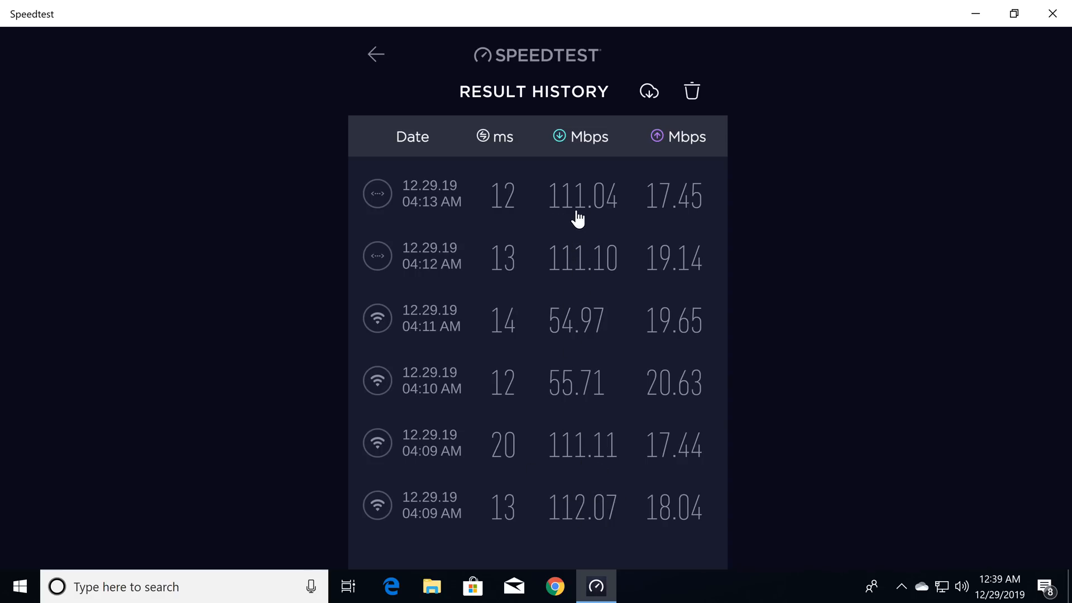
{"action": "mouse_move", "coordinate": [578, 456]}
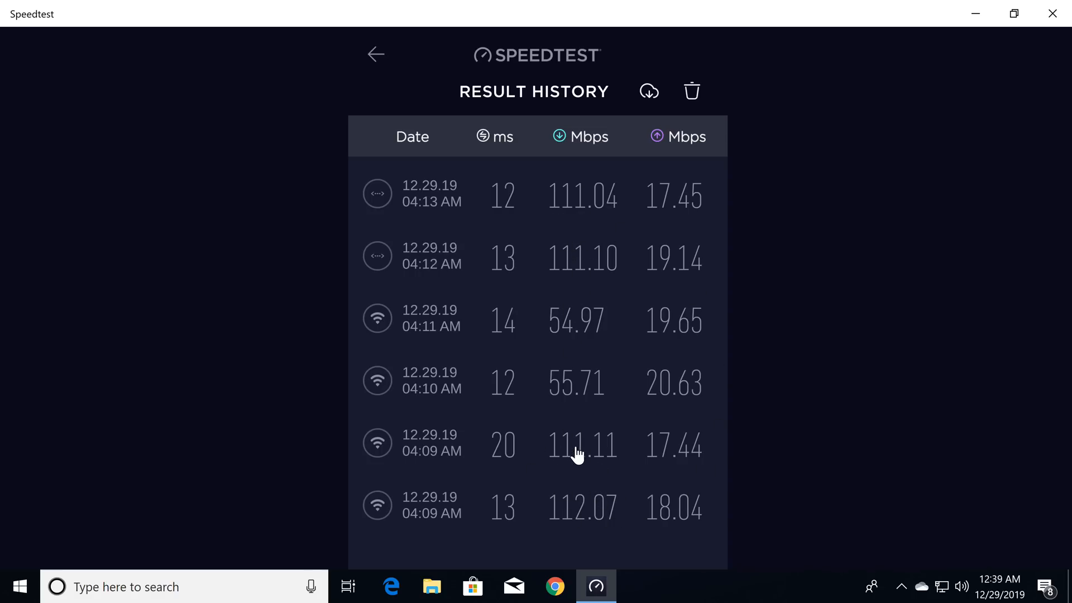
{"action": "mouse_move", "coordinate": [562, 346]}
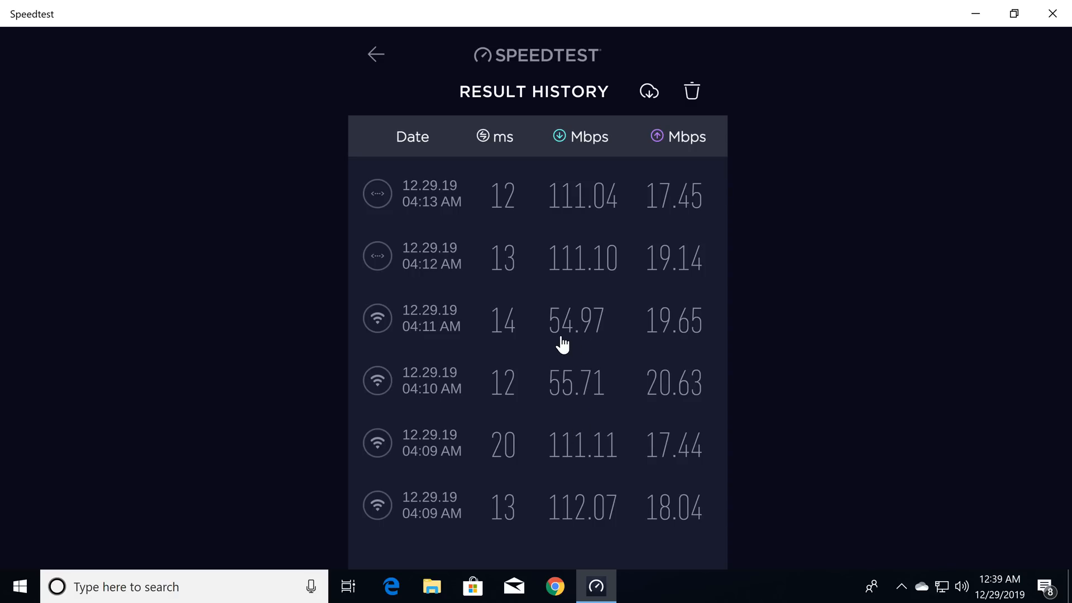
{"action": "mouse_move", "coordinate": [553, 401]}
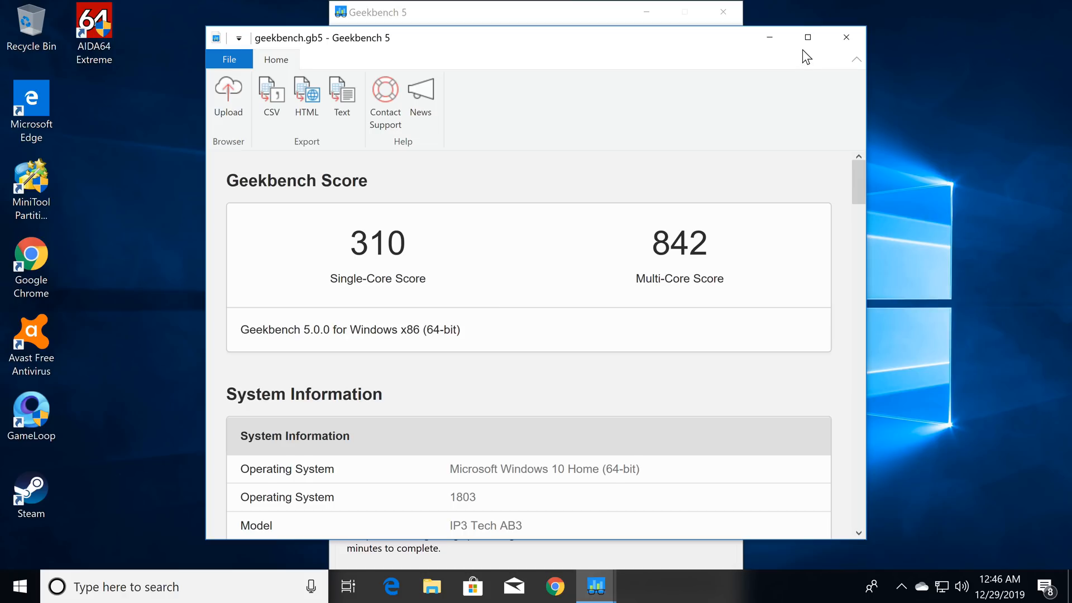
{"action": "mouse_move", "coordinate": [375, 275]}
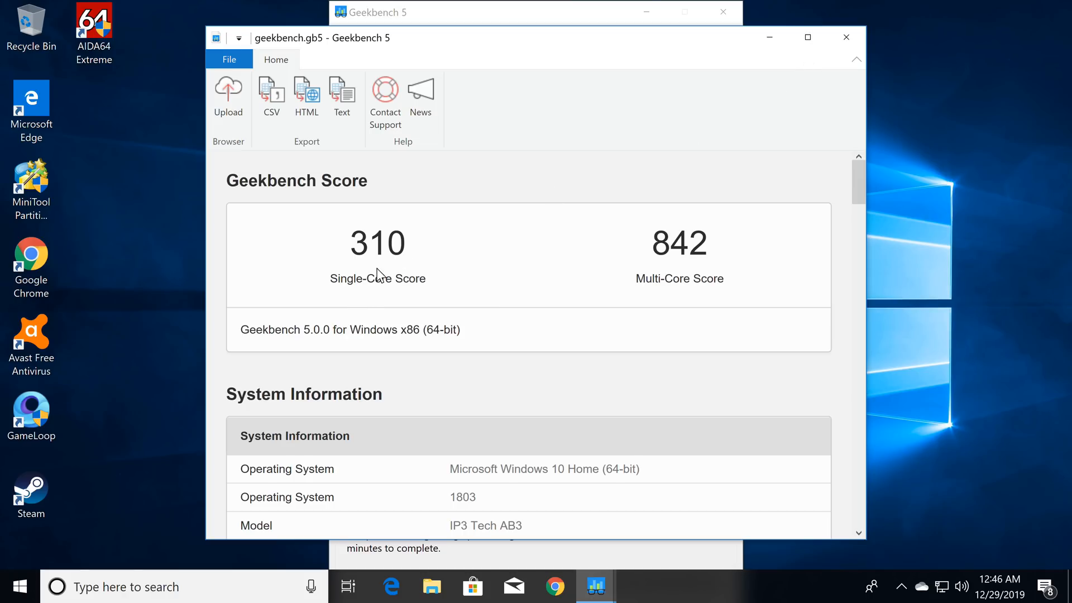
{"action": "mouse_move", "coordinate": [660, 256]}
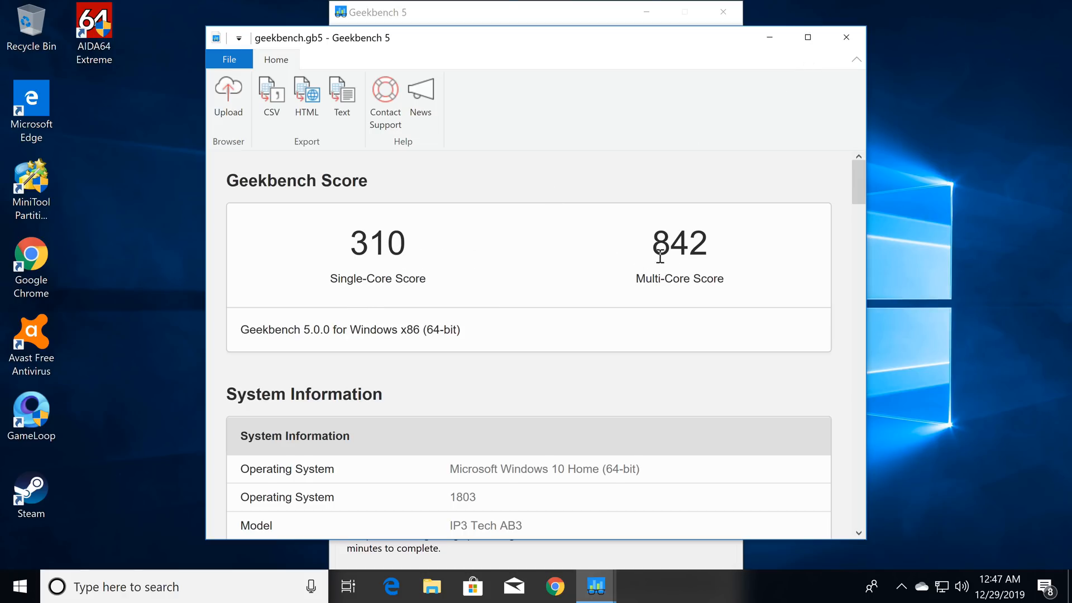
{"action": "mouse_move", "coordinate": [813, 58]}
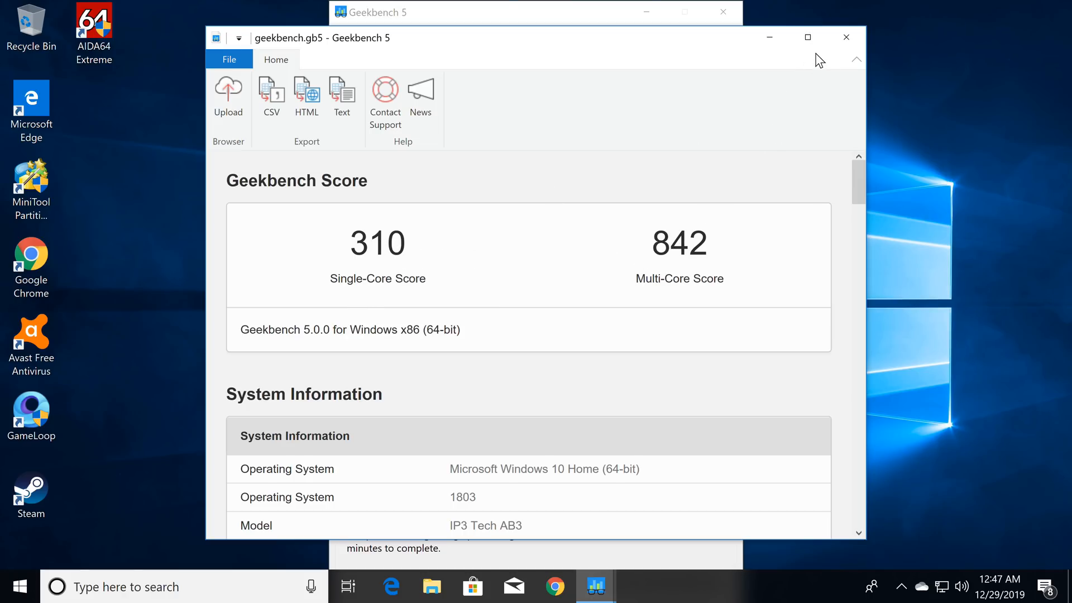
Step: Maximize the Geekbench 5 result window and scroll to Processor Information
{"action": "left_click", "coordinate": [807, 37]}
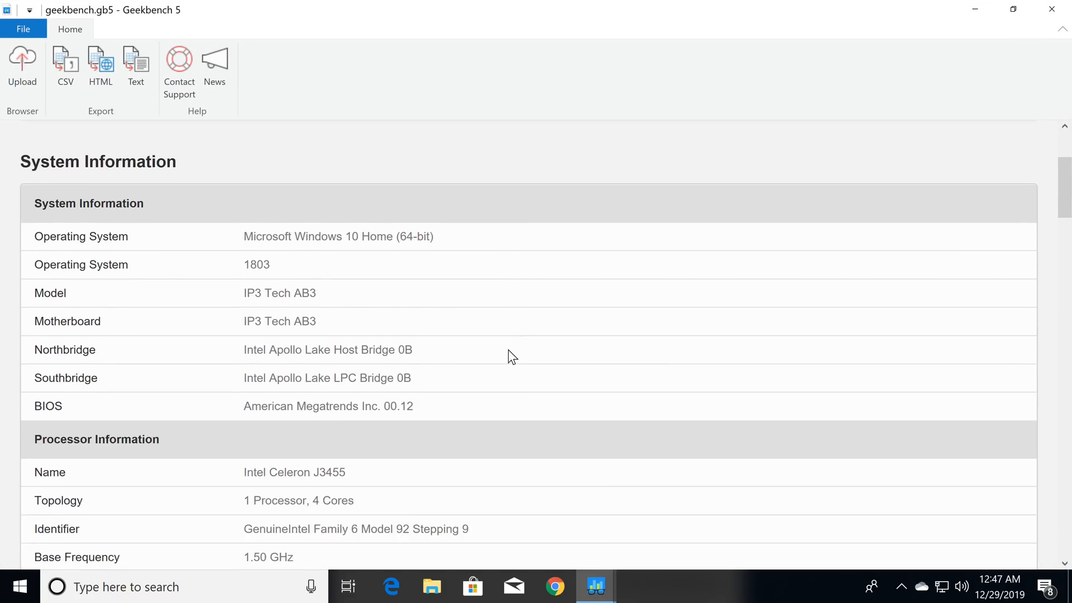
{"action": "scroll", "scroll_direction": "down", "scroll_amount": 3}
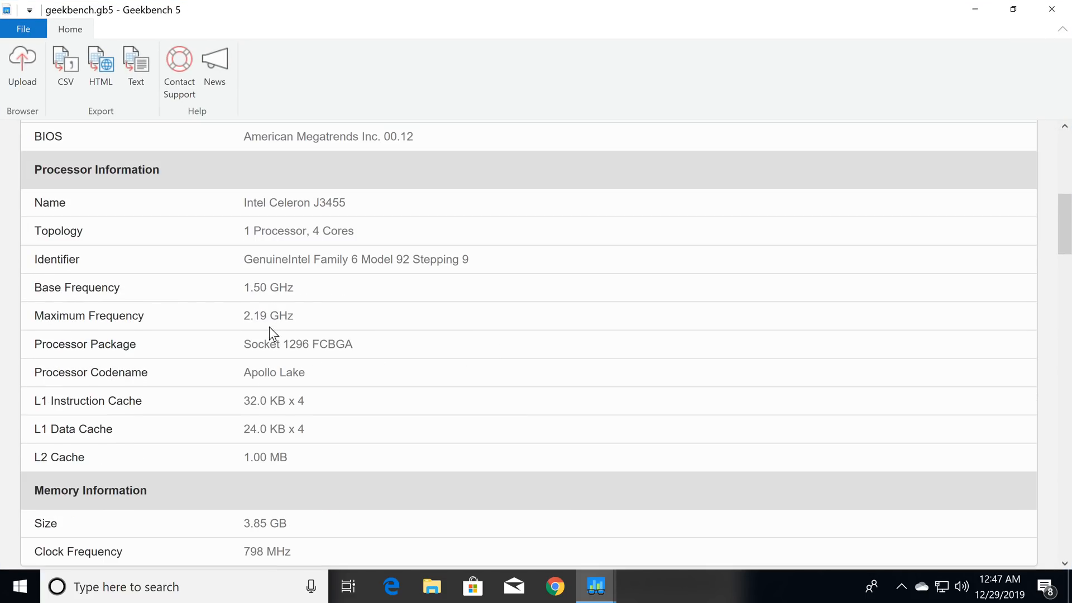
{"action": "mouse_move", "coordinate": [245, 299]}
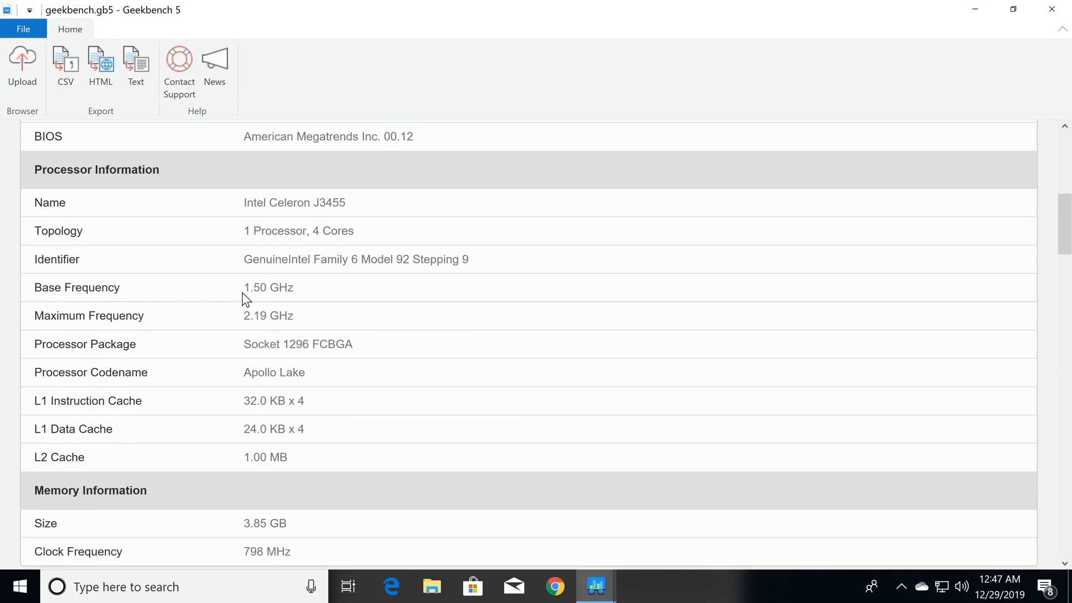
{"action": "mouse_move", "coordinate": [125, 316]}
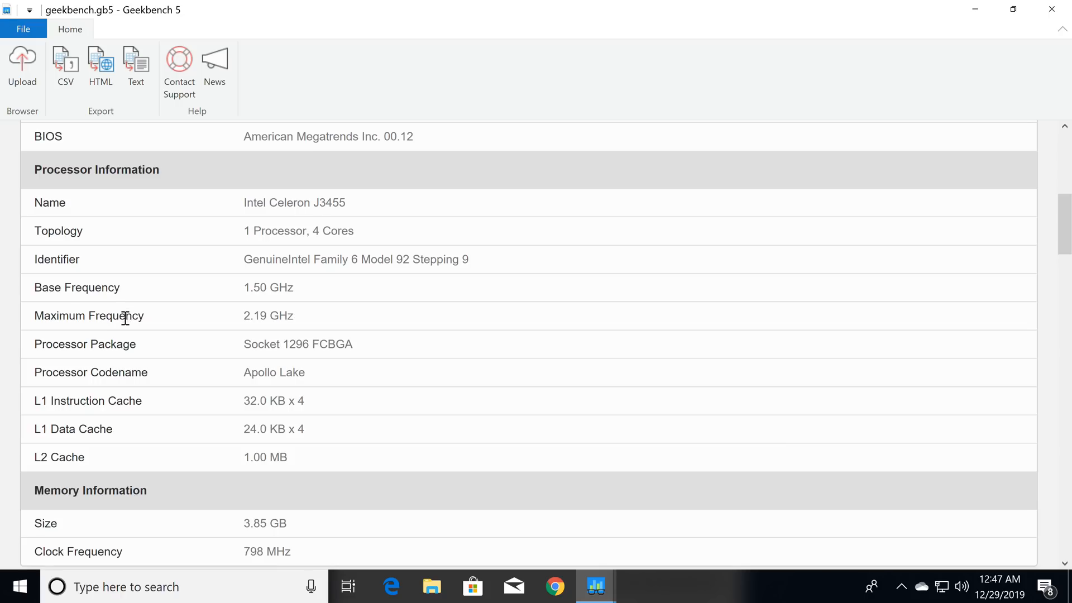
{"action": "mouse_move", "coordinate": [277, 317]}
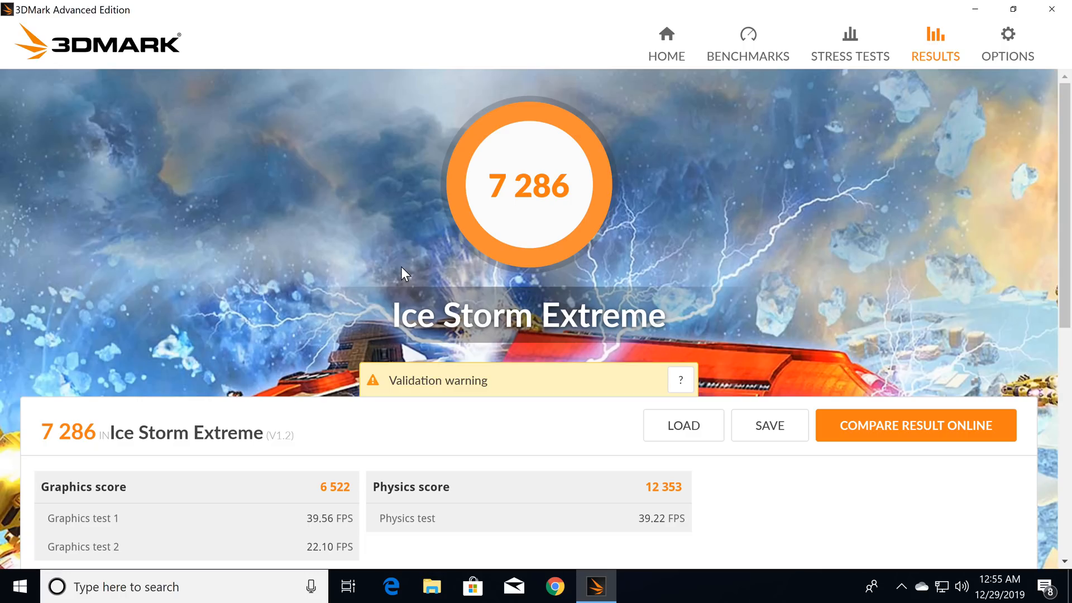
{"action": "mouse_move", "coordinate": [230, 408]}
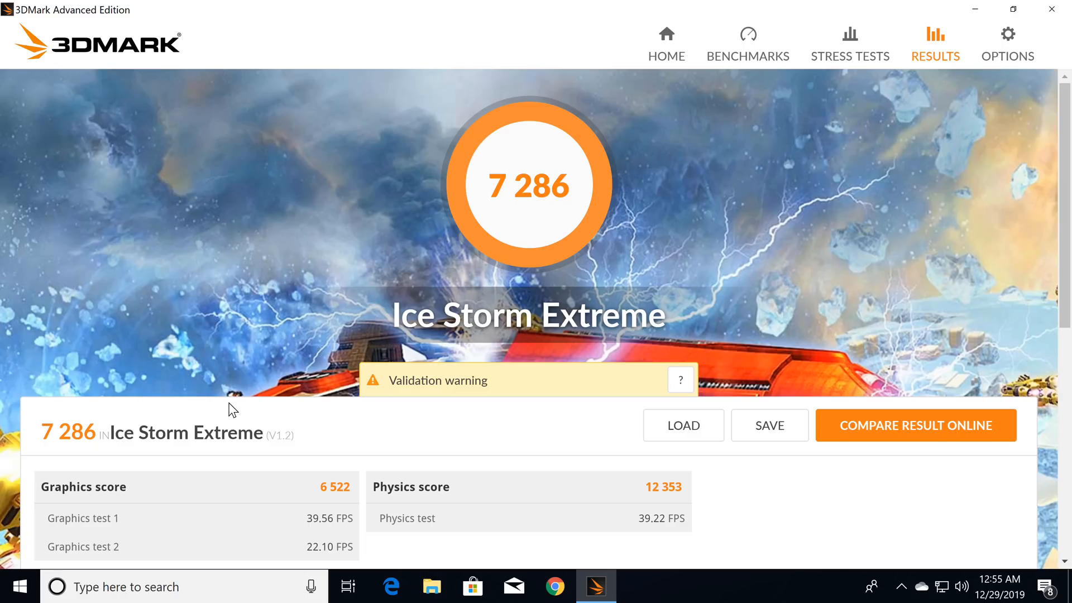
{"action": "mouse_move", "coordinate": [168, 477]}
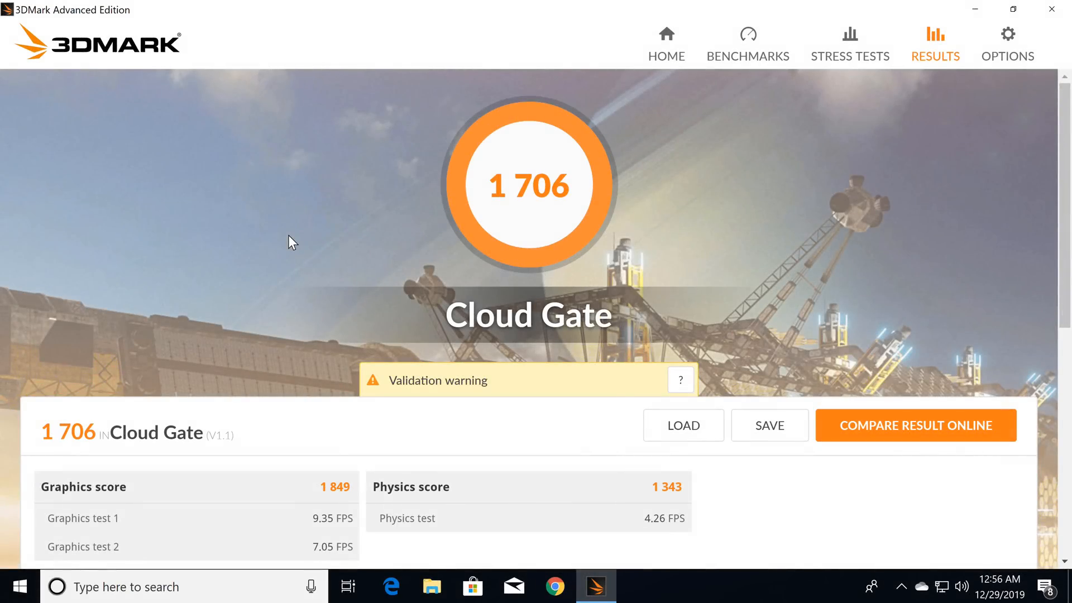
{"action": "mouse_move", "coordinate": [521, 215]}
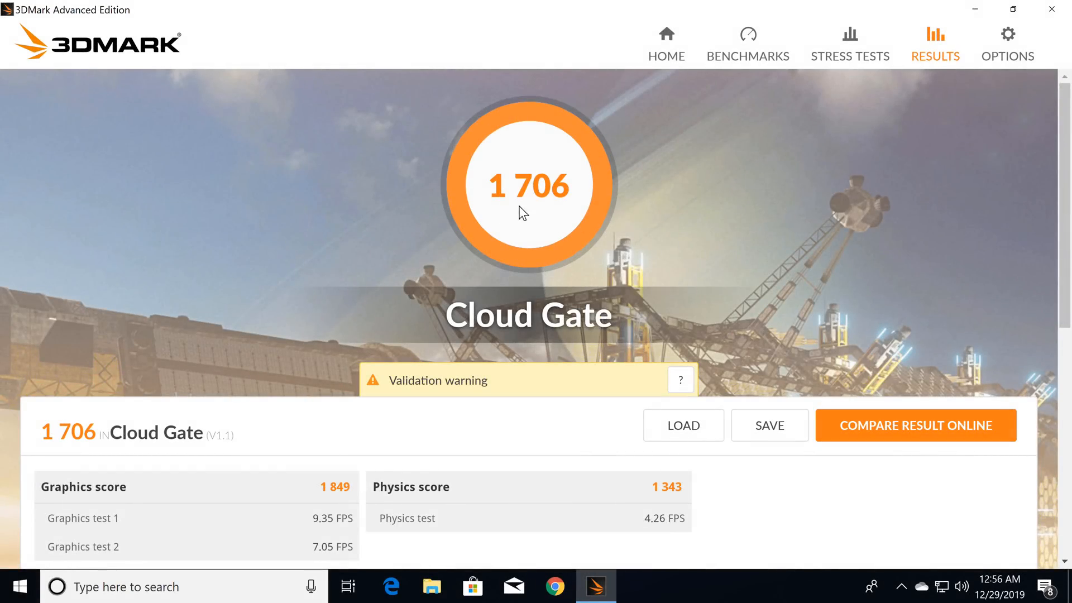
{"action": "mouse_move", "coordinate": [430, 301]}
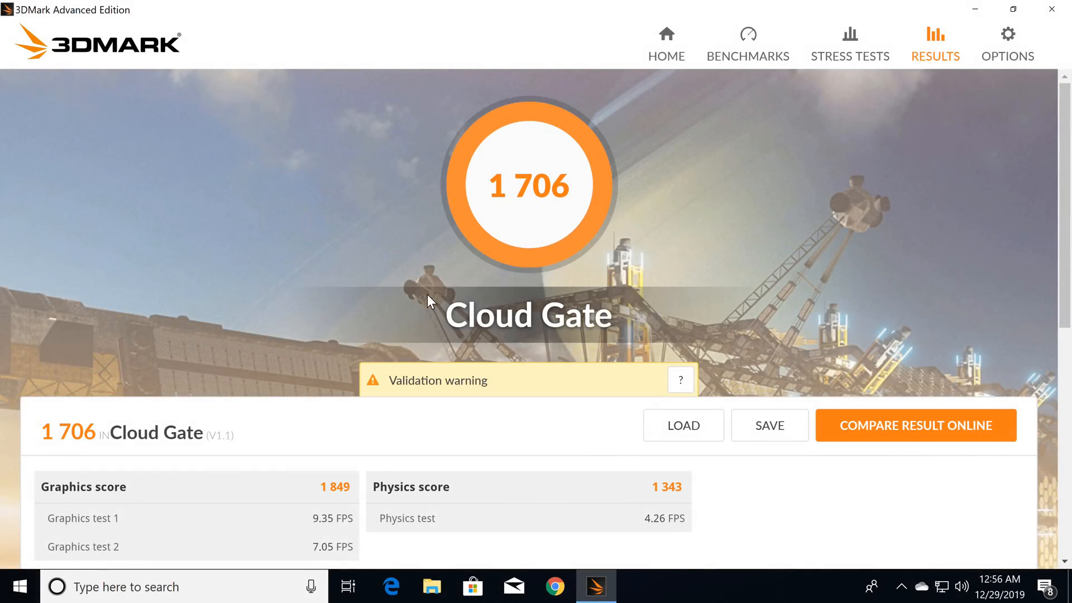
{"action": "mouse_move", "coordinate": [435, 317]}
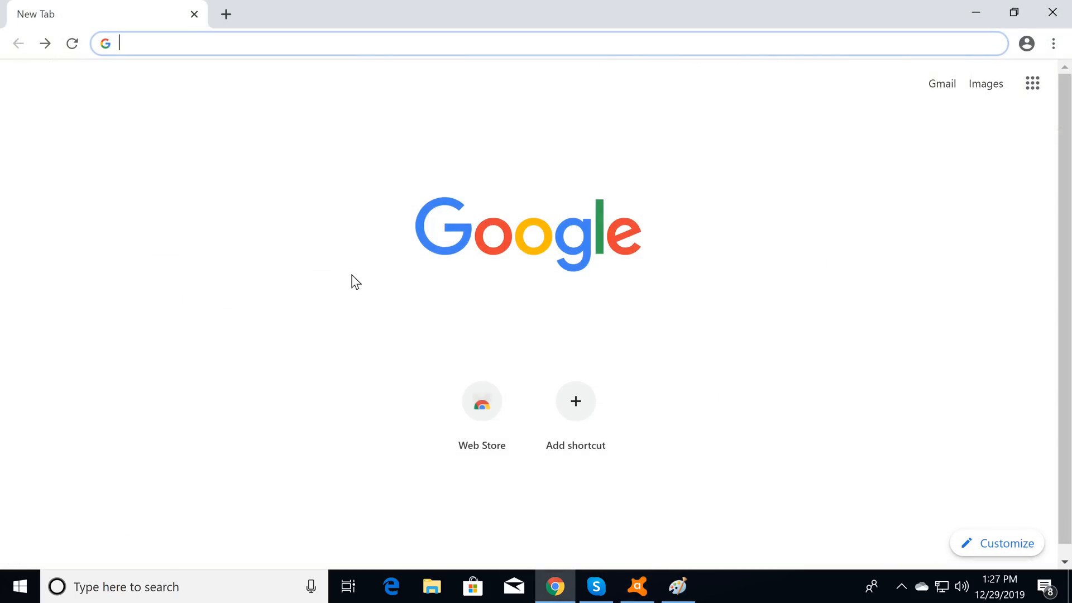
Step: Open Gmail from Chrome's new tab page, then switch to Skype's welcome screen
{"action": "left_click", "coordinate": [942, 83]}
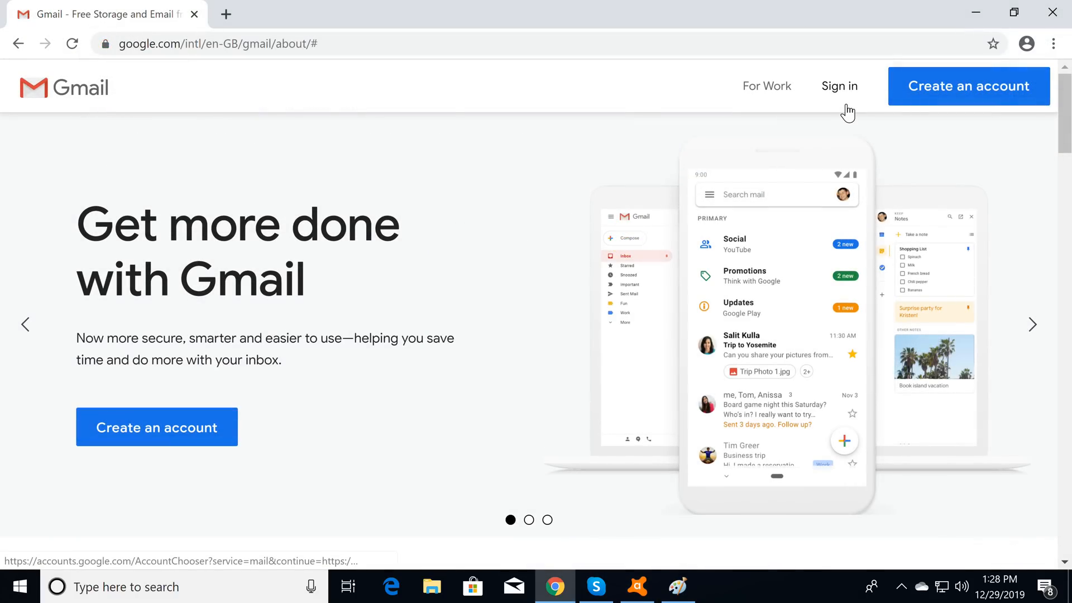
{"action": "left_click", "coordinate": [595, 586]}
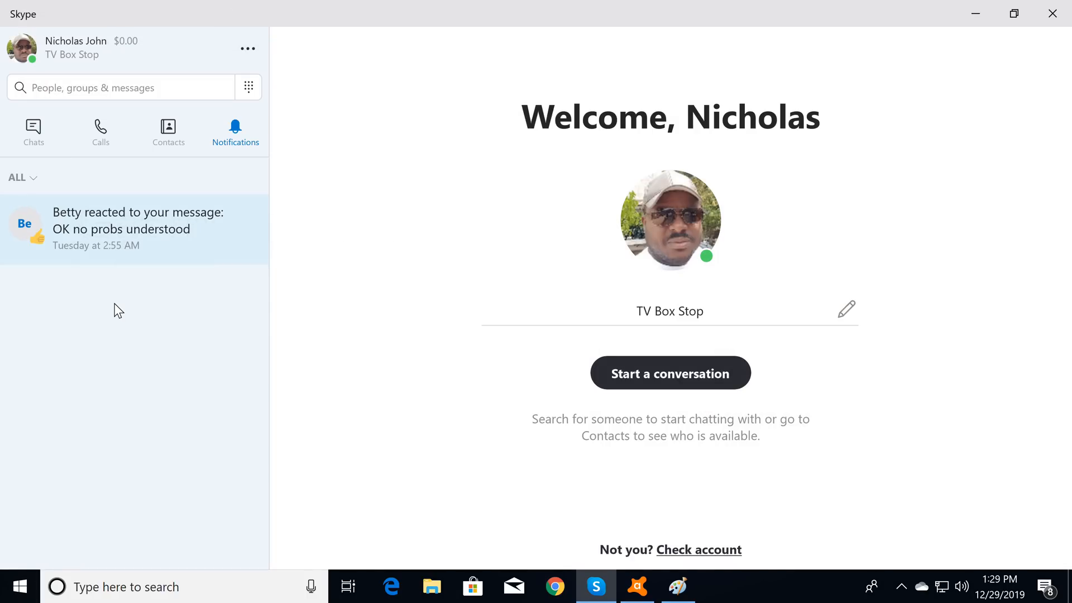
{"action": "left_click", "coordinate": [596, 587]}
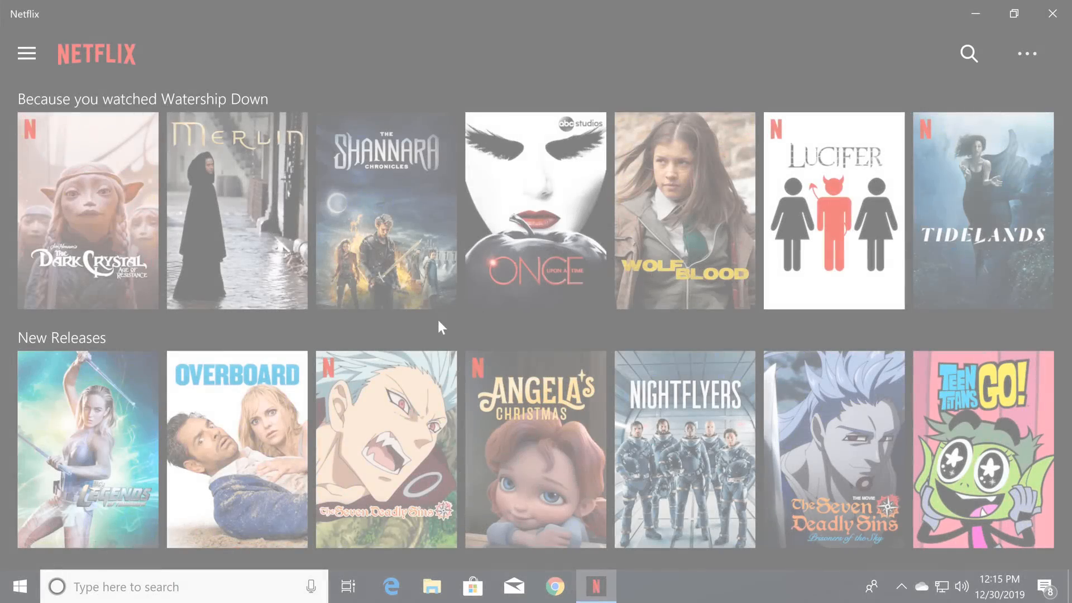
Step: Open Ant-Man's details in Netflix and play it from the poster
{"action": "scroll", "scroll_direction": "down", "scroll_amount": 3}
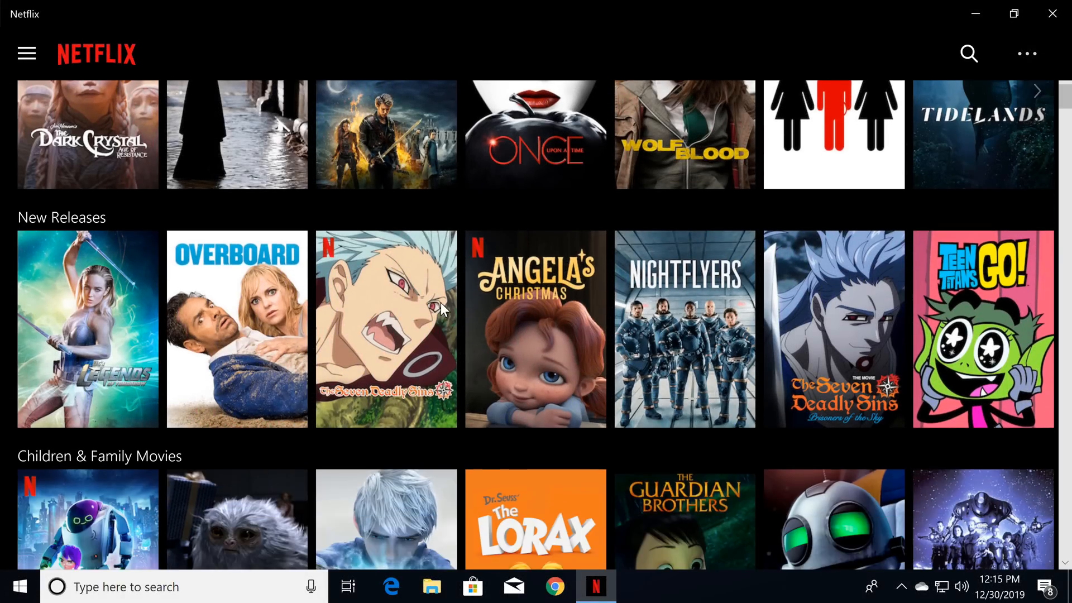
{"action": "scroll", "scroll_direction": "down", "scroll_amount": 3}
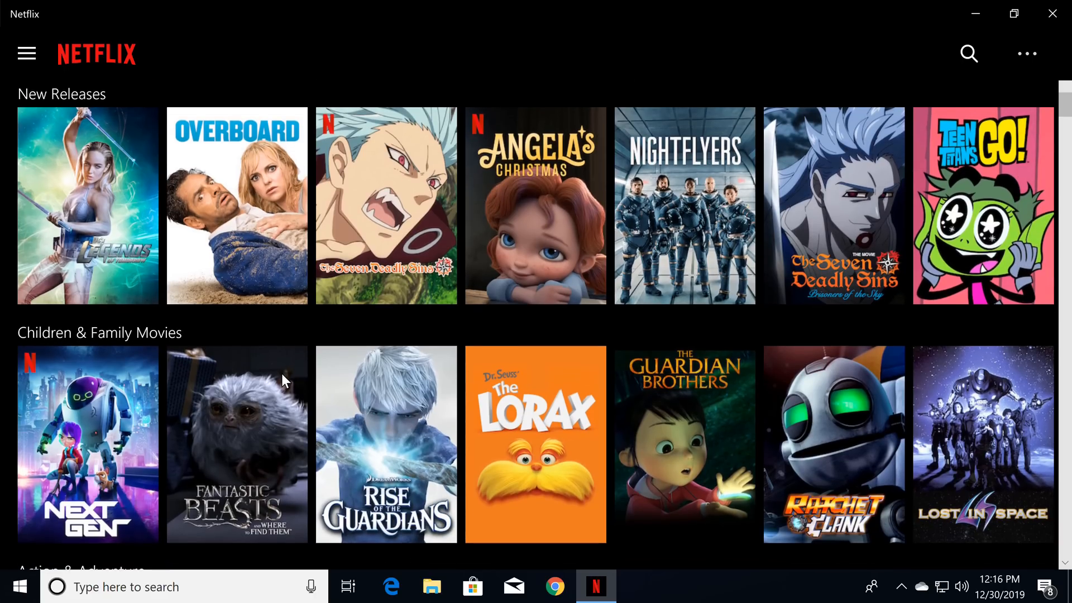
{"action": "scroll", "scroll_direction": "down", "scroll_amount": 3}
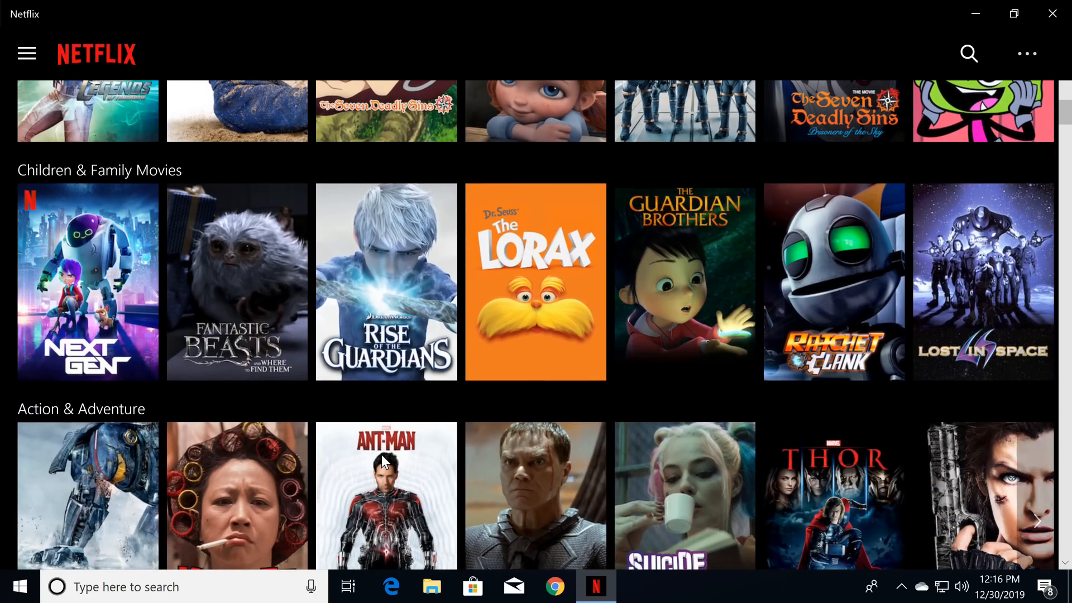
{"action": "left_click", "coordinate": [386, 461]}
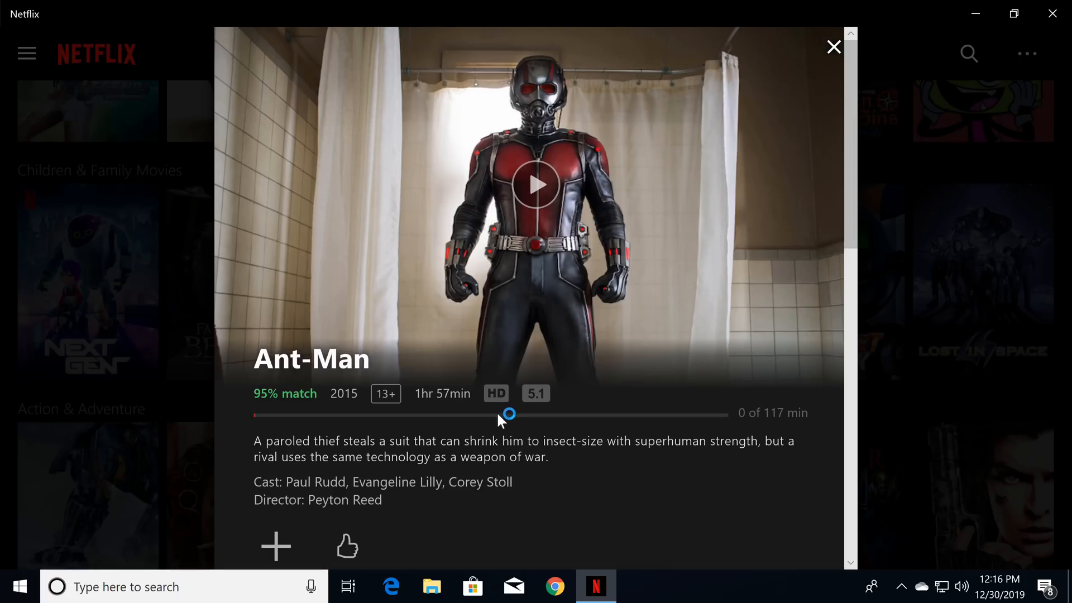
{"action": "scroll", "scroll_direction": "down", "scroll_amount": 3}
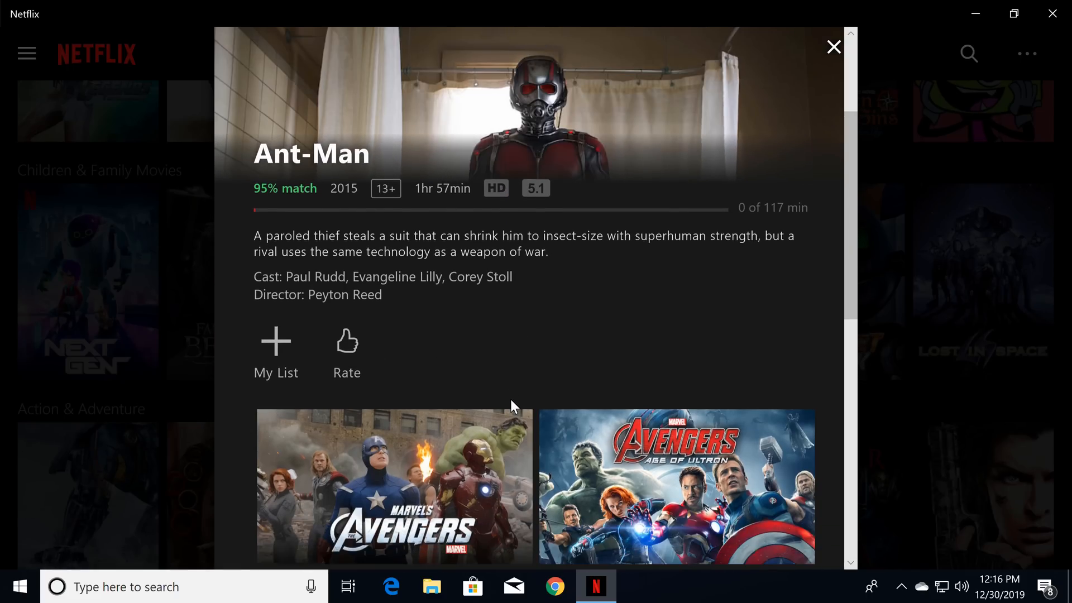
{"action": "scroll", "scroll_direction": "down", "scroll_amount": 3}
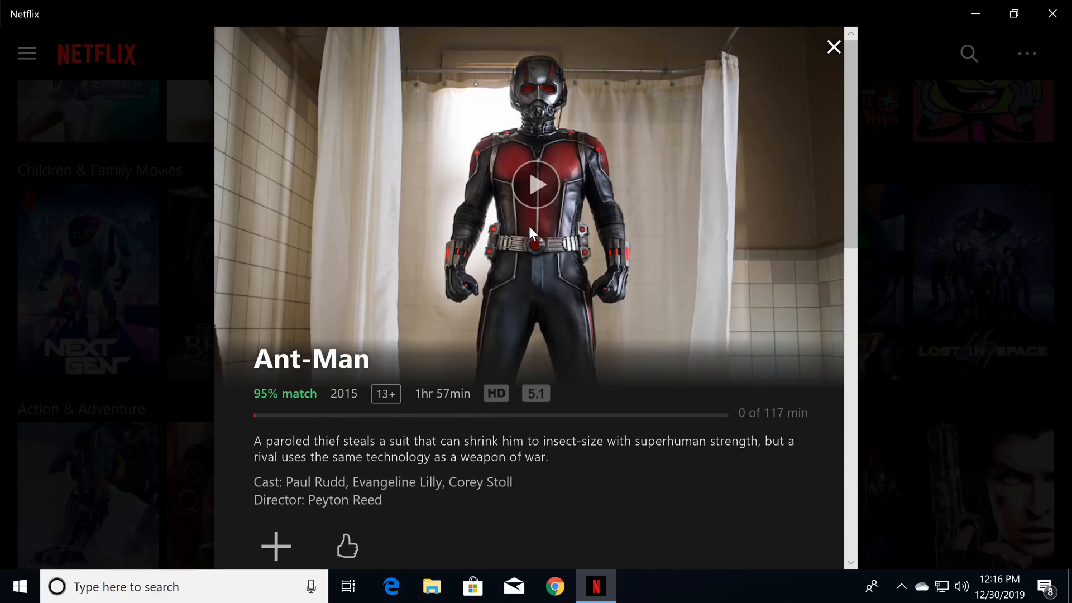
{"action": "mouse_move", "coordinate": [538, 198]}
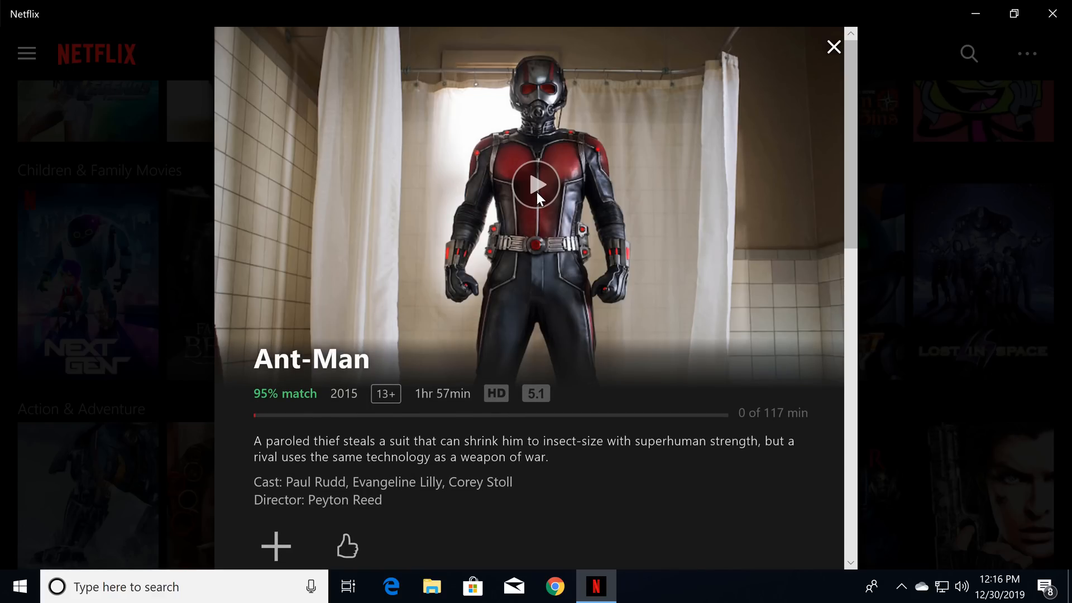
{"action": "left_click", "coordinate": [535, 185]}
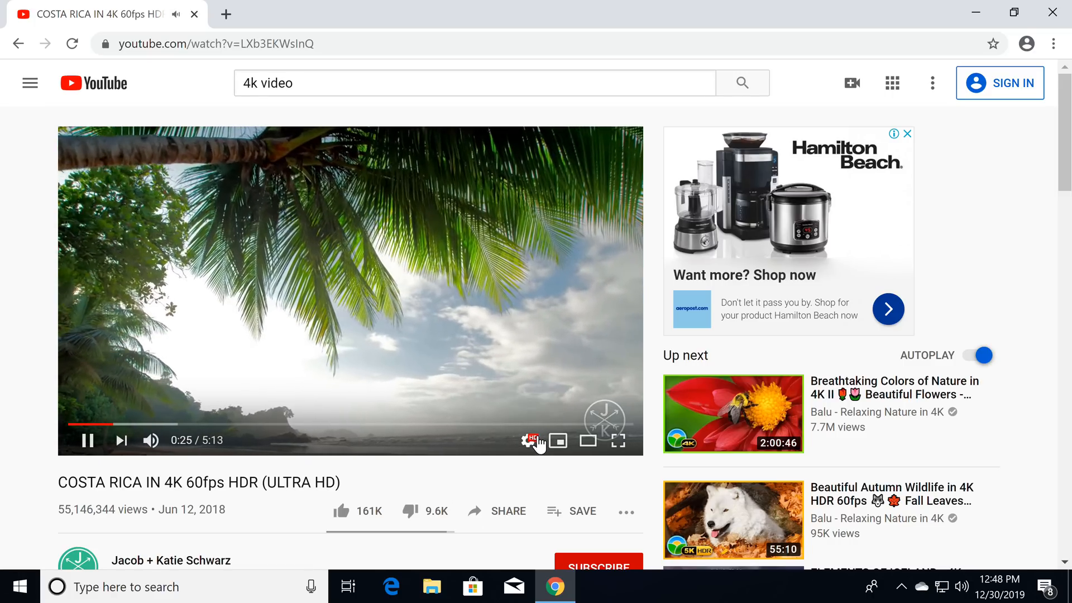
Step: Open the gear menu on the Costa Rica 4K 60fps HDR video to check quality
{"action": "left_click", "coordinate": [529, 440]}
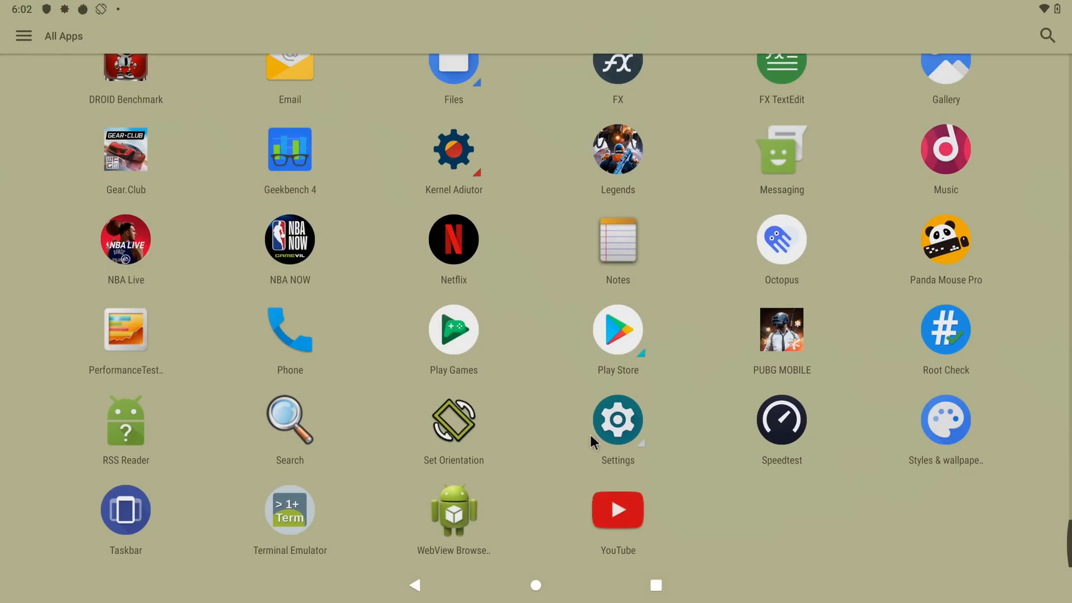
Step: Go to Settings > About tablet > Android version for Android 10 and kernel 4.19.80
{"action": "left_click", "coordinate": [618, 419]}
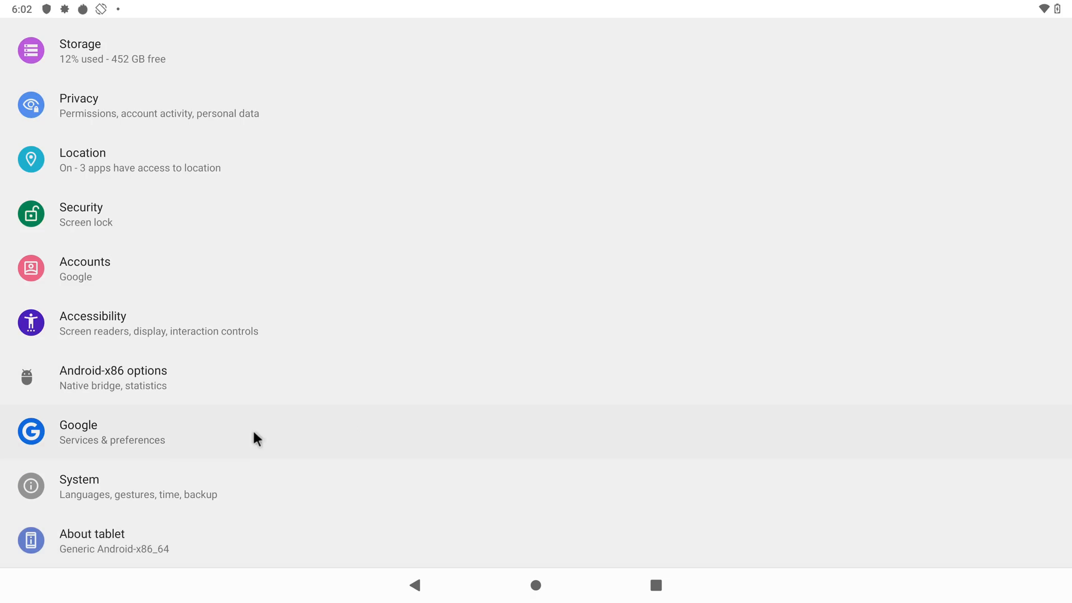
{"action": "left_click", "coordinate": [91, 533]}
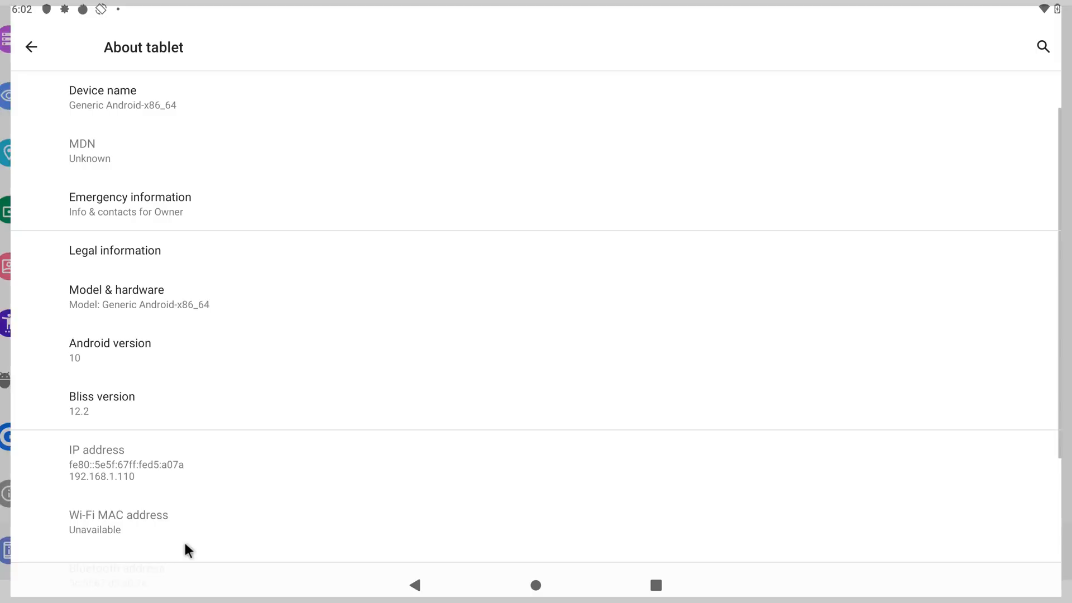
{"action": "left_click", "coordinate": [110, 344]}
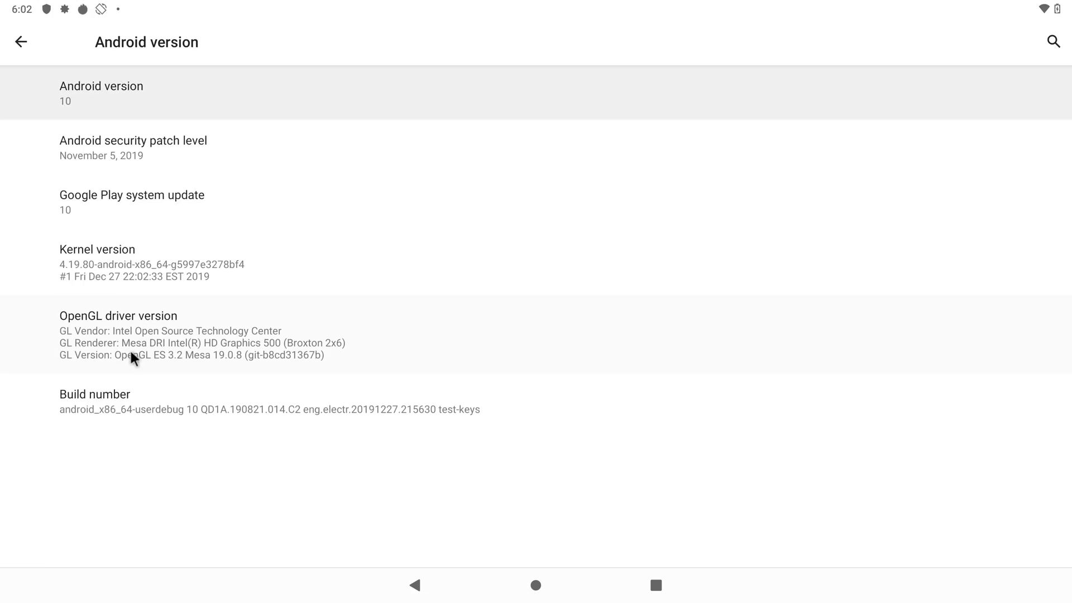
{"action": "mouse_move", "coordinate": [221, 244]}
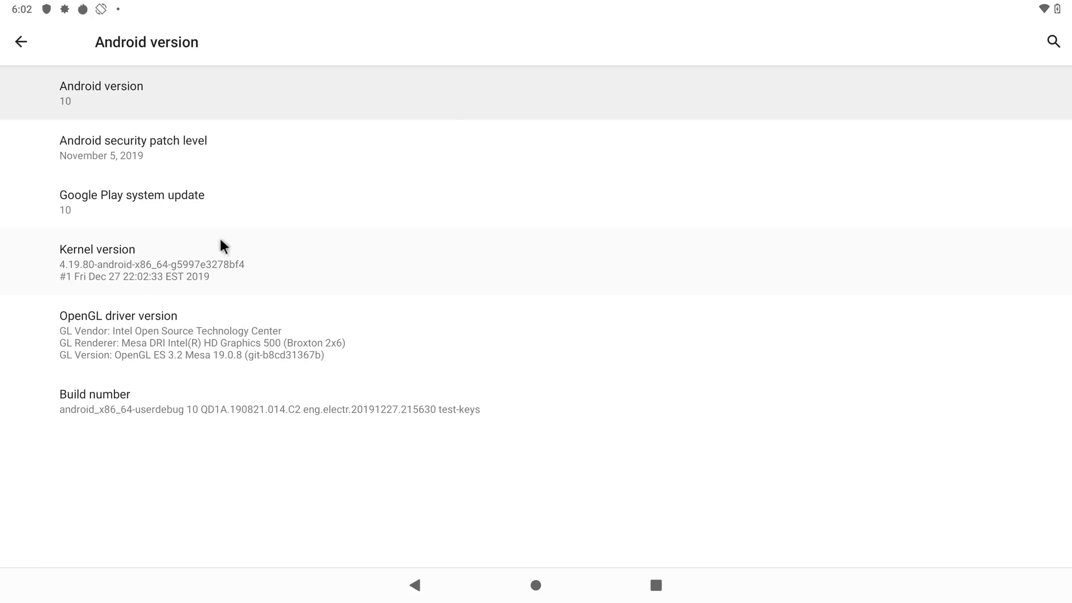
{"action": "mouse_move", "coordinate": [437, 230]}
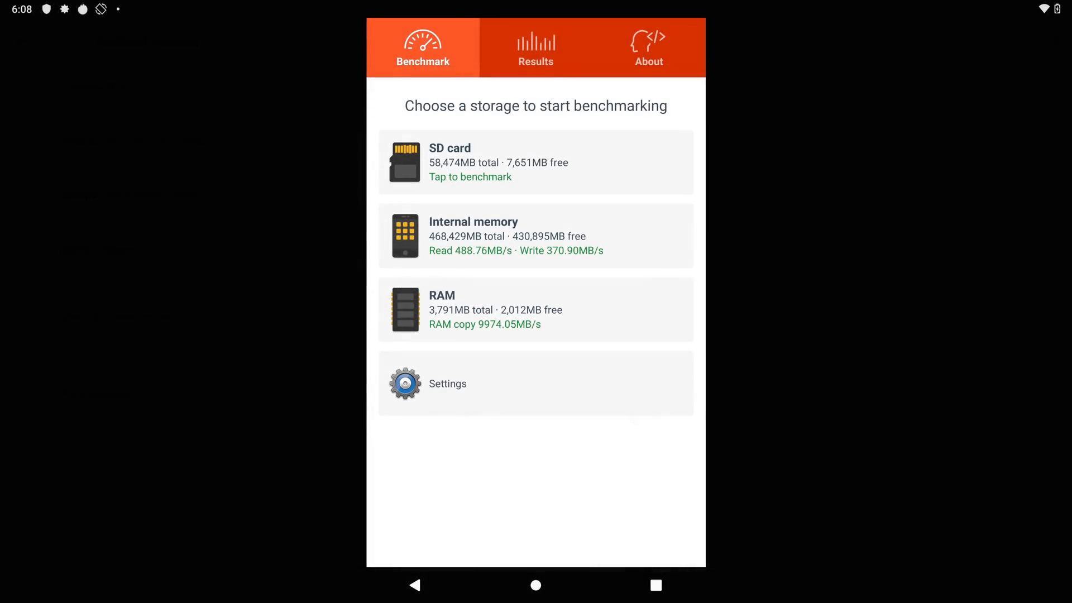
{"action": "mouse_move", "coordinate": [472, 326]}
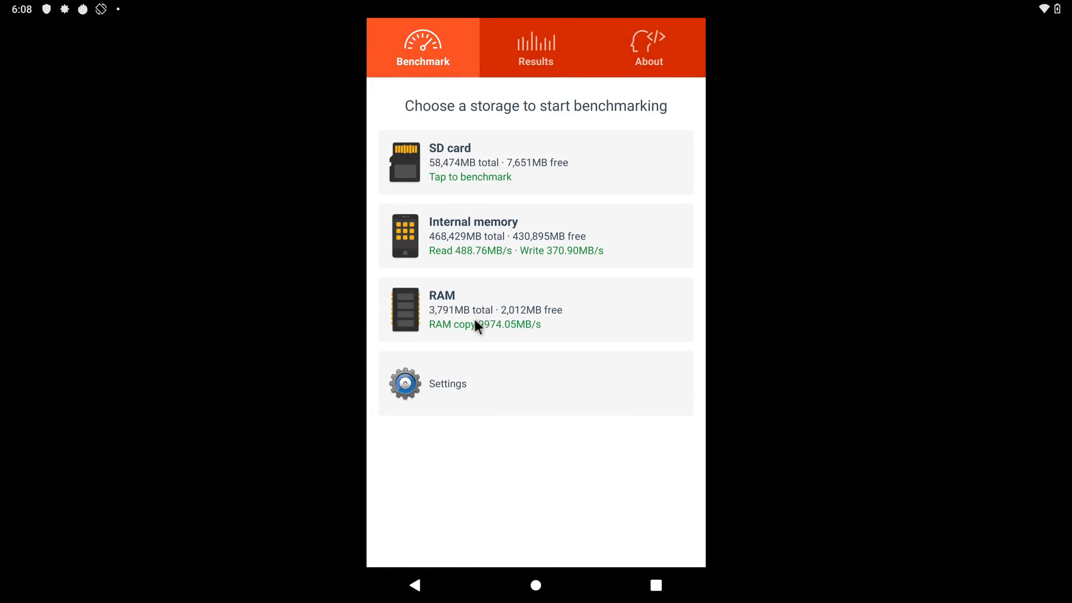
{"action": "mouse_move", "coordinate": [492, 337]}
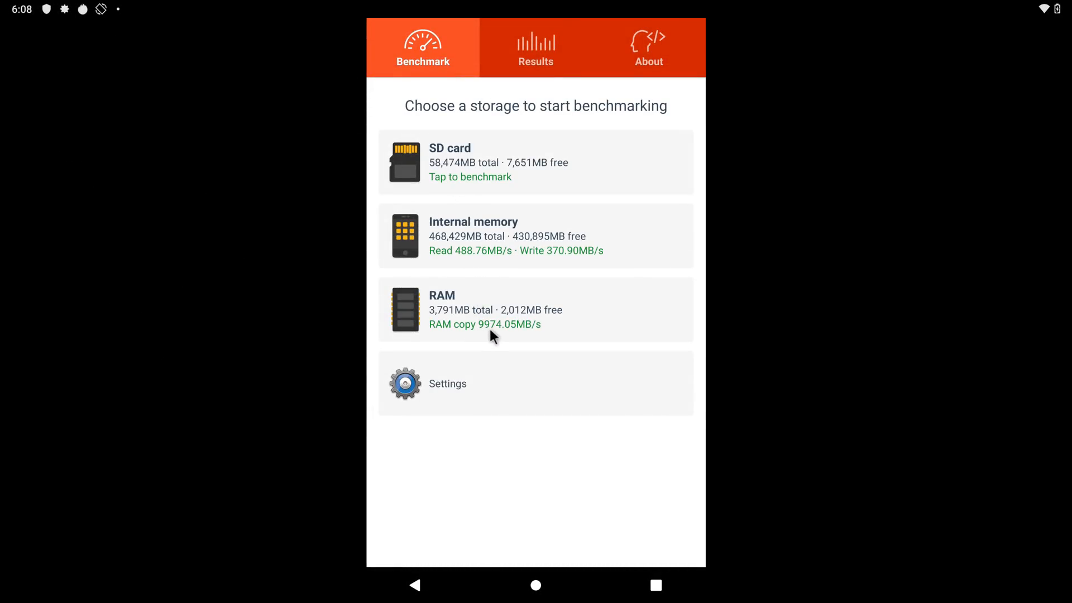
{"action": "mouse_move", "coordinate": [472, 260]}
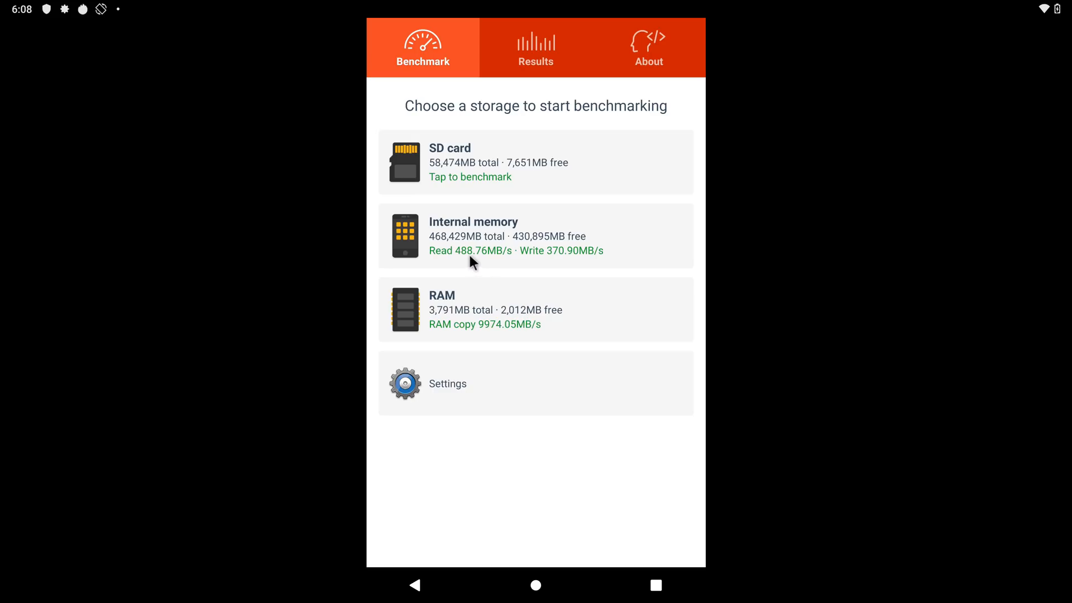
{"action": "mouse_move", "coordinate": [570, 269]}
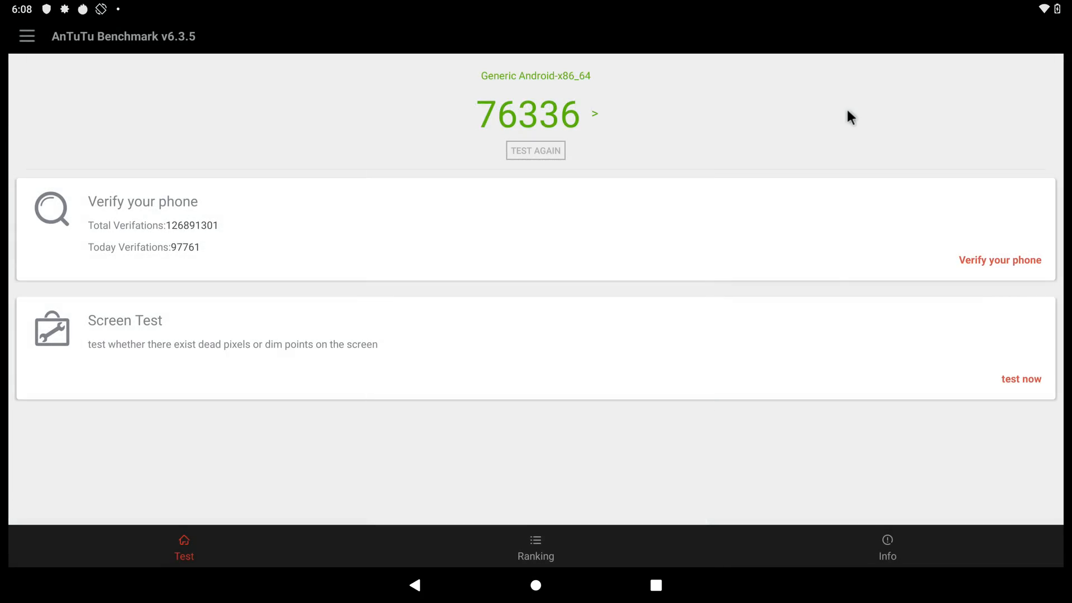
{"action": "mouse_move", "coordinate": [596, 116]}
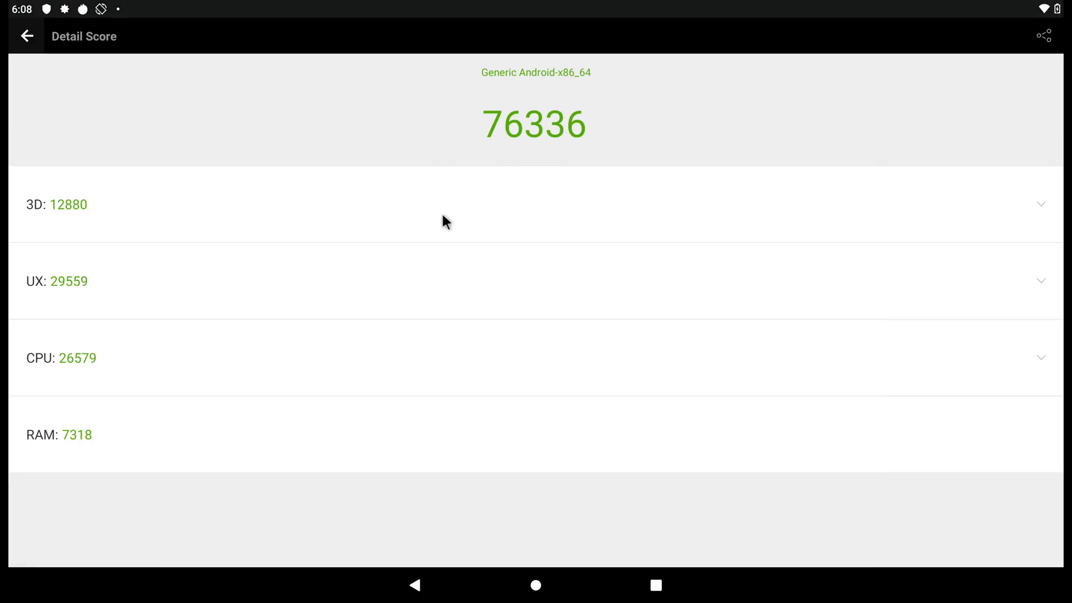
{"action": "mouse_move", "coordinate": [490, 199]}
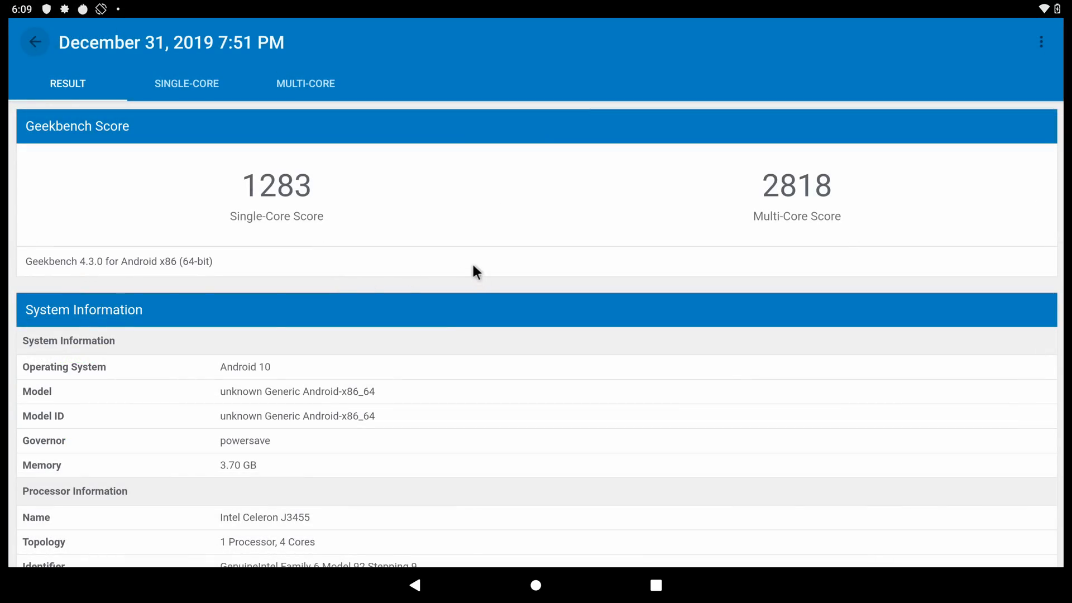
{"action": "mouse_move", "coordinate": [256, 210]}
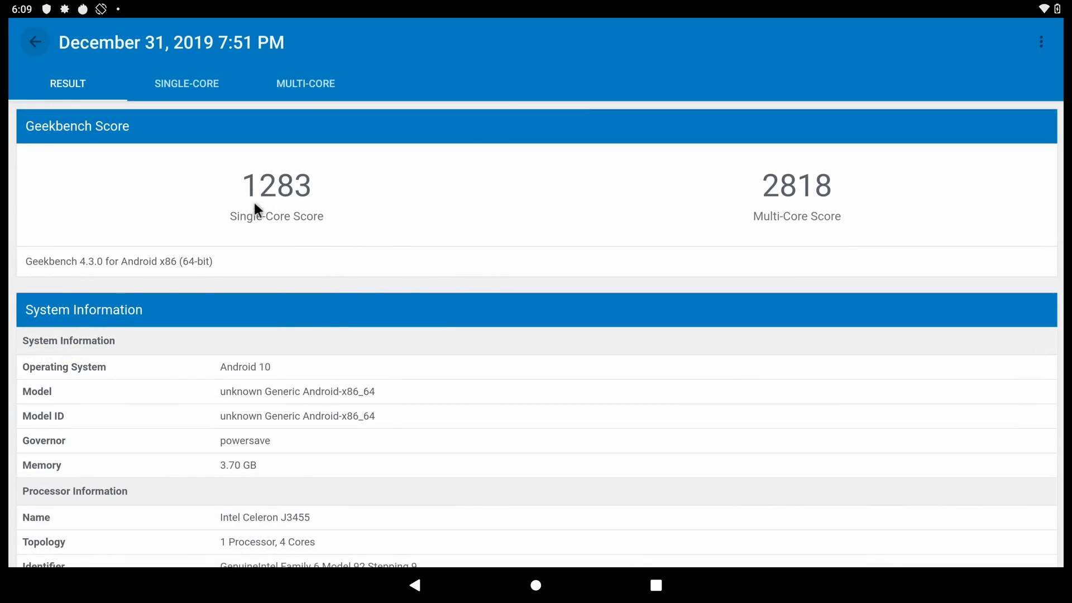
{"action": "mouse_move", "coordinate": [784, 211]}
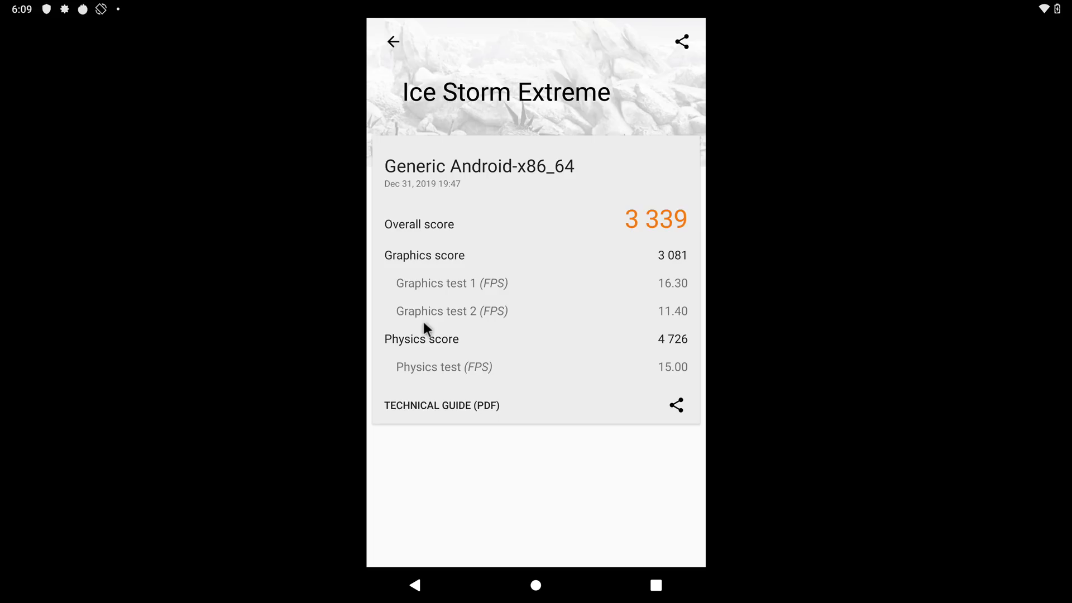
Step: Scroll through the AnTuTu, Geekbench 4 and 3DMark Ice Storm Extreme benchmark results
{"action": "scroll", "scroll_direction": "down", "scroll_amount": 3}
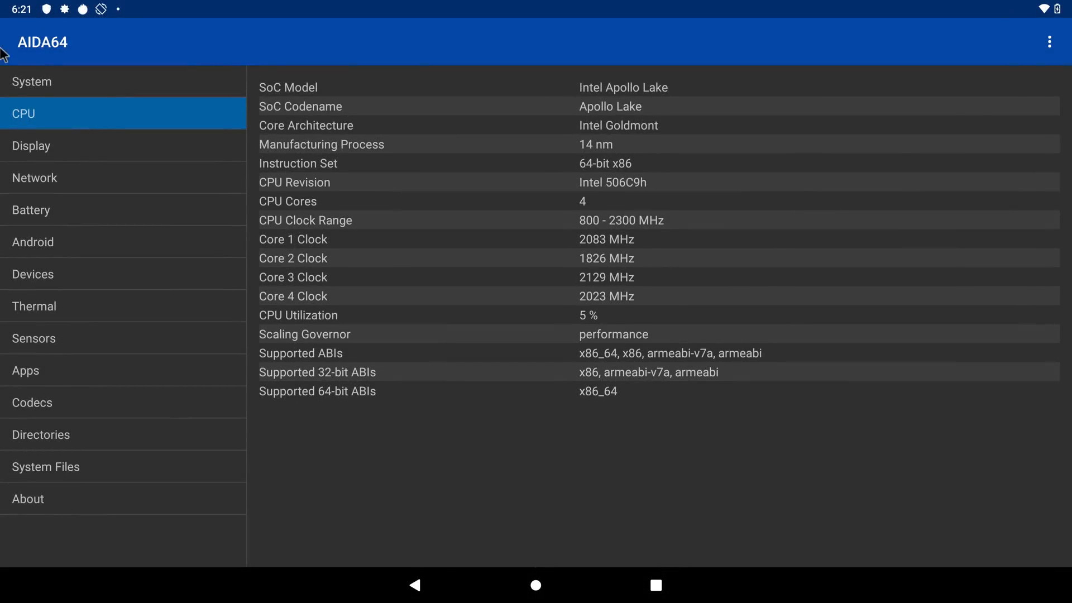
Step: View AIDA64's System, CPU and Android pages, then return to the Android home screen
{"action": "left_click", "coordinate": [32, 81]}
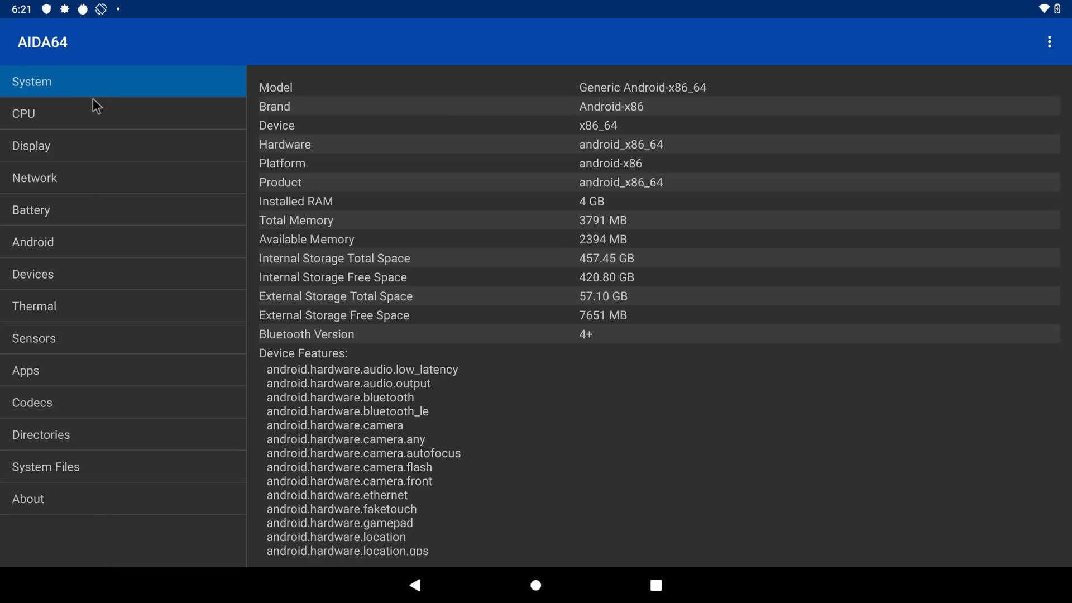
{"action": "left_click", "coordinate": [24, 115]}
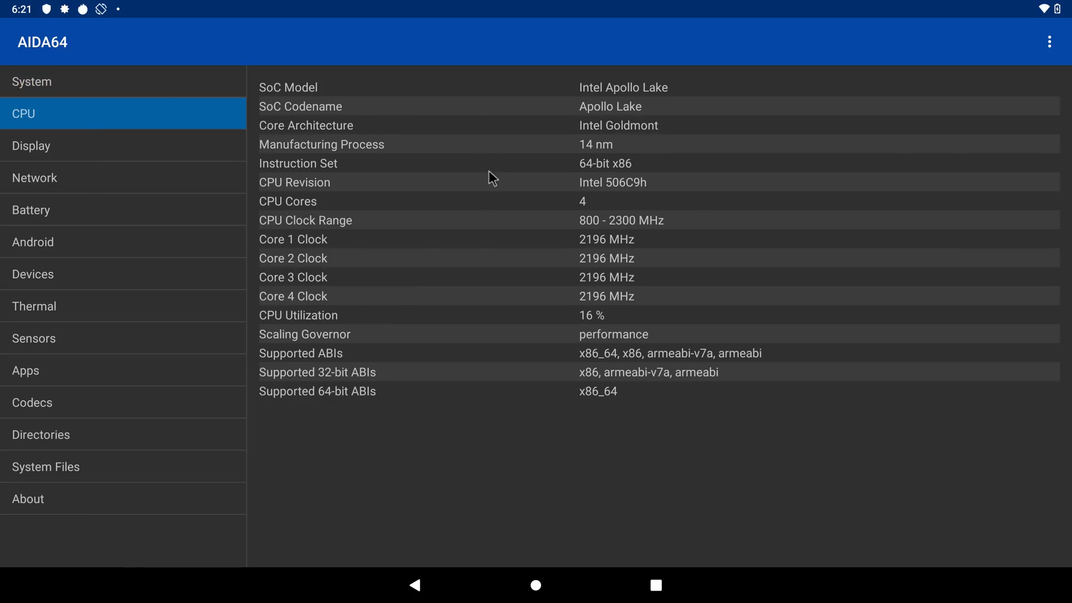
{"action": "mouse_move", "coordinate": [626, 234]}
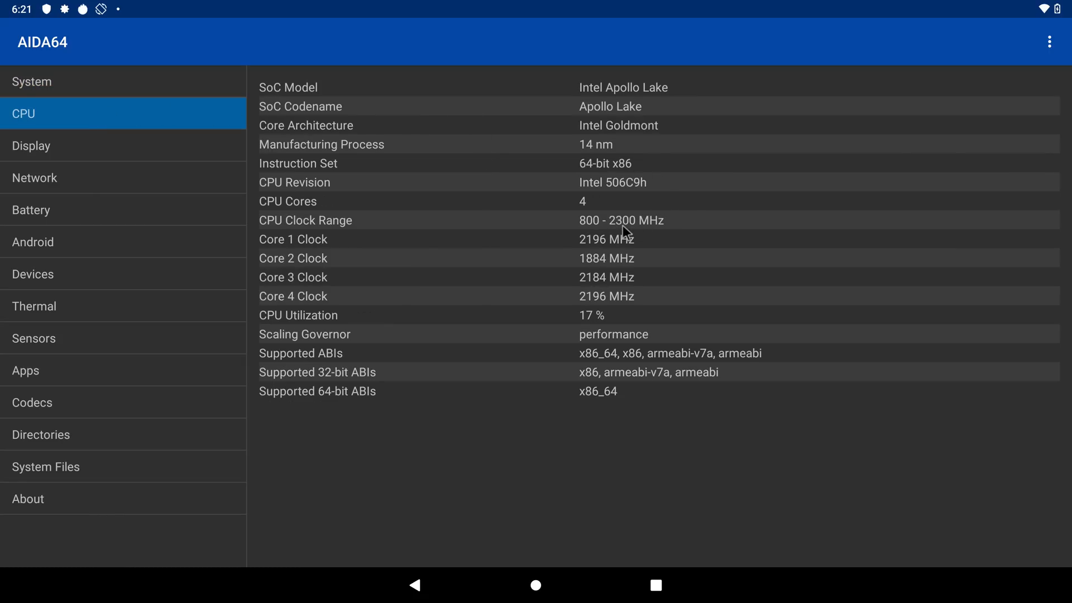
{"action": "mouse_move", "coordinate": [630, 366]}
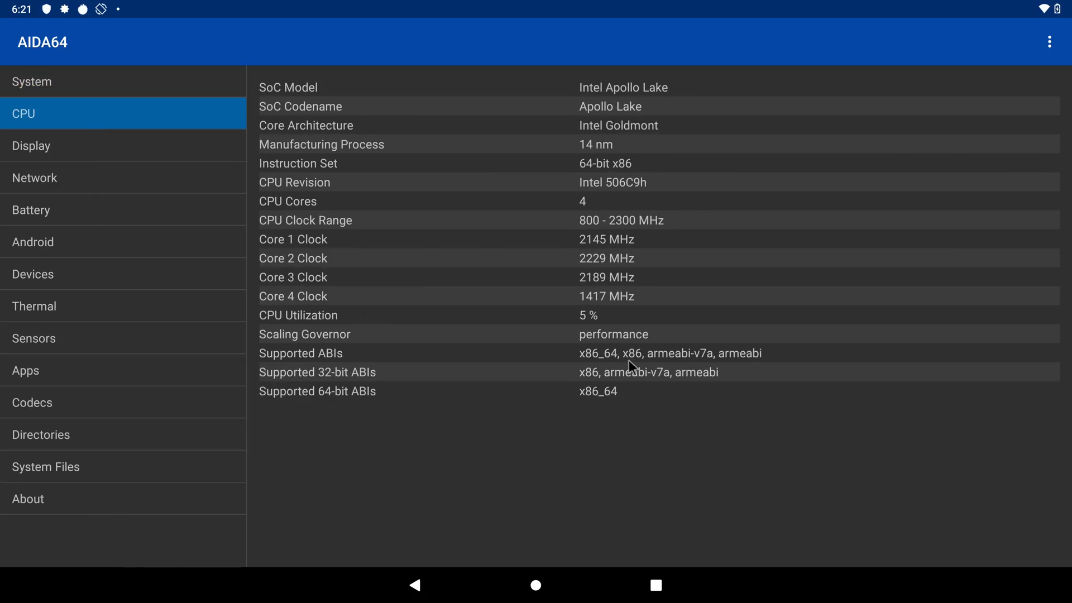
{"action": "mouse_move", "coordinate": [341, 416]}
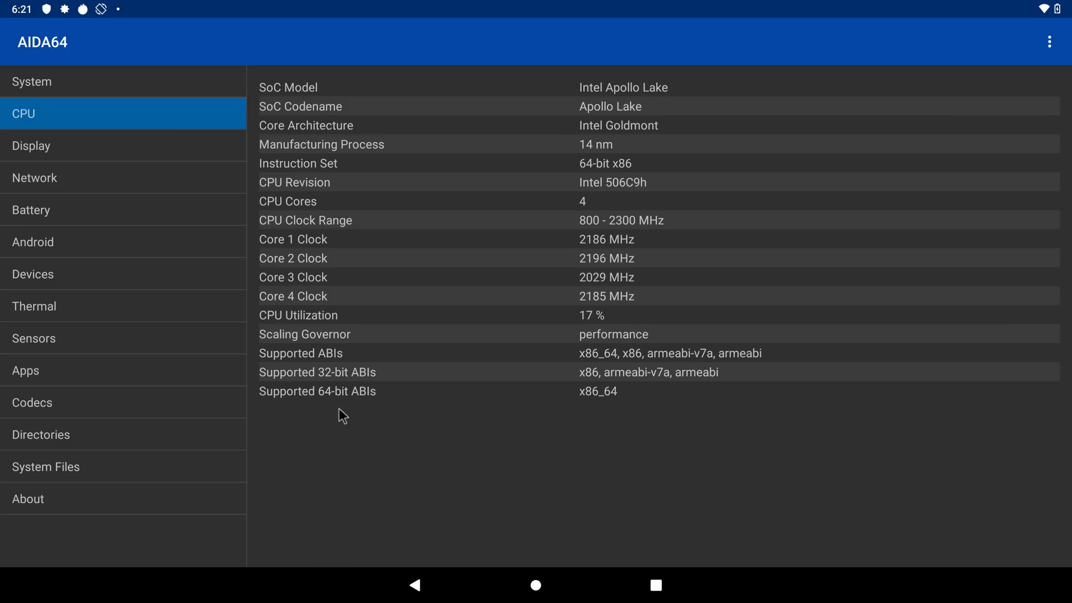
{"action": "mouse_move", "coordinate": [123, 377]}
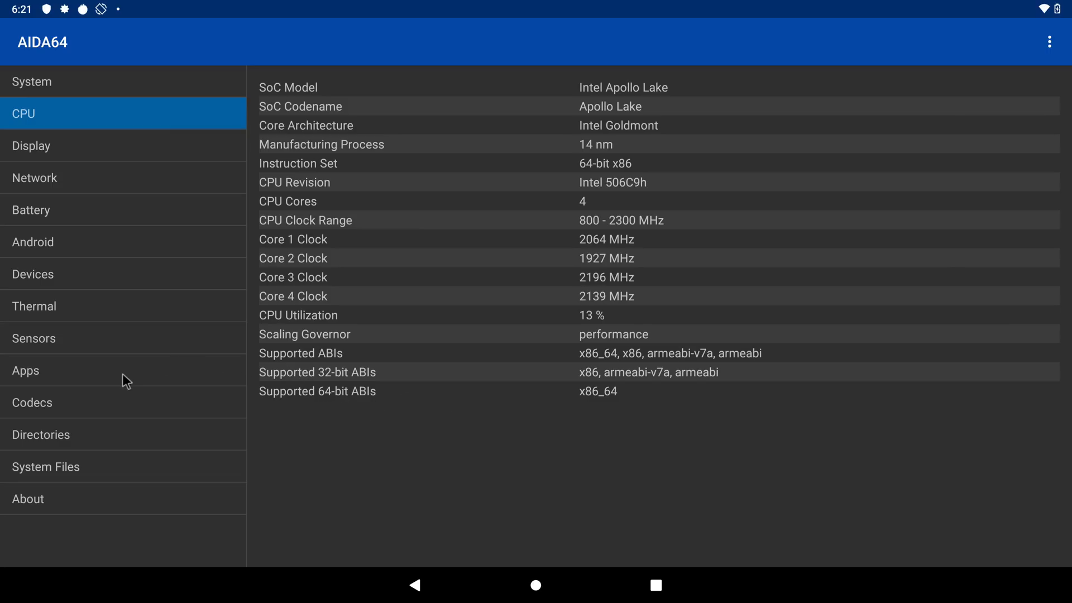
{"action": "mouse_move", "coordinate": [108, 249]}
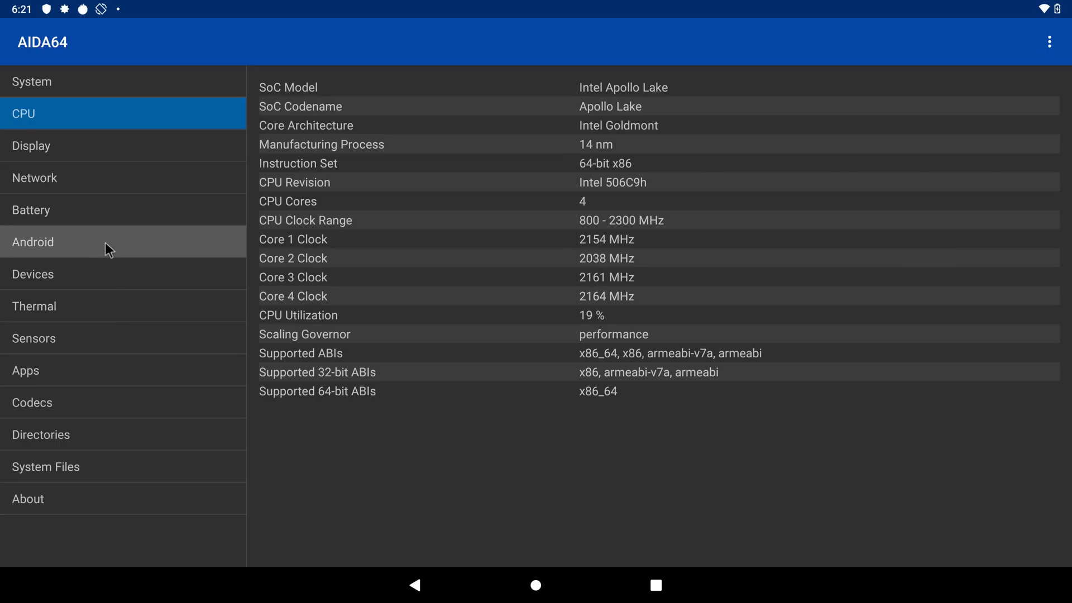
{"action": "left_click", "coordinate": [32, 241]}
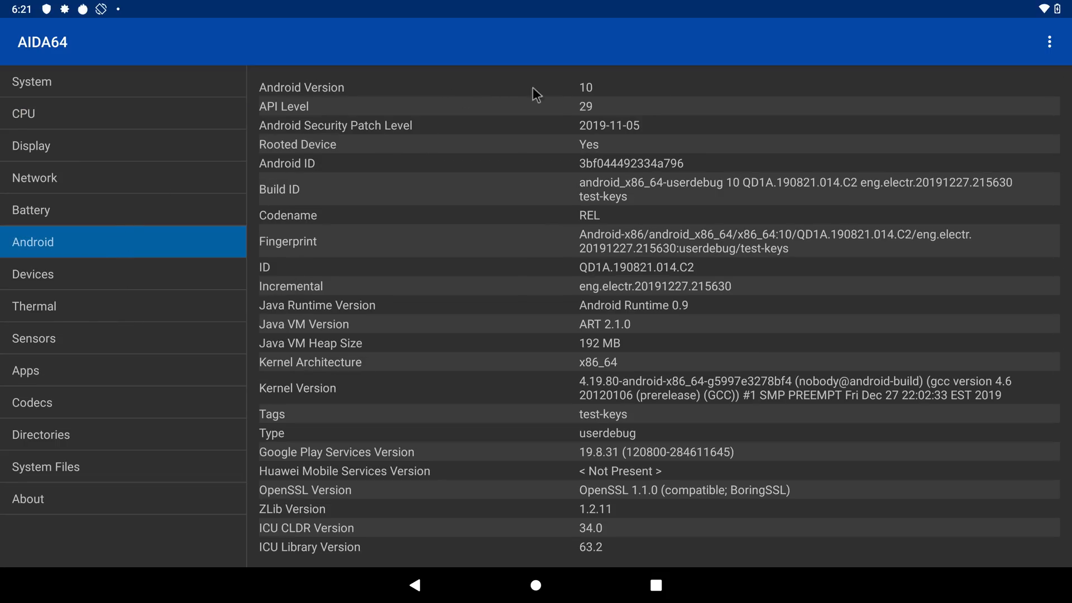
{"action": "left_click", "coordinate": [535, 586]}
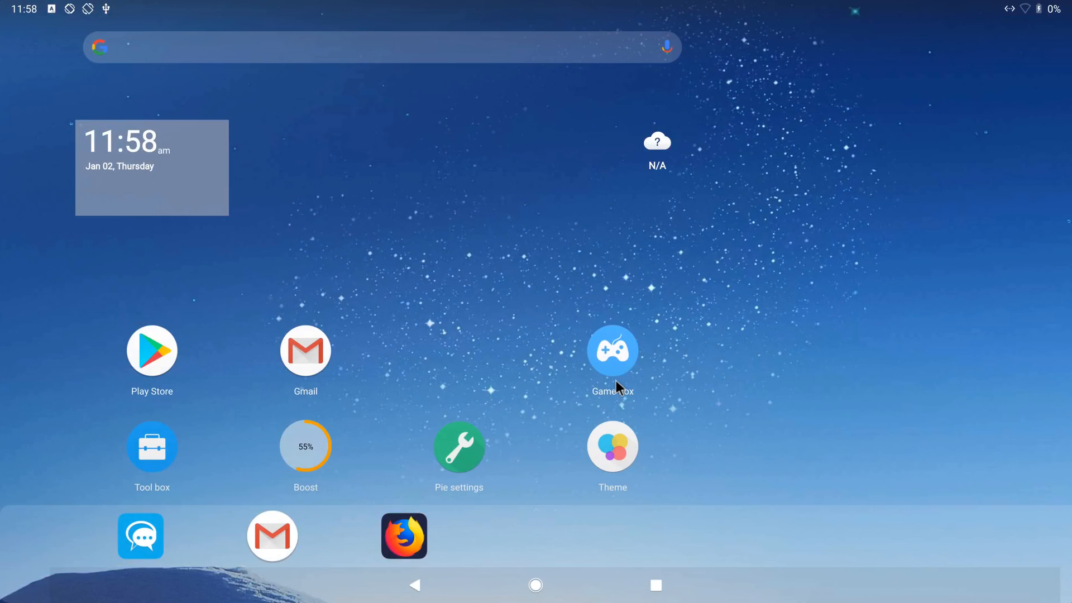
Step: Launch AIDA64 from the Android app drawer to show the Apollo Lake CPU page
{"action": "scroll", "scroll_direction": "left", "scroll_amount": 3}
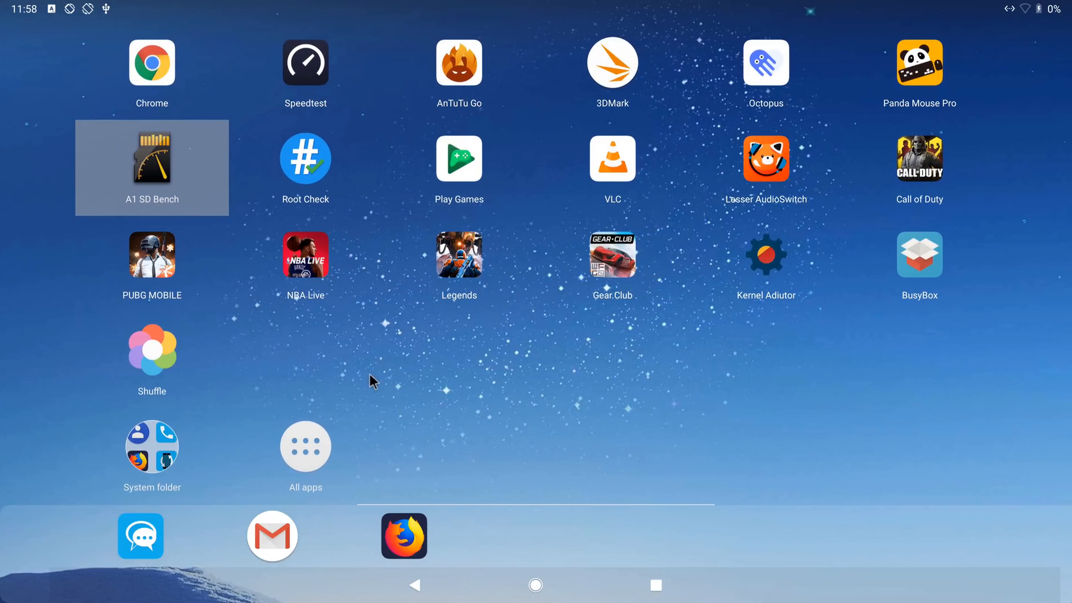
{"action": "left_click", "coordinate": [306, 446]}
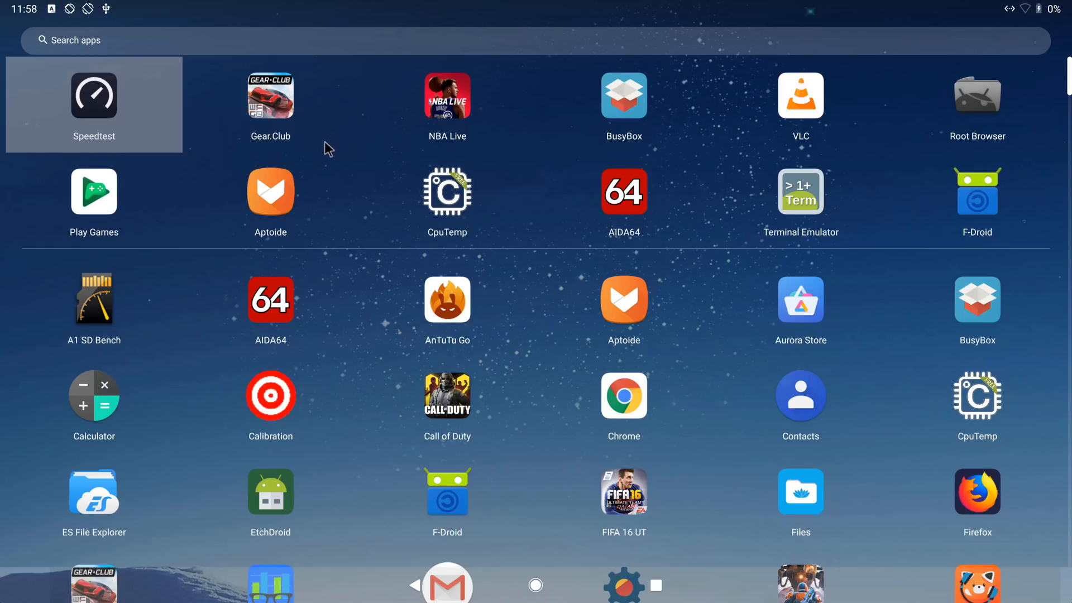
{"action": "mouse_move", "coordinate": [282, 293]}
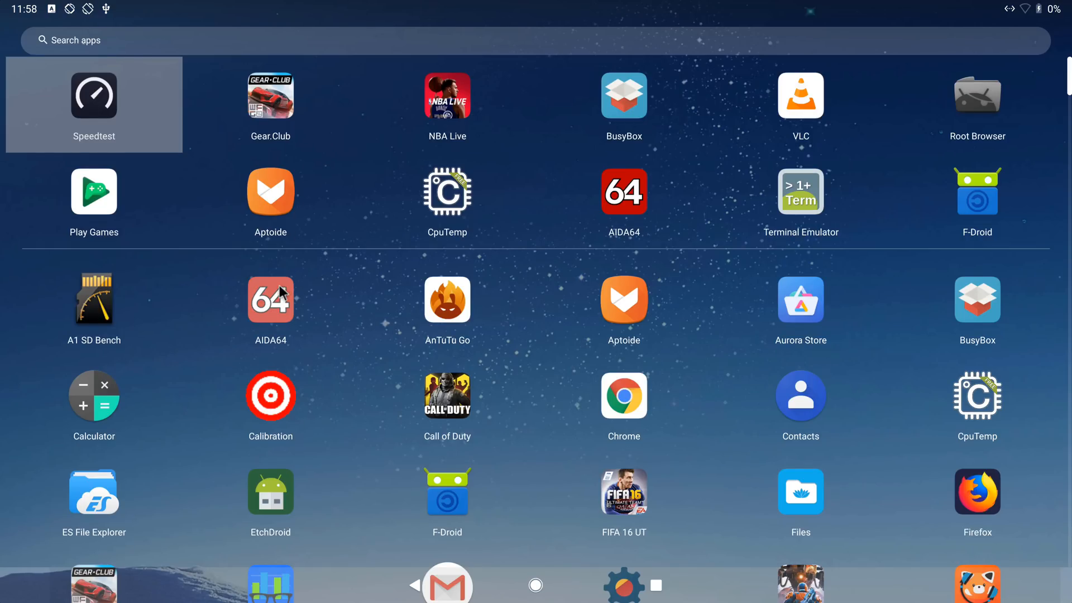
{"action": "left_click", "coordinate": [624, 191]}
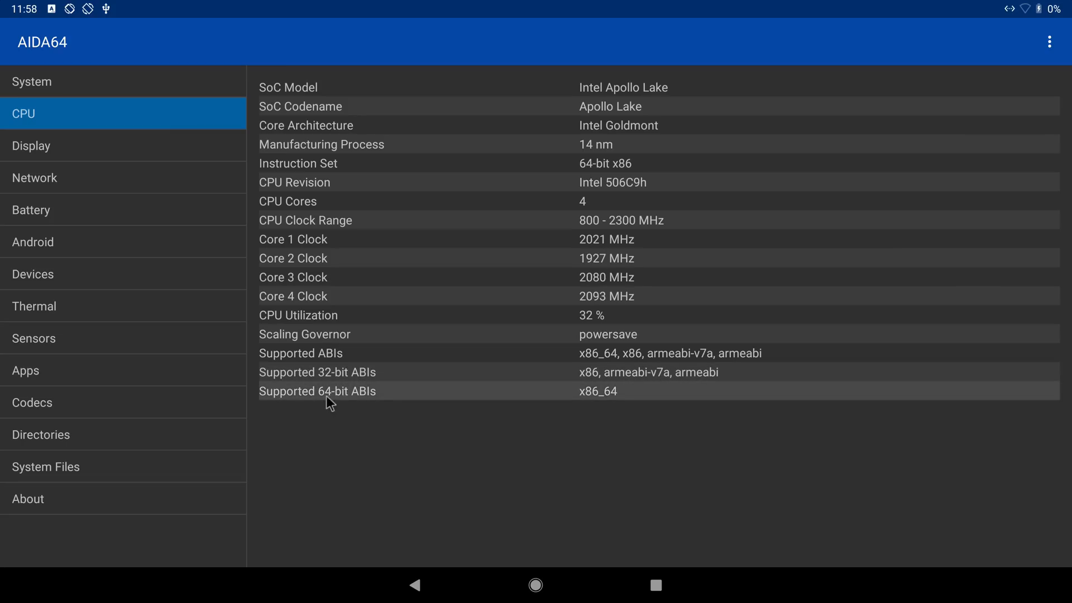
{"action": "mouse_move", "coordinate": [397, 425]}
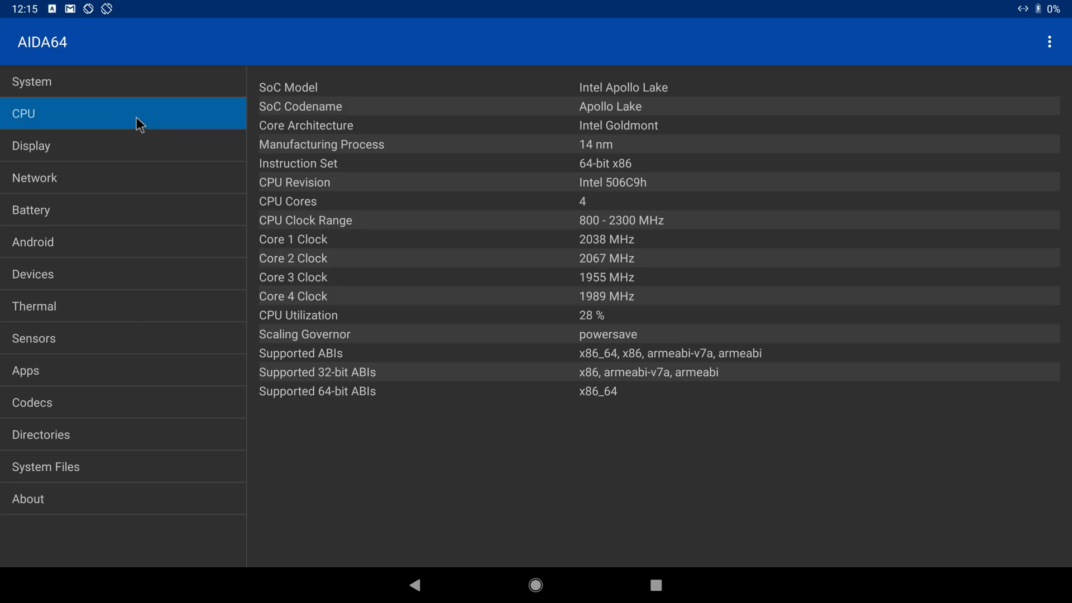
Step: View AIDA64's System page, then the Thermal page with sensors at 50.0°C
{"action": "left_click", "coordinate": [35, 82]}
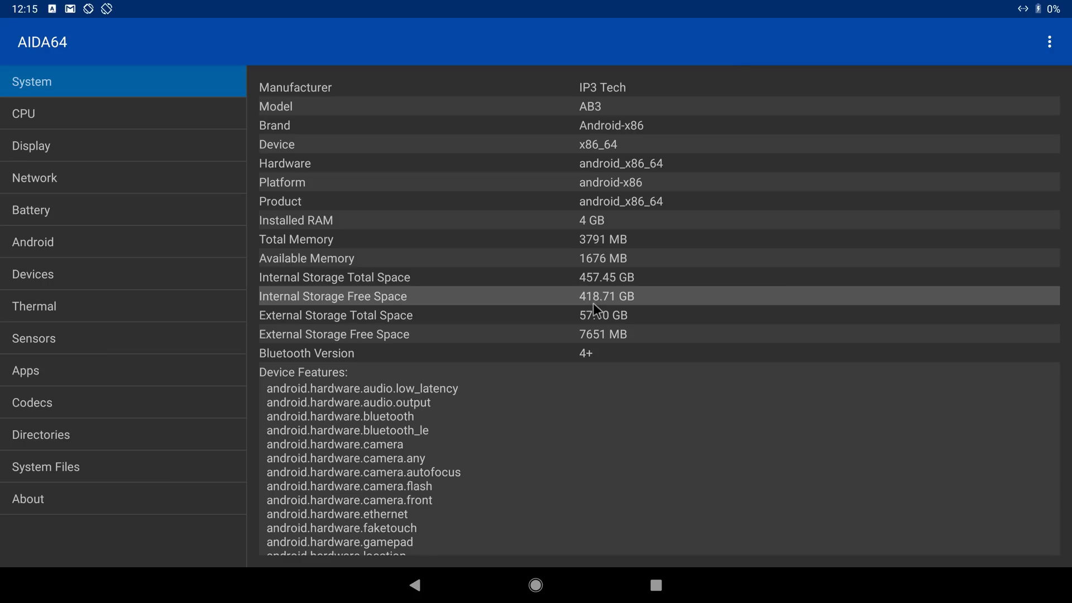
{"action": "mouse_move", "coordinate": [571, 278]}
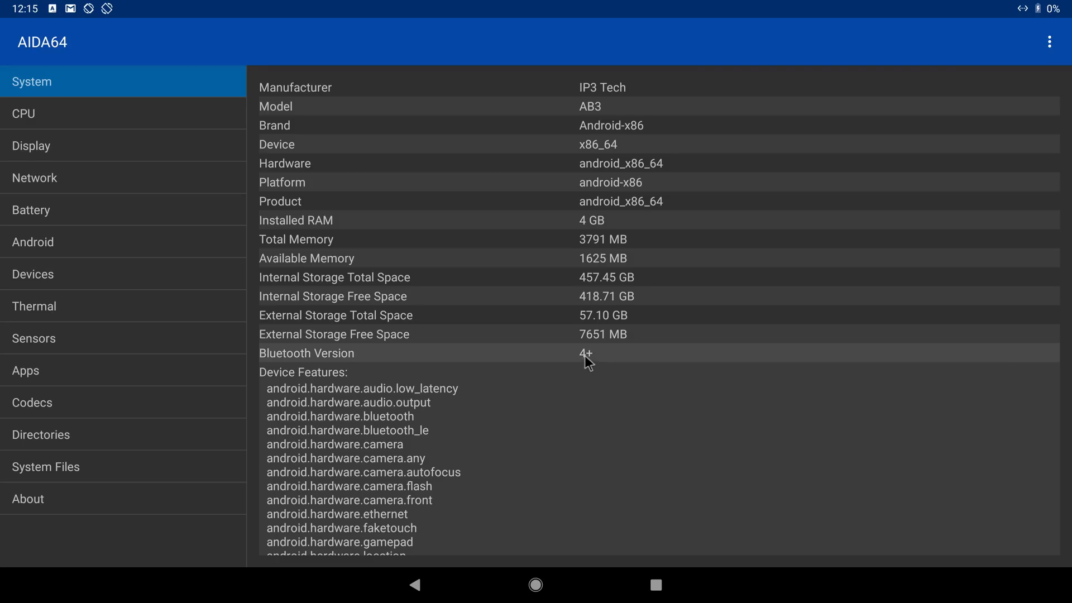
{"action": "mouse_move", "coordinate": [232, 293]}
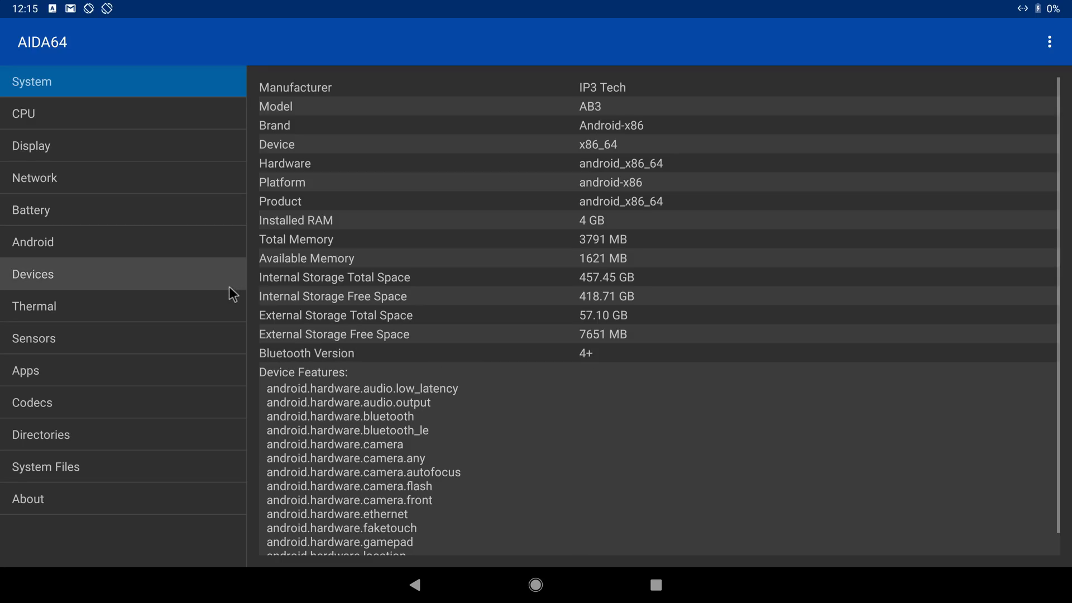
{"action": "left_click", "coordinate": [34, 306]}
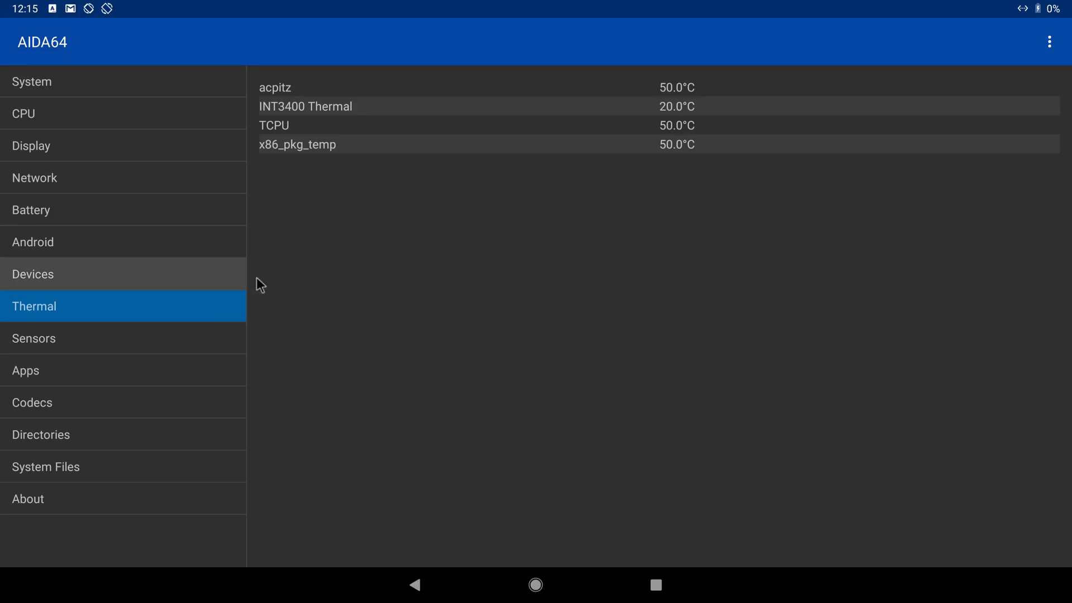
{"action": "mouse_move", "coordinate": [400, 243]}
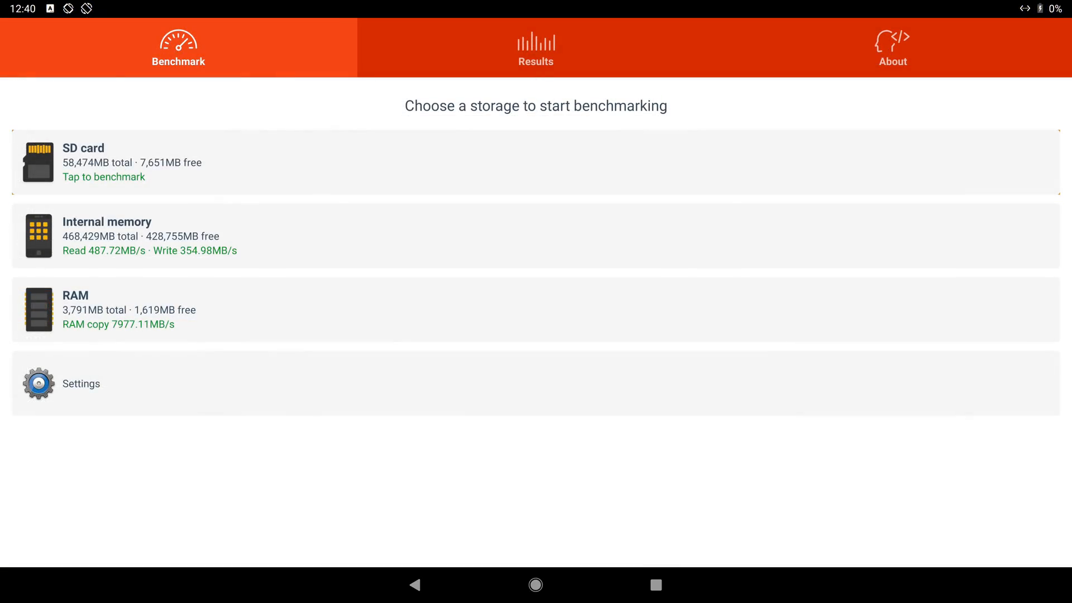
{"action": "mouse_move", "coordinate": [443, 9]}
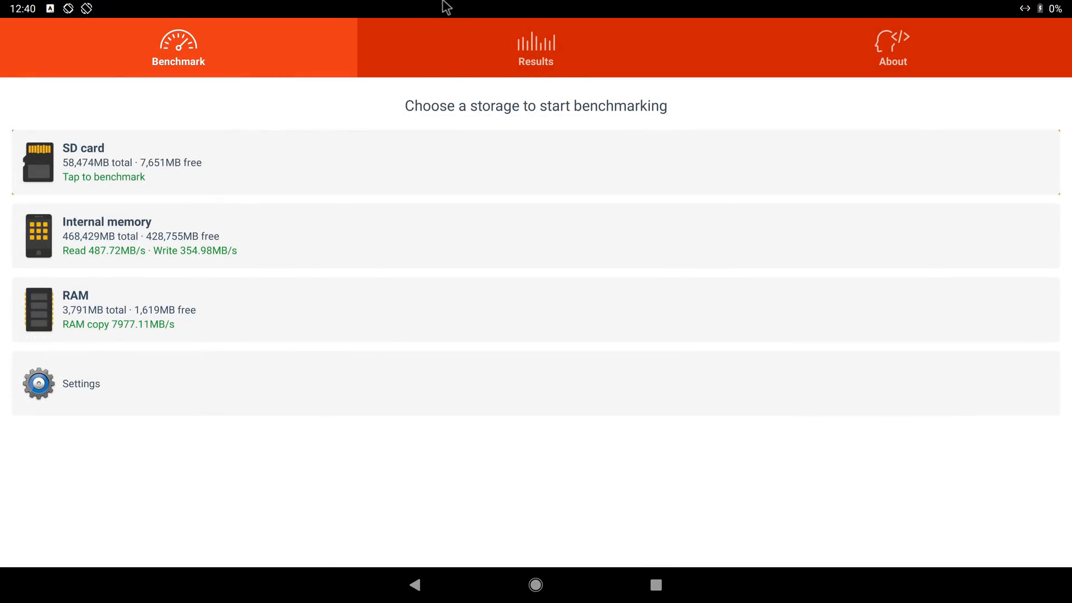
{"action": "mouse_move", "coordinate": [113, 301]}
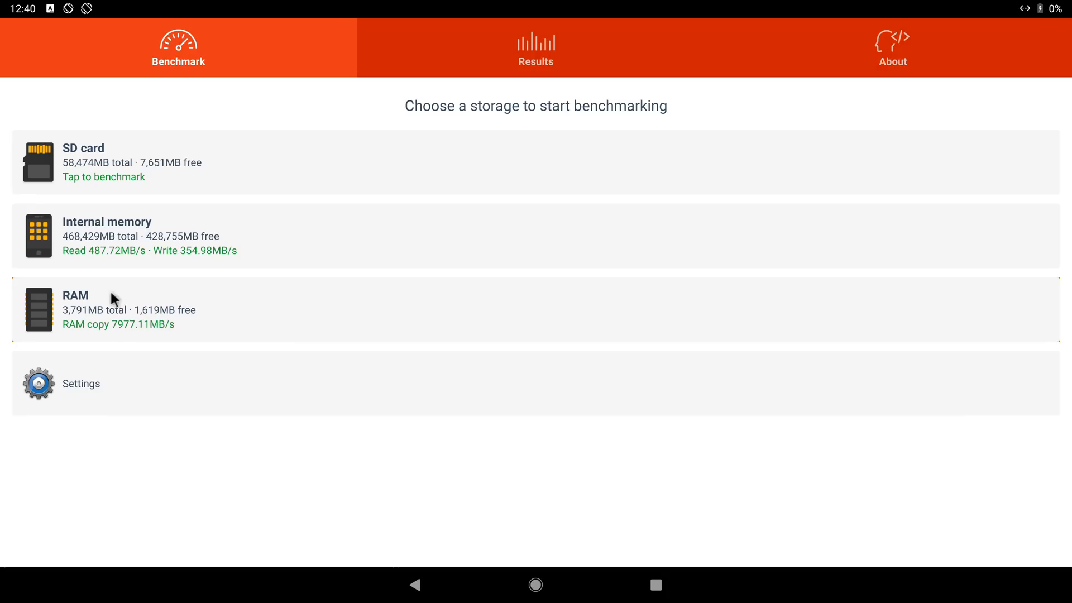
{"action": "mouse_move", "coordinate": [84, 265]}
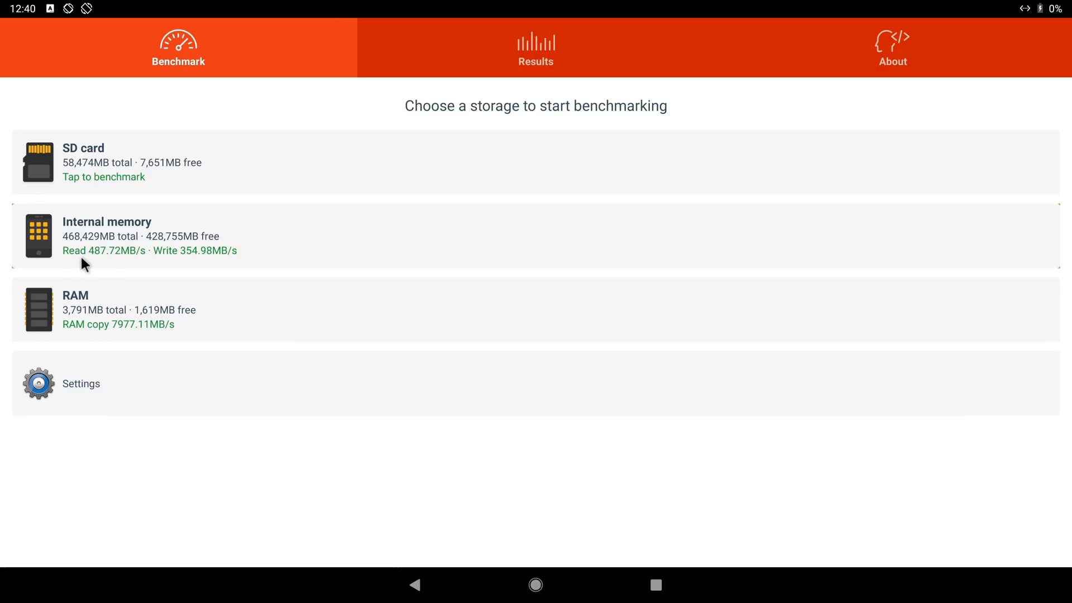
{"action": "mouse_move", "coordinate": [126, 342]}
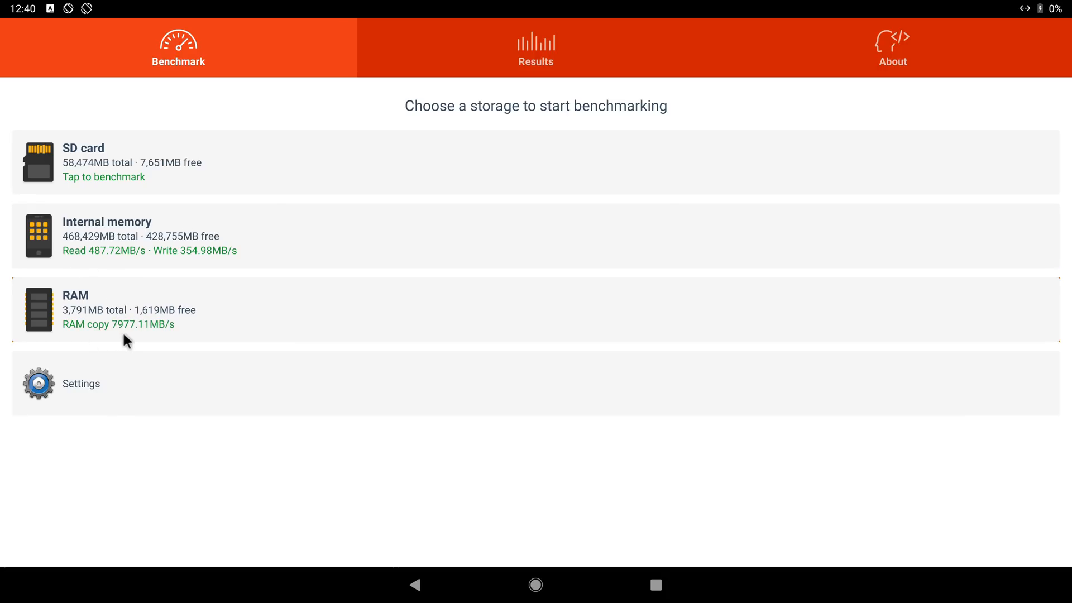
{"action": "mouse_move", "coordinate": [139, 338]}
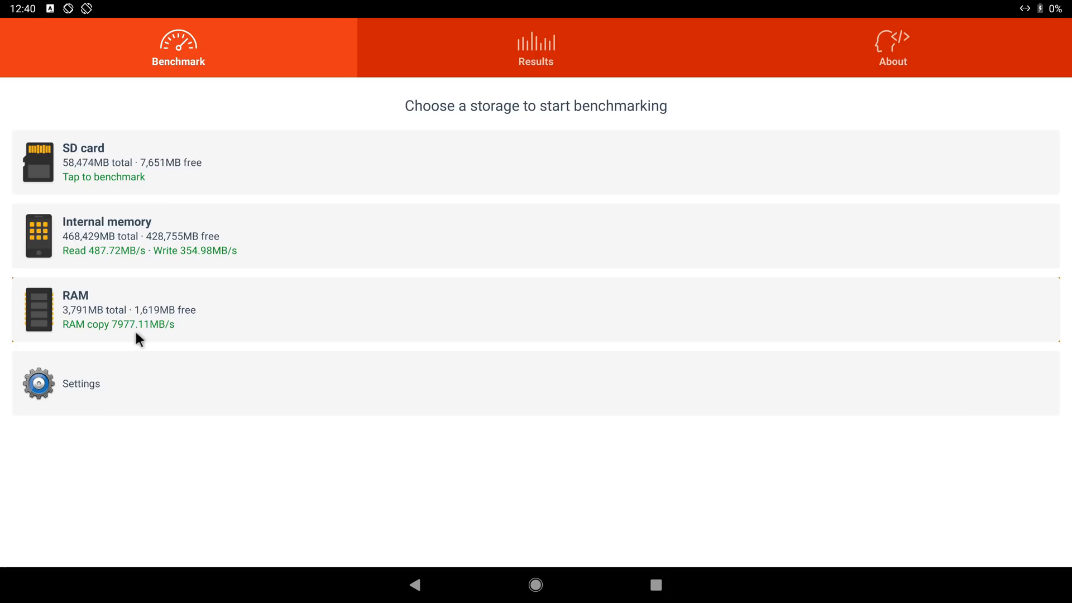
{"action": "mouse_move", "coordinate": [103, 274]}
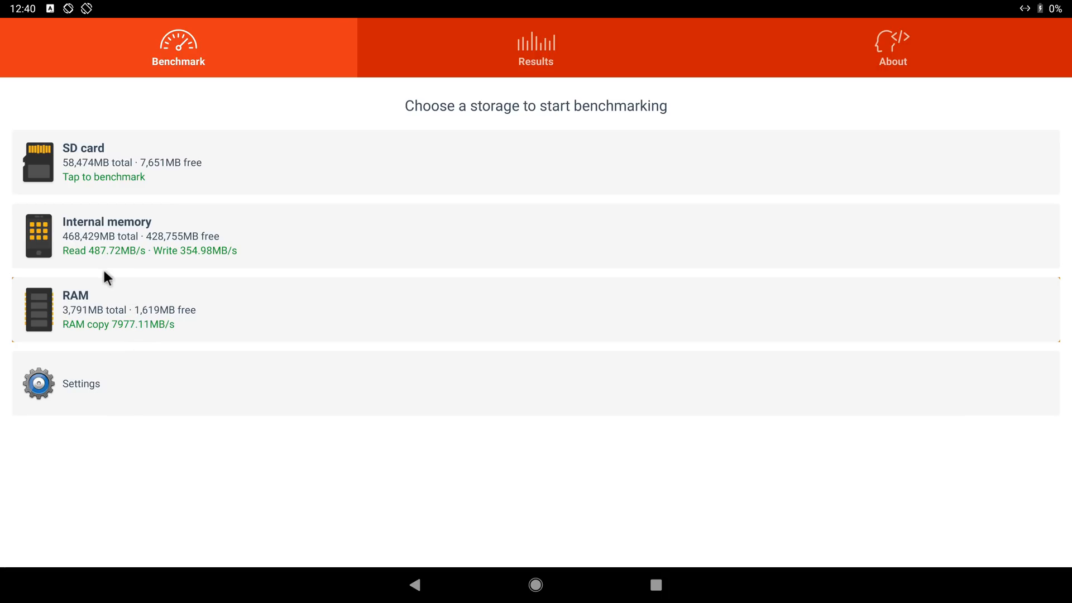
{"action": "mouse_move", "coordinate": [103, 265]}
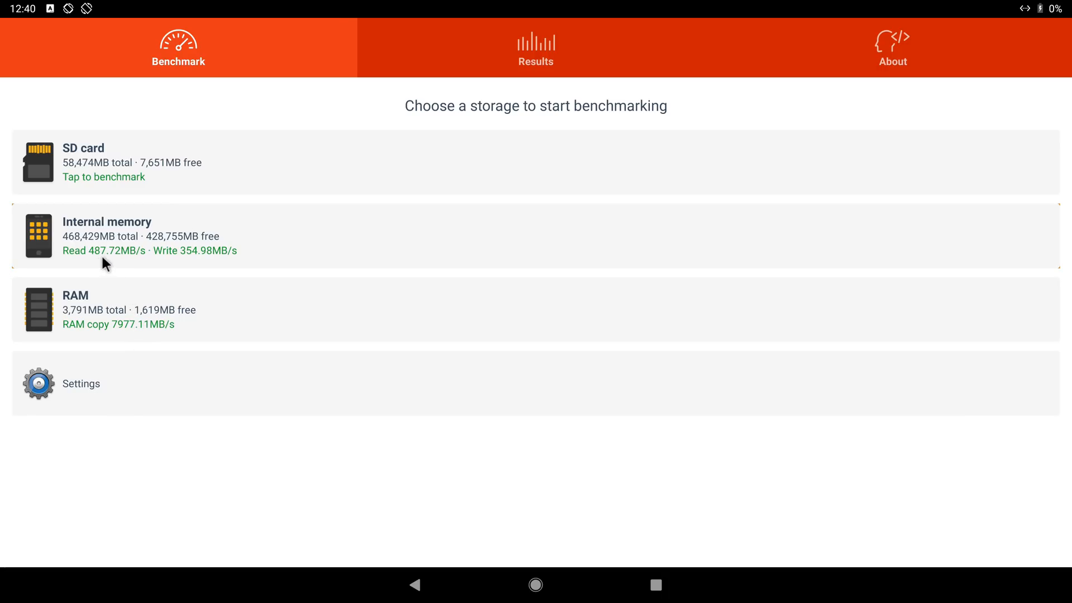
{"action": "mouse_move", "coordinate": [184, 264]}
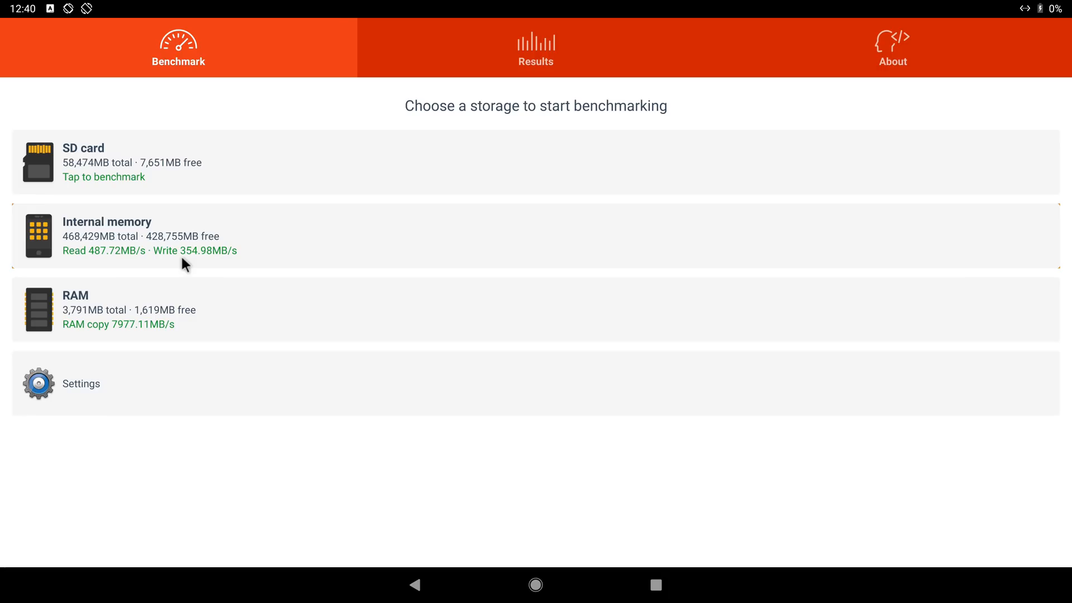
{"action": "mouse_move", "coordinate": [194, 261]}
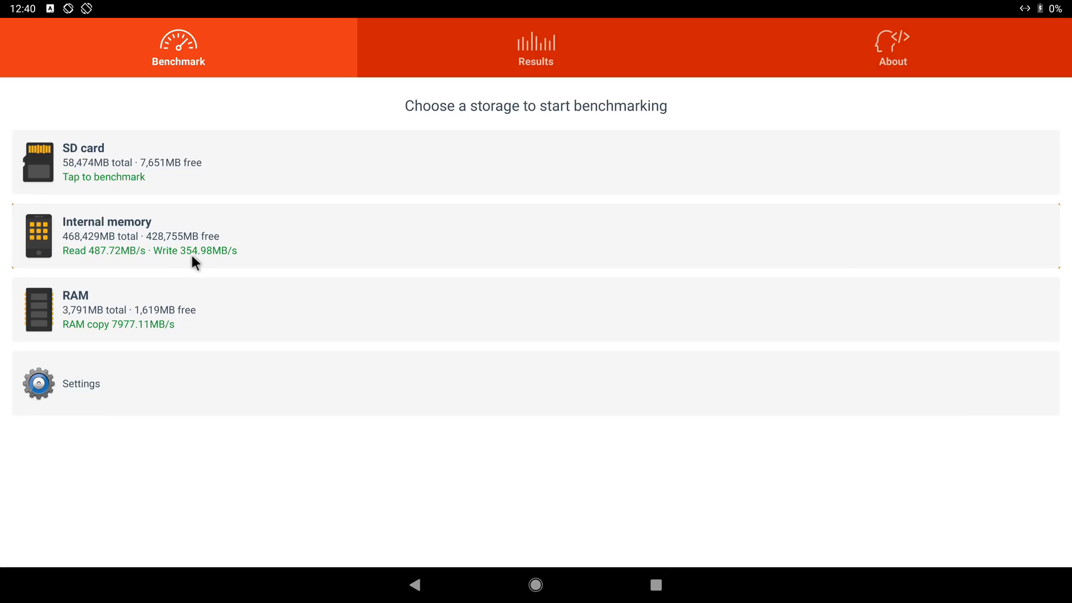
{"action": "mouse_move", "coordinate": [218, 260]}
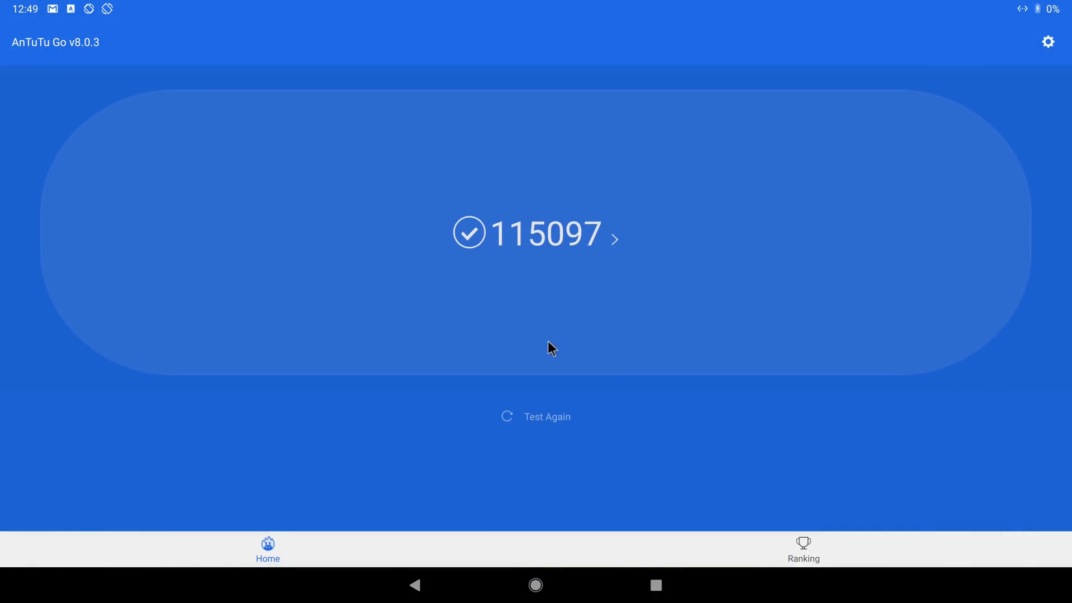
{"action": "mouse_move", "coordinate": [25, 26]}
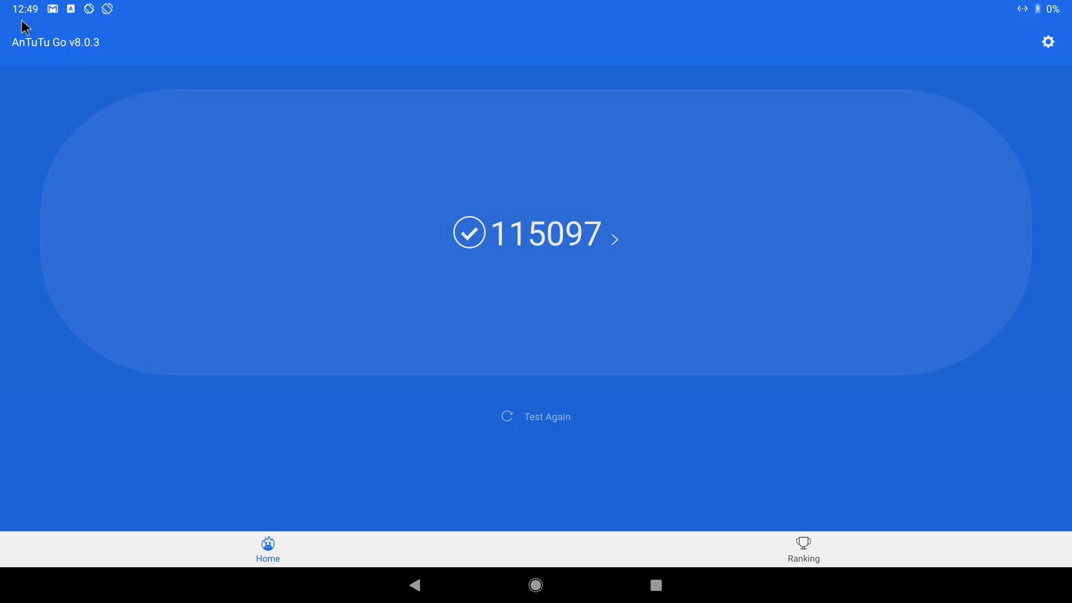
{"action": "mouse_move", "coordinate": [74, 29]}
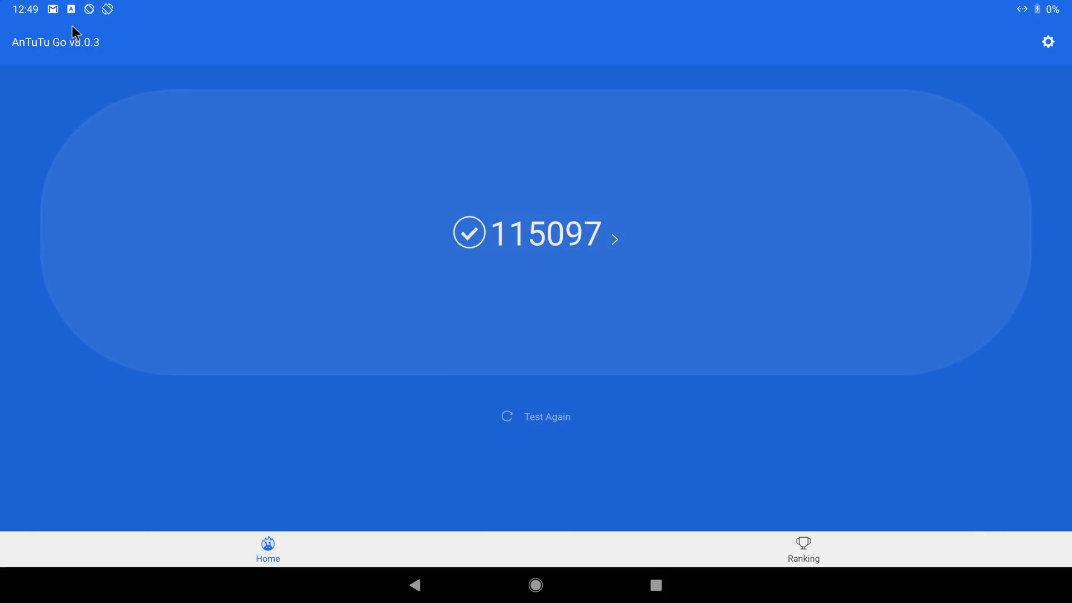
{"action": "mouse_move", "coordinate": [563, 242]}
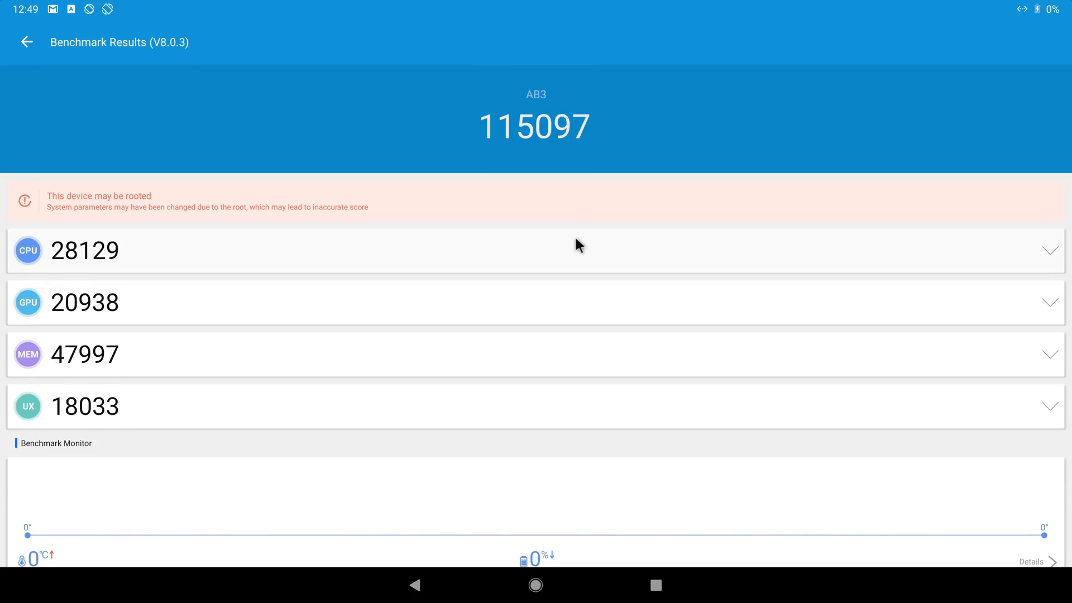
{"action": "mouse_move", "coordinate": [490, 233]}
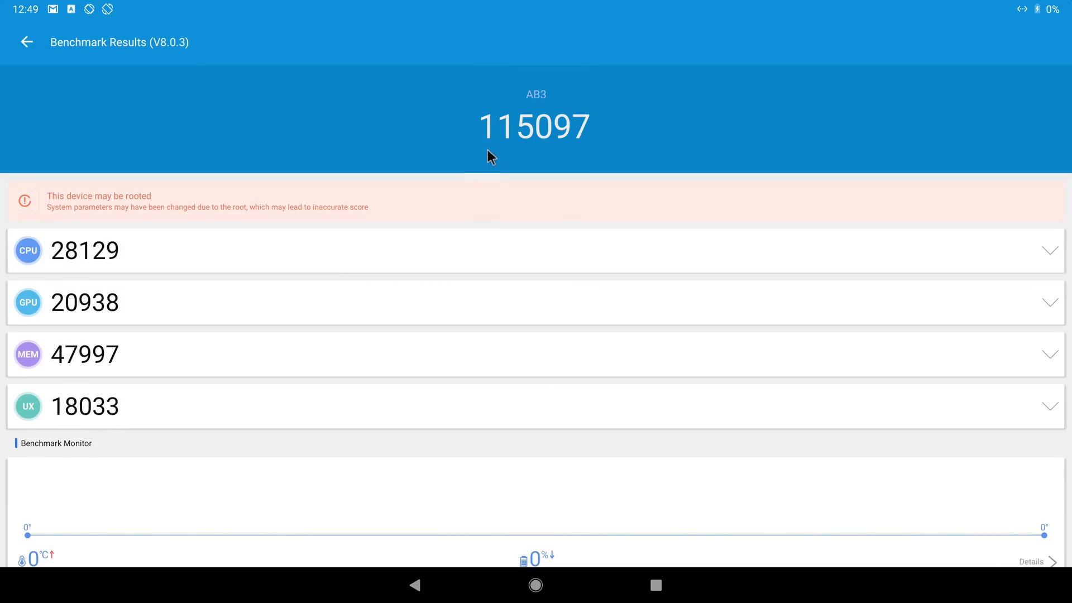
{"action": "mouse_move", "coordinate": [575, 146]}
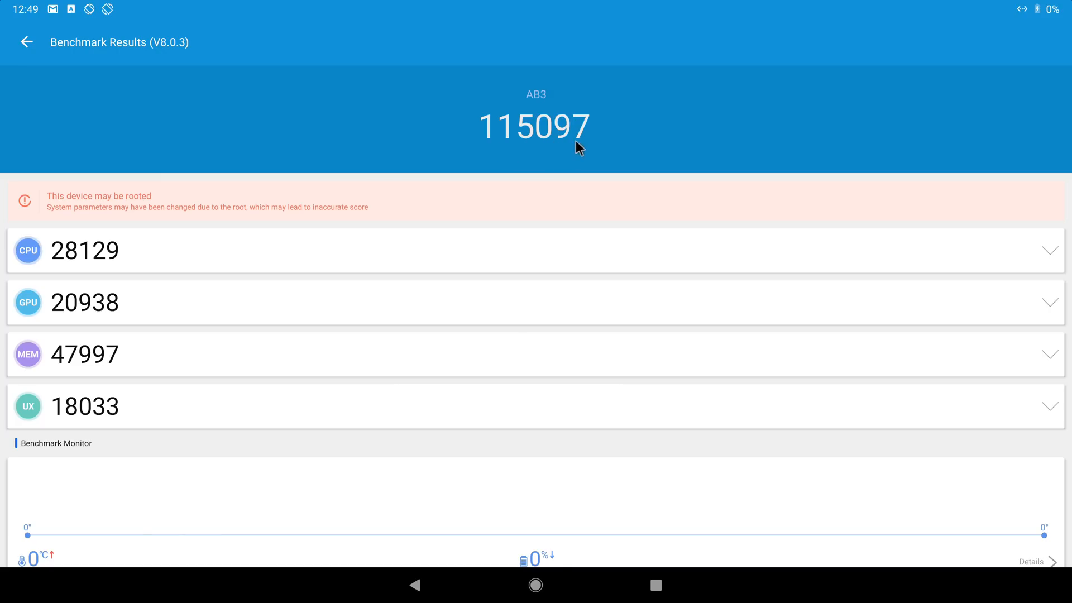
Step: Scroll AnTuTu Go's breakdown: CPU 28129, GPU 20938, MEM 47997, UX 18033
{"action": "scroll", "scroll_direction": "down", "scroll_amount": 3}
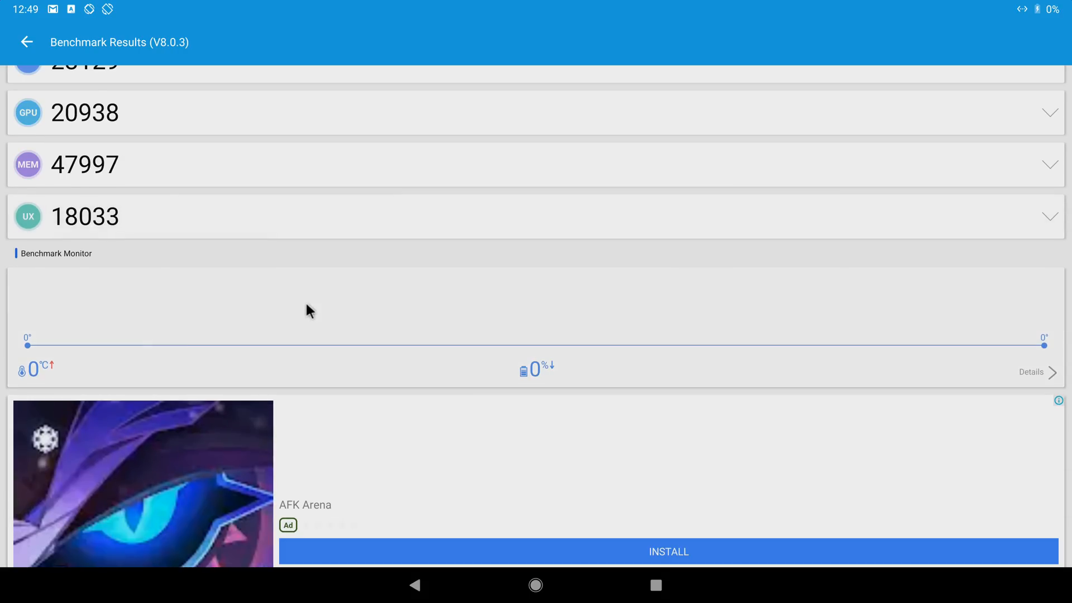
{"action": "scroll", "scroll_direction": "down", "scroll_amount": 3}
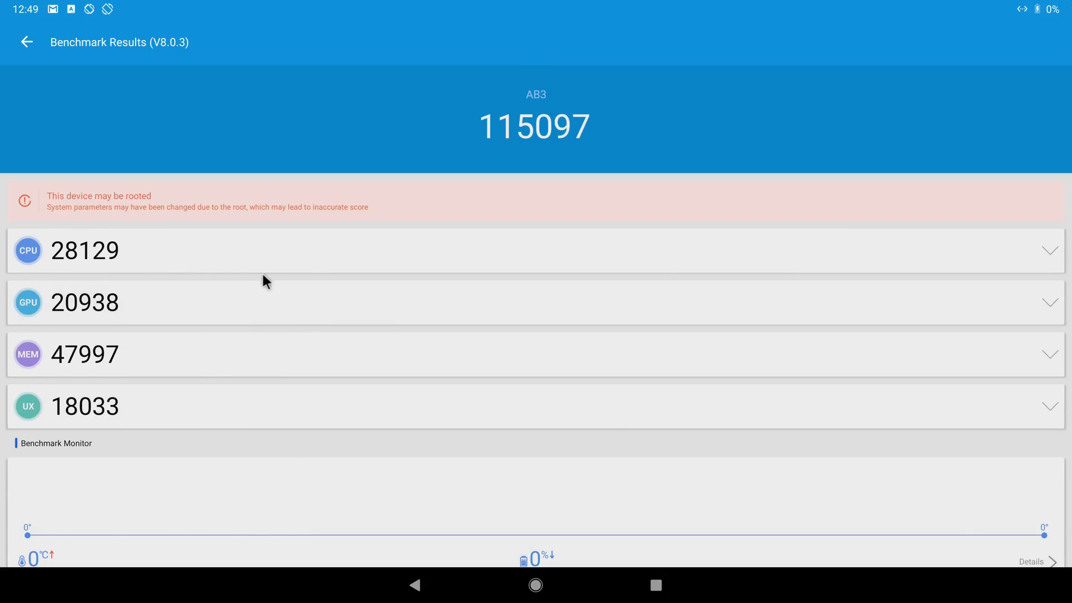
{"action": "mouse_move", "coordinate": [260, 290]}
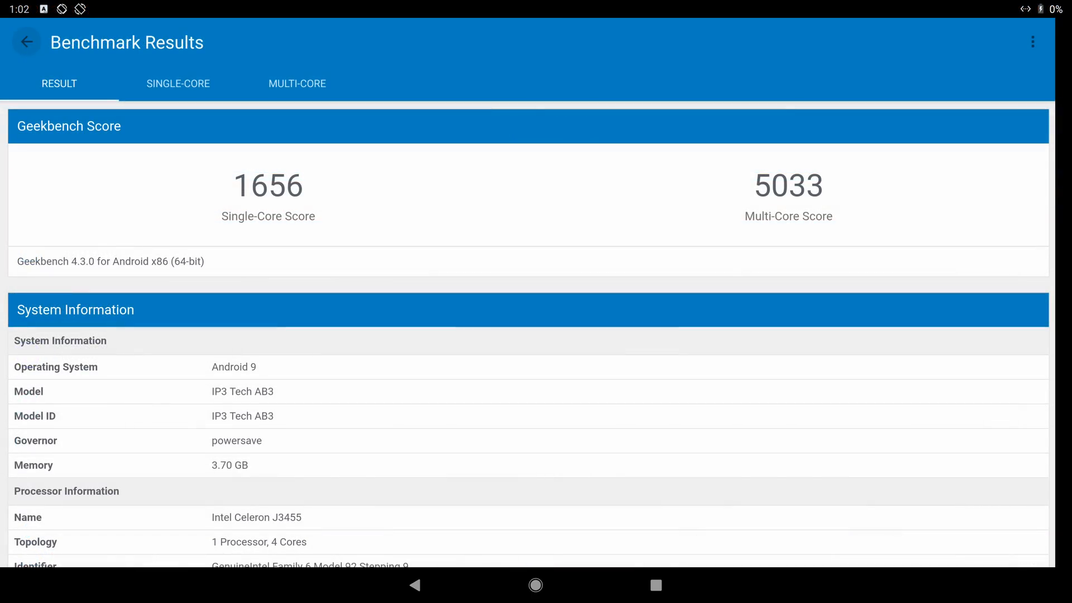
{"action": "scroll", "scroll_direction": "down", "scroll_amount": 3}
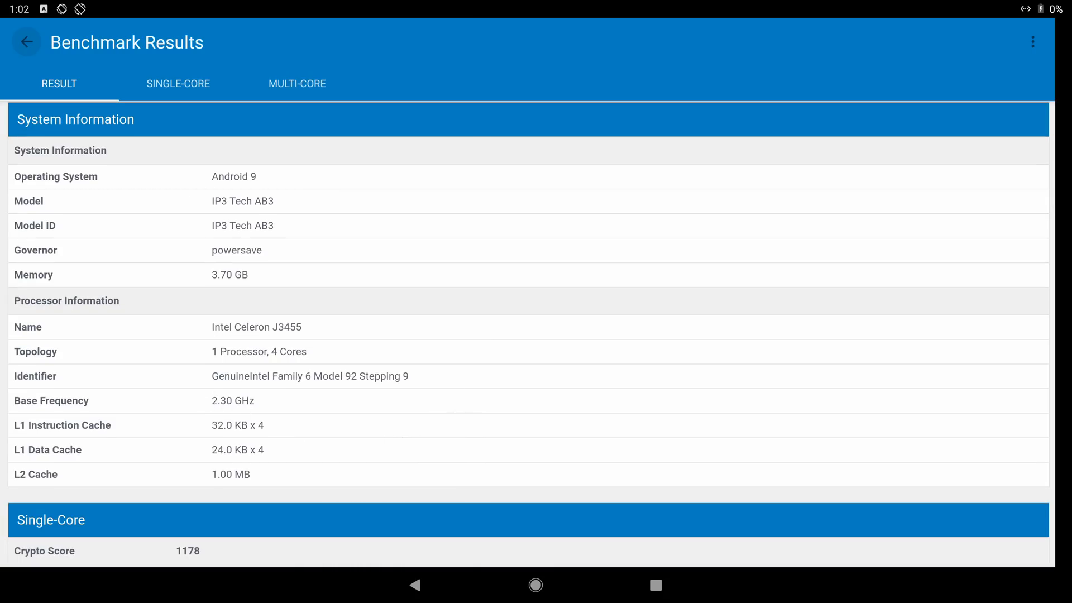
{"action": "scroll", "scroll_direction": "up", "scroll_amount": 3}
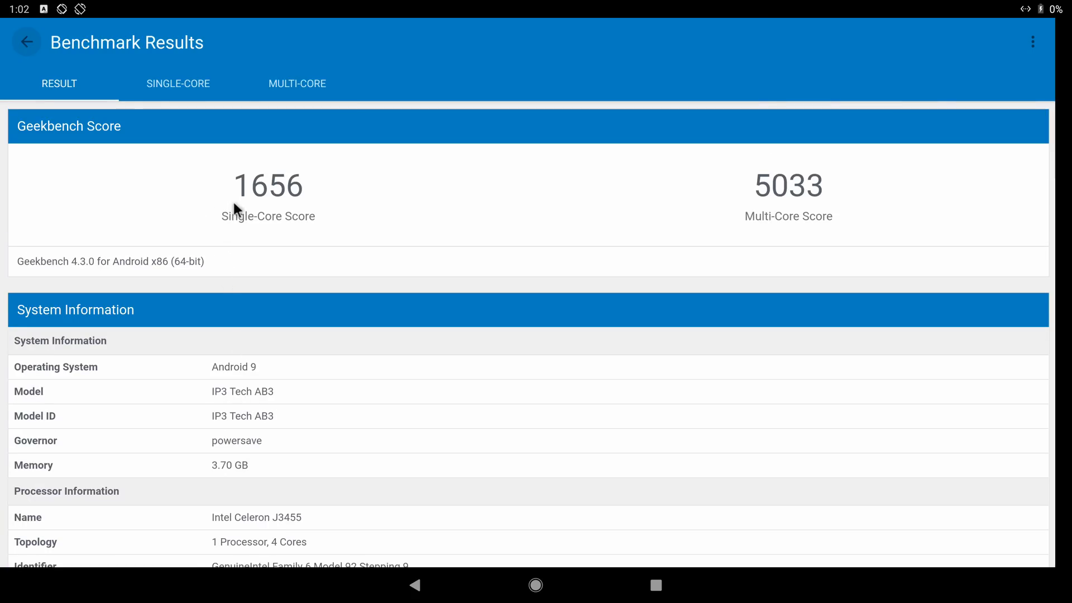
{"action": "mouse_move", "coordinate": [634, 220]}
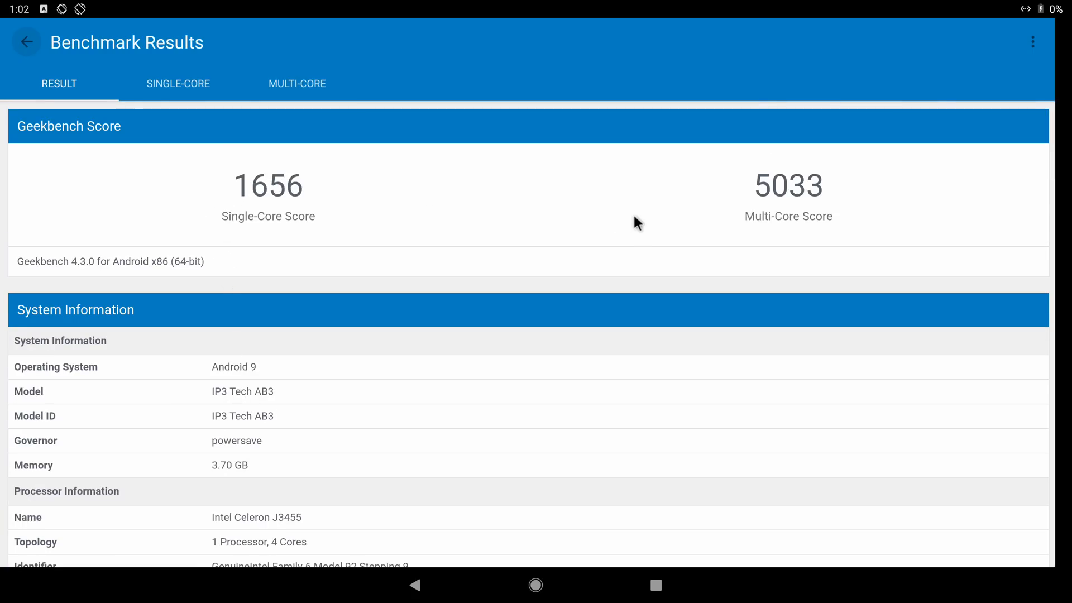
{"action": "mouse_move", "coordinate": [822, 184]}
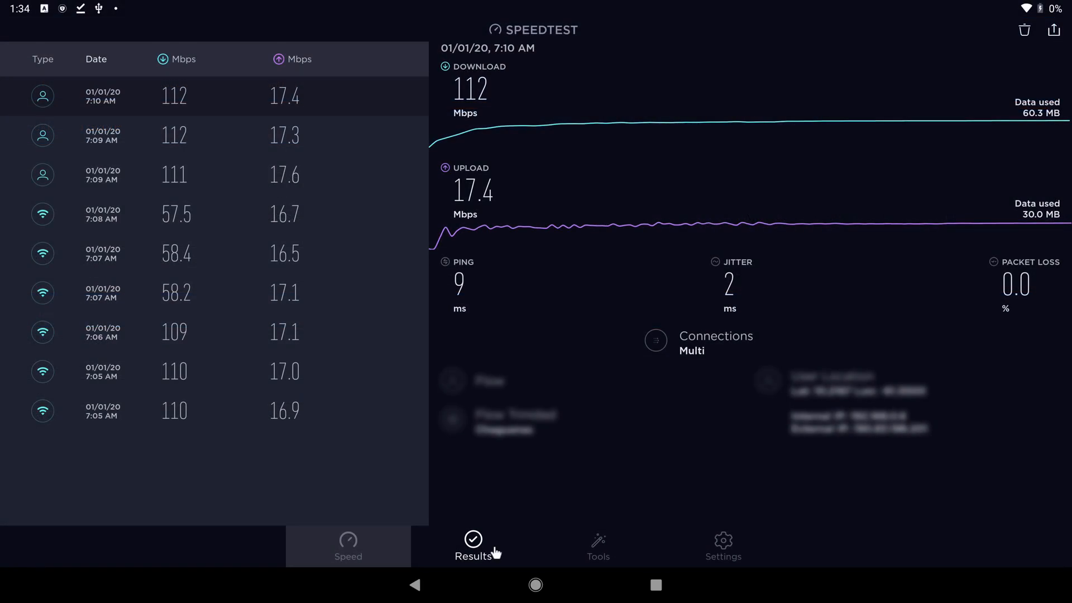
{"action": "mouse_move", "coordinate": [186, 234]}
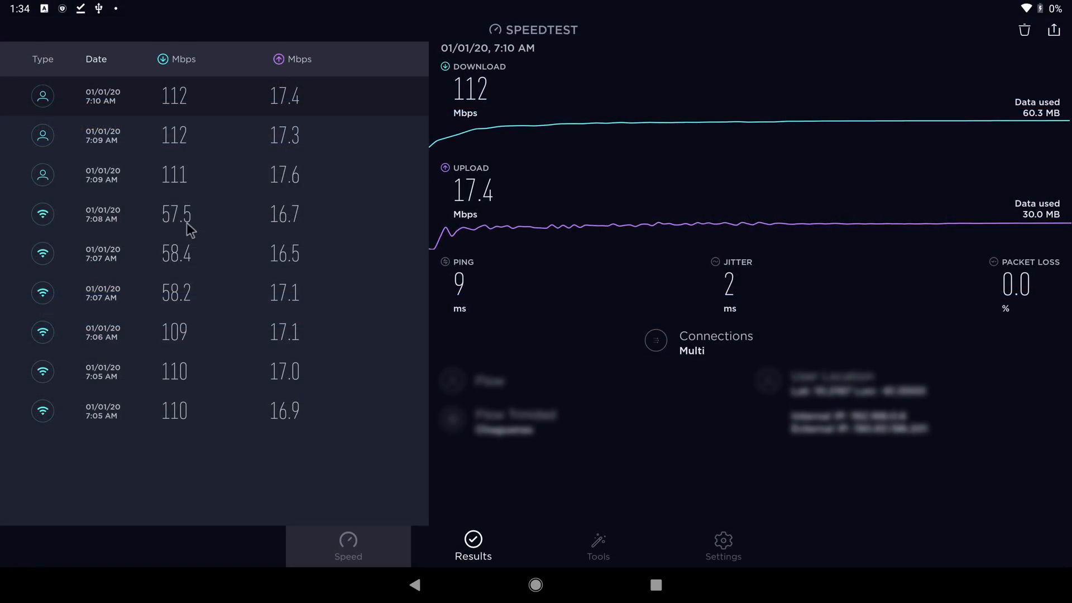
{"action": "mouse_move", "coordinate": [127, 433]}
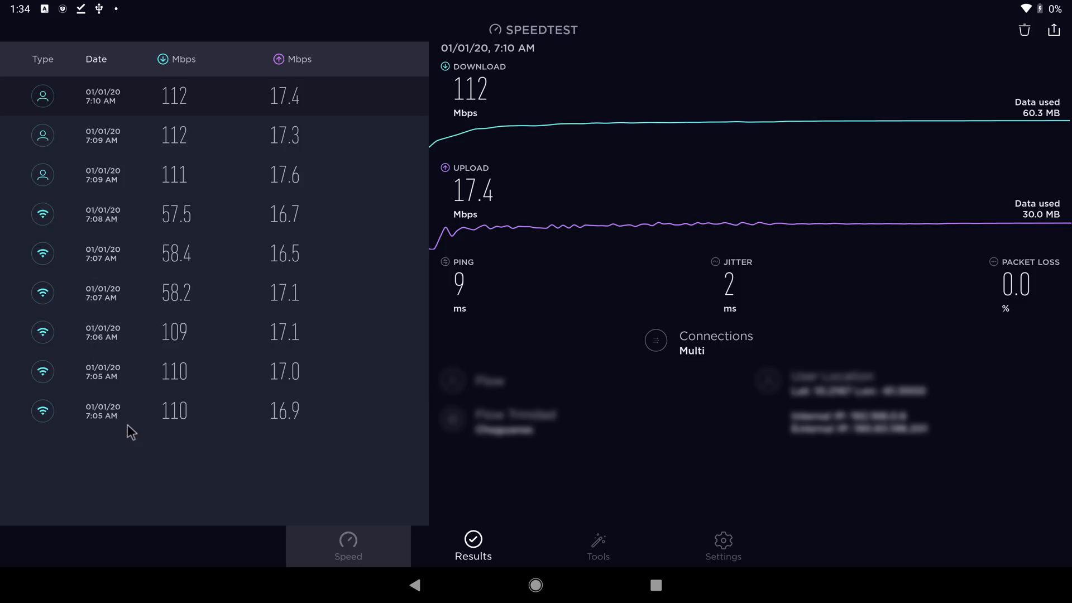
Step: Review Speedtest history details for the 7:05, 7:06, 7:09 AM and earlier tests
{"action": "left_click", "coordinate": [174, 411]}
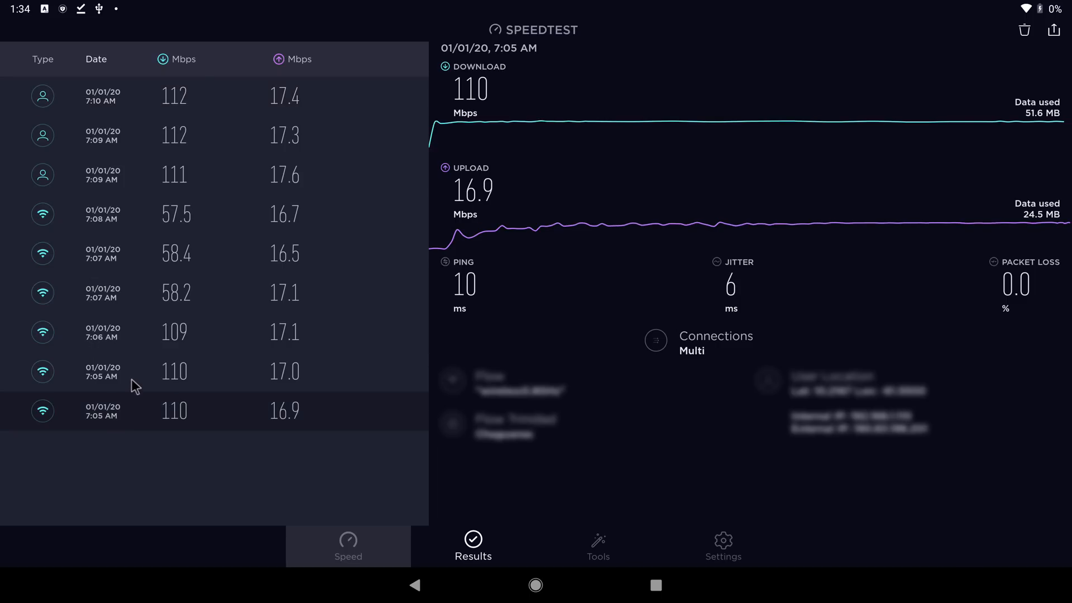
{"action": "left_click", "coordinate": [174, 333]}
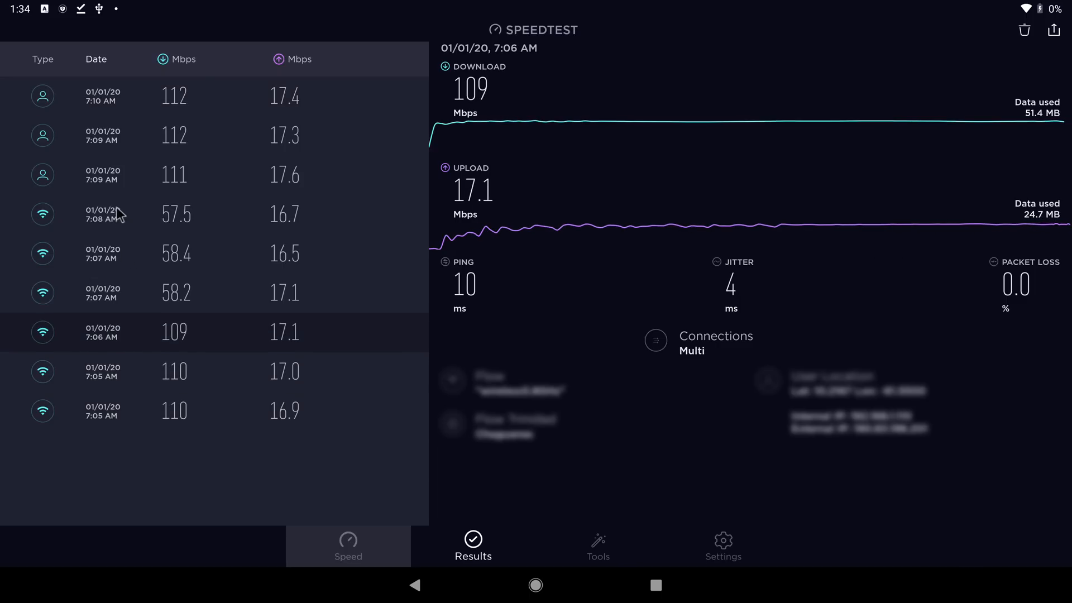
{"action": "left_click", "coordinate": [115, 135]}
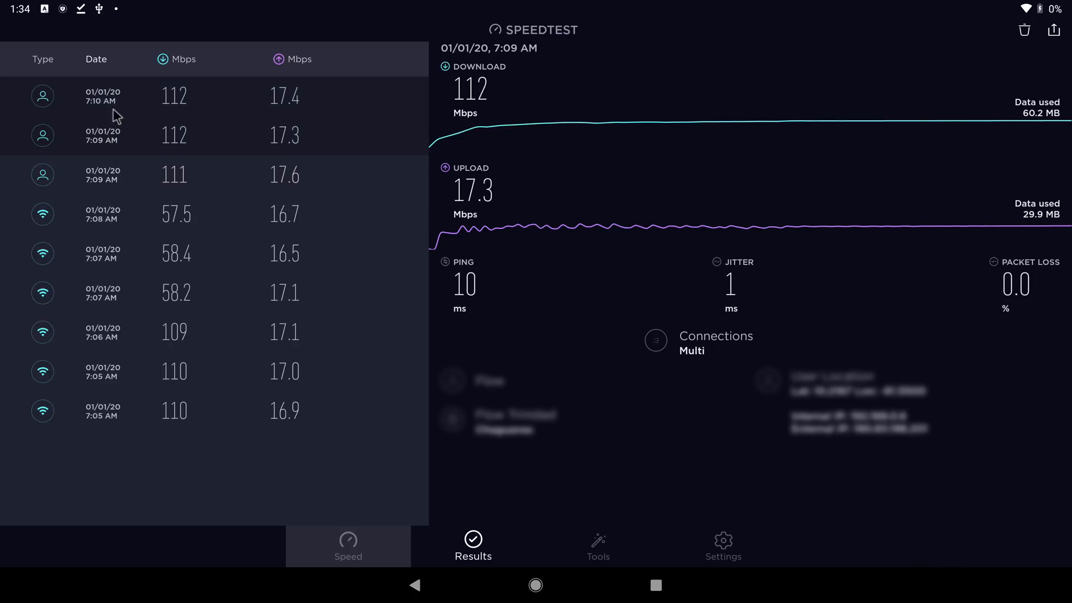
{"action": "left_click", "coordinate": [176, 253]}
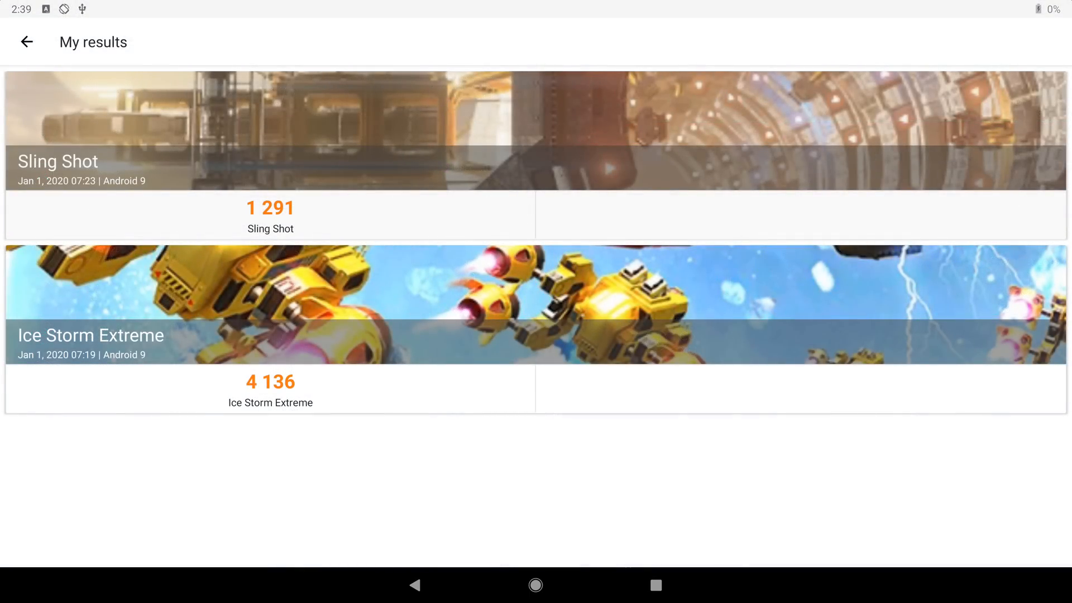
{"action": "mouse_move", "coordinate": [657, 139]}
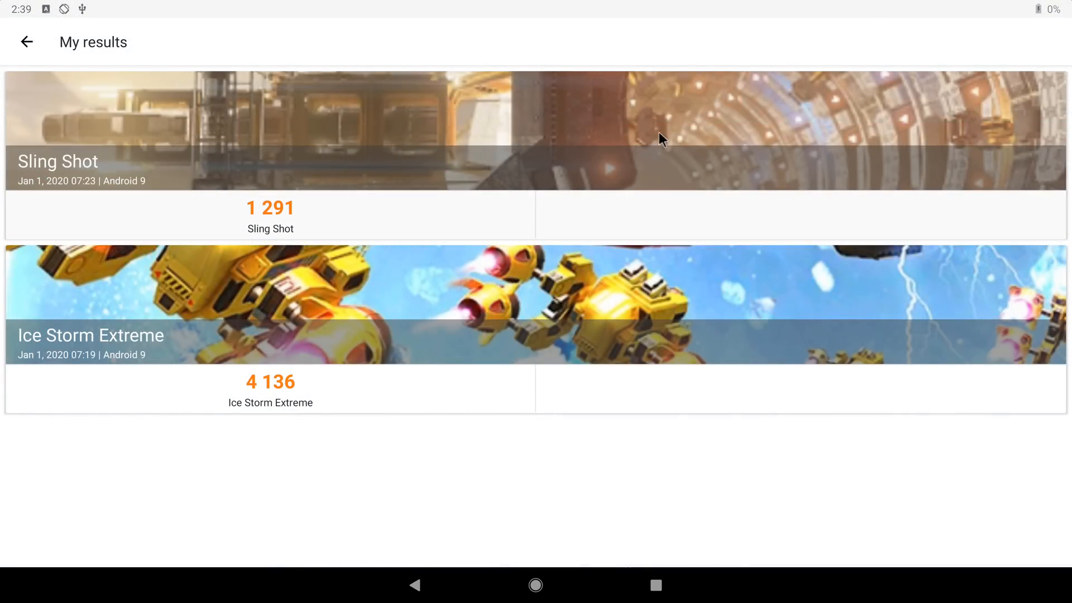
{"action": "mouse_move", "coordinate": [327, 299]}
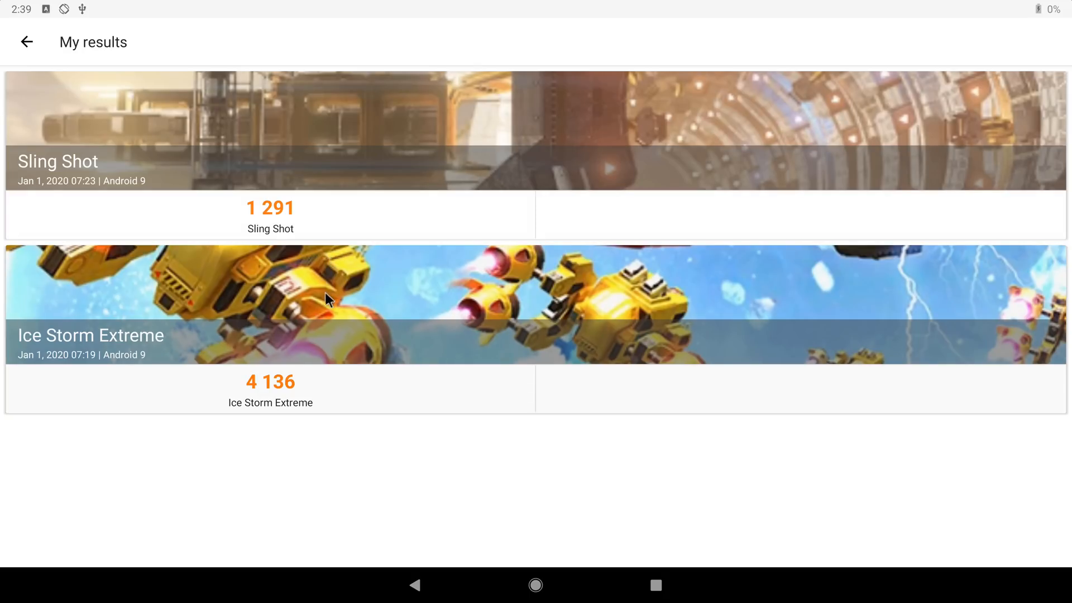
{"action": "mouse_move", "coordinate": [344, 429]}
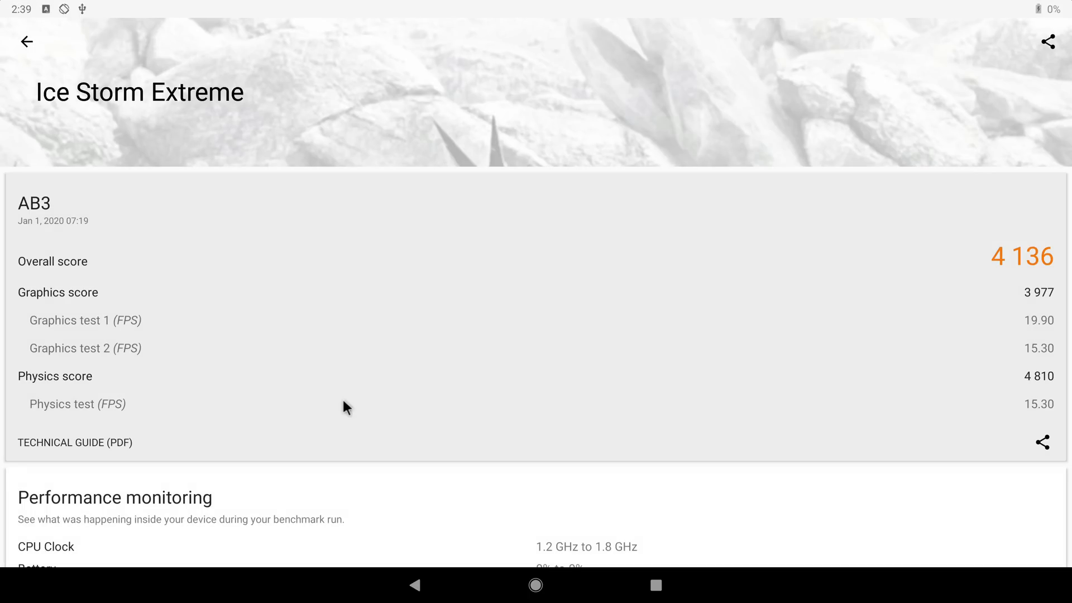
{"action": "mouse_move", "coordinate": [965, 287]}
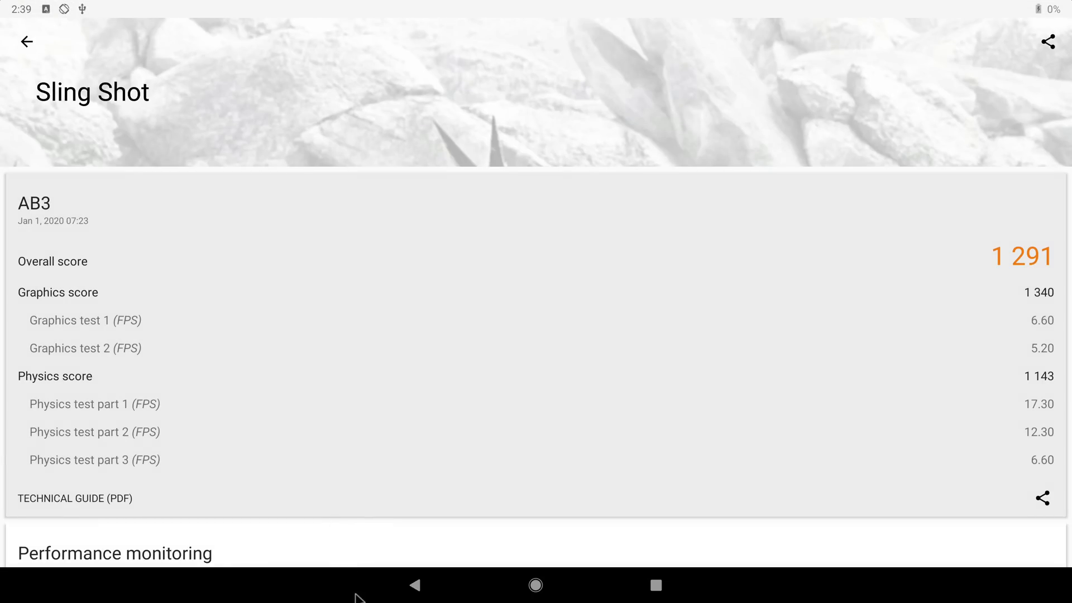
Step: Leave 3DMark's benchmark results and return to the Android home screen
{"action": "left_click", "coordinate": [26, 41]}
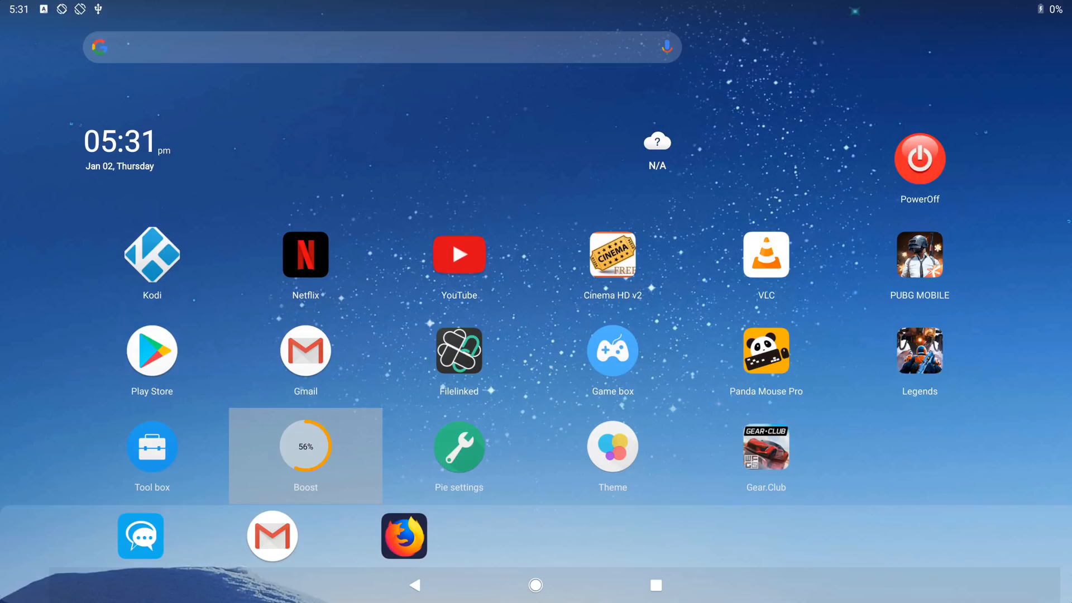
{"action": "mouse_move", "coordinate": [403, 341]}
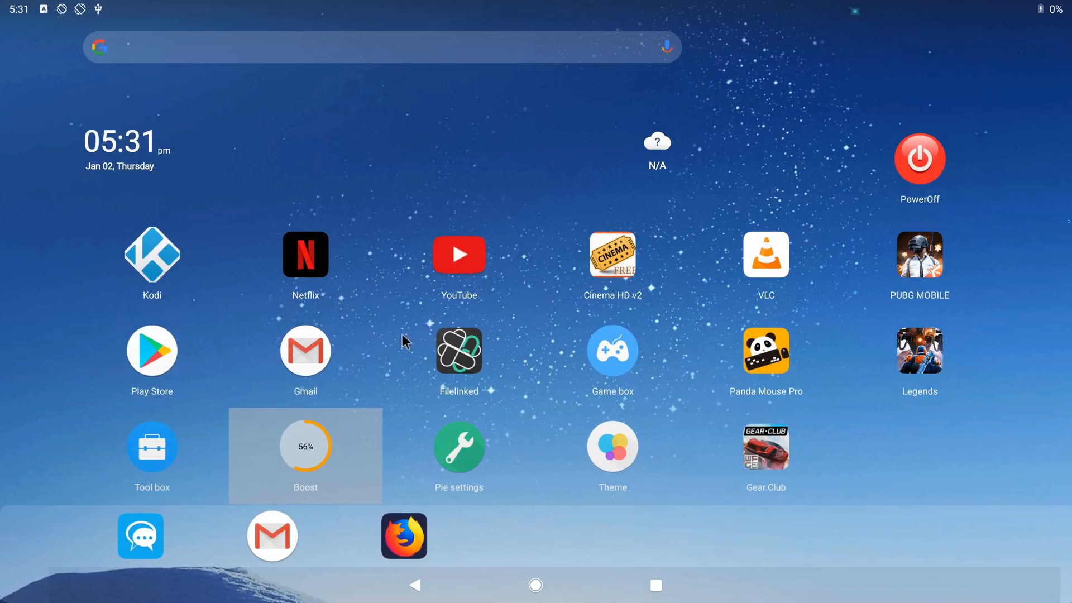
{"action": "mouse_move", "coordinate": [469, 304]}
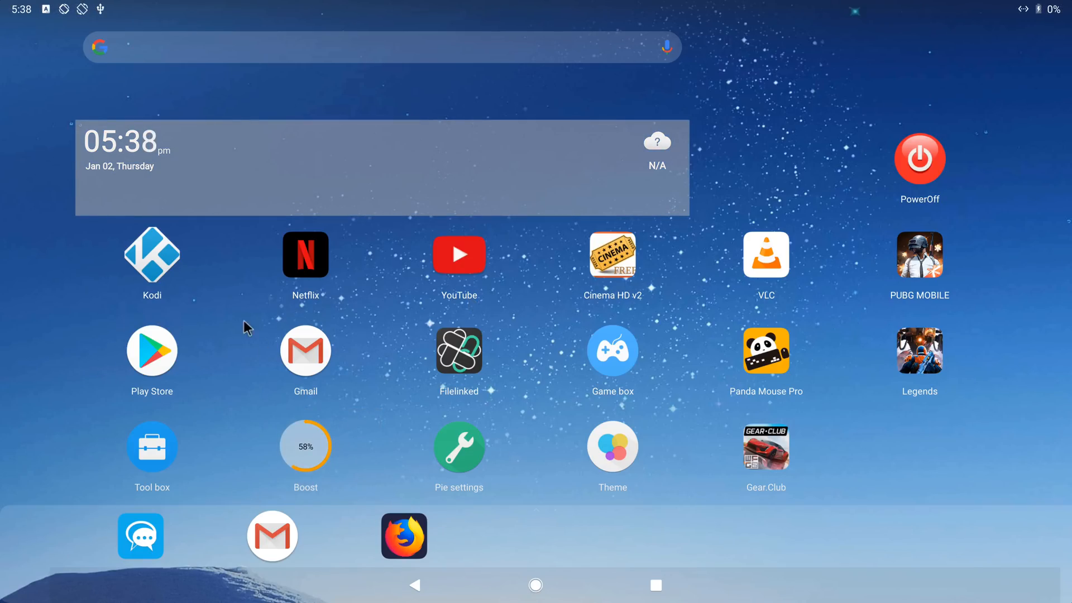
Step: Launch Netflix, enter the existing profile, and start playing Tomb Raider
{"action": "left_click", "coordinate": [306, 254]}
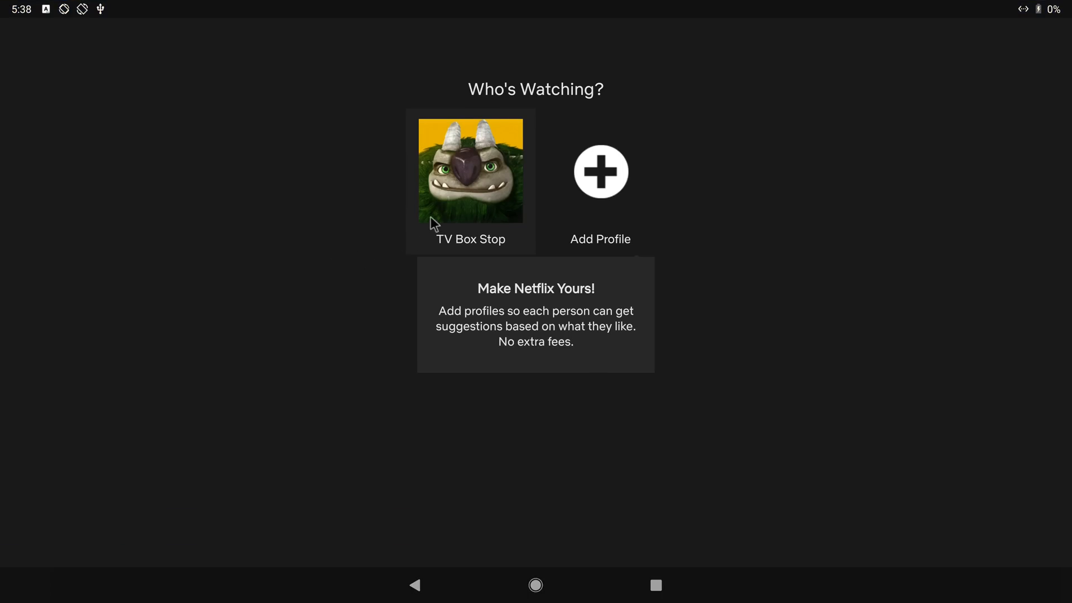
{"action": "left_click", "coordinate": [467, 173]}
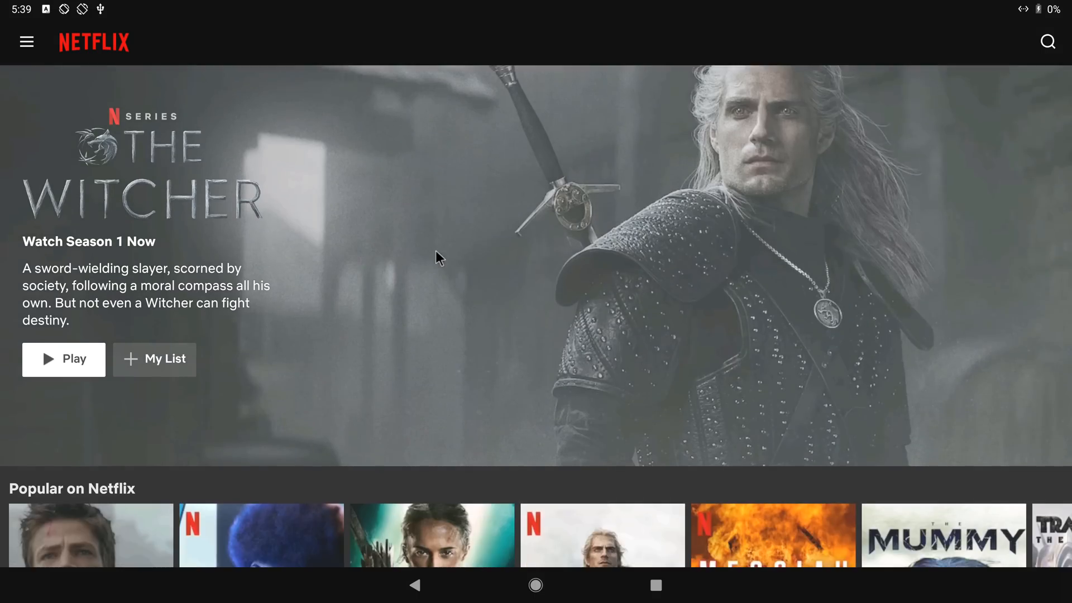
{"action": "scroll", "scroll_direction": "down", "scroll_amount": 3}
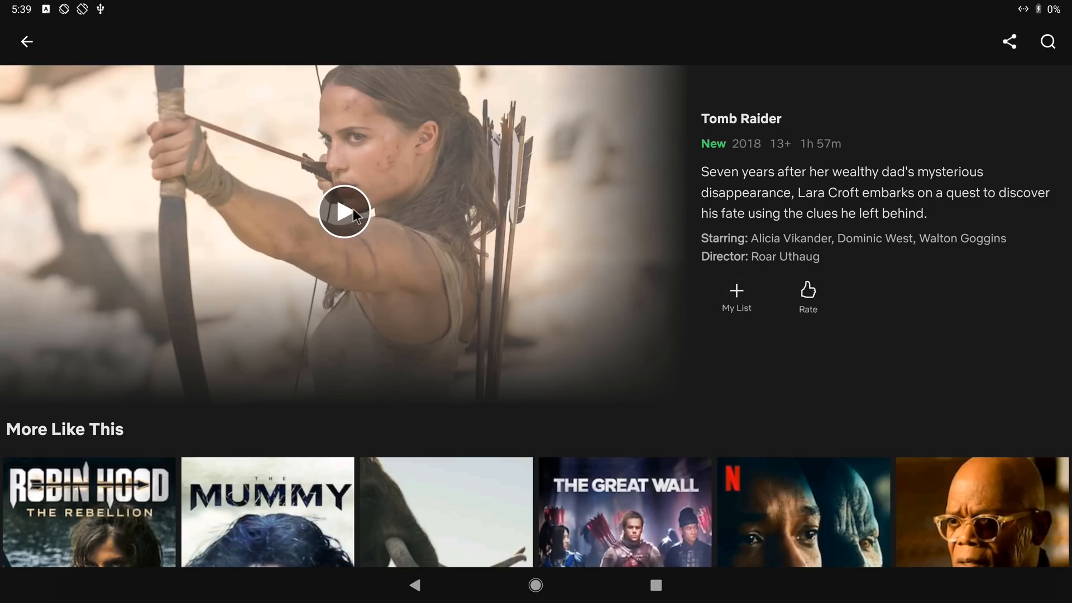
{"action": "left_click", "coordinate": [344, 213]}
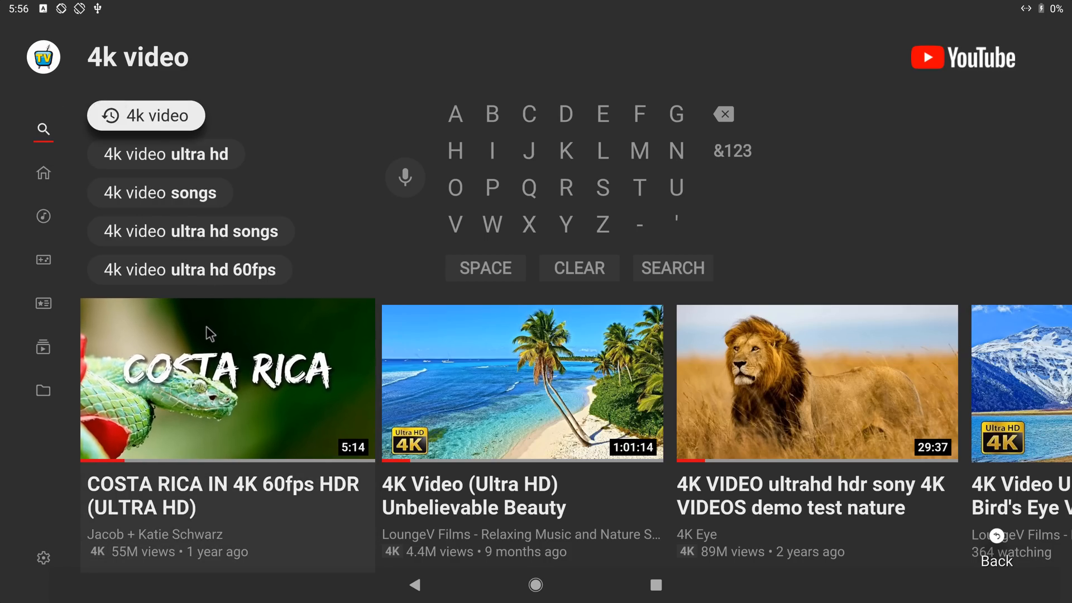
Step: Play the Costa Rica 4K video and keep its quality at Auto (1080p)
{"action": "left_click", "coordinate": [211, 380]}
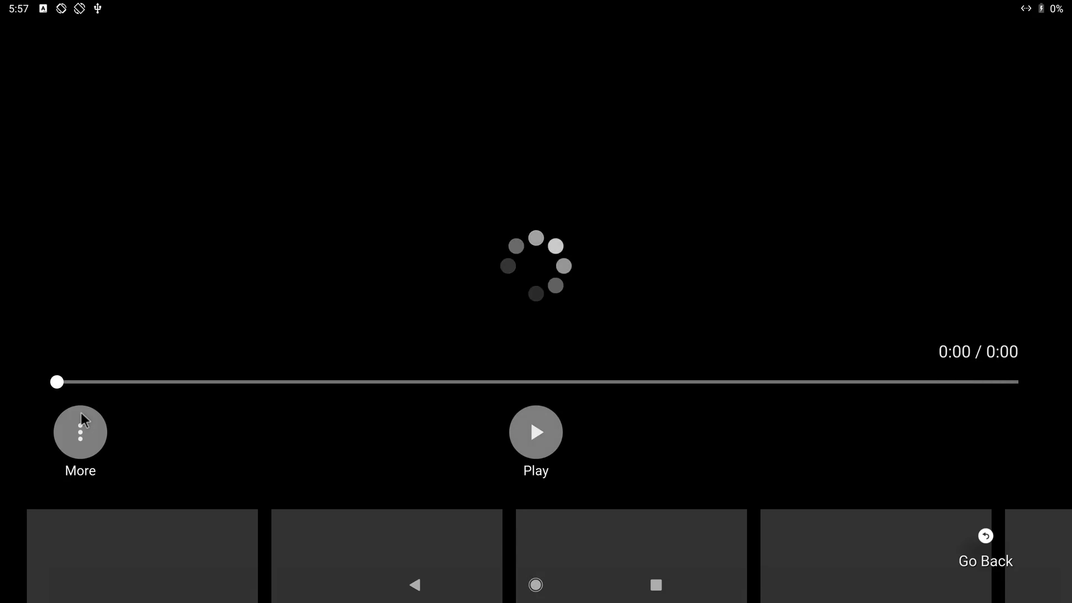
{"action": "left_click", "coordinate": [80, 432]}
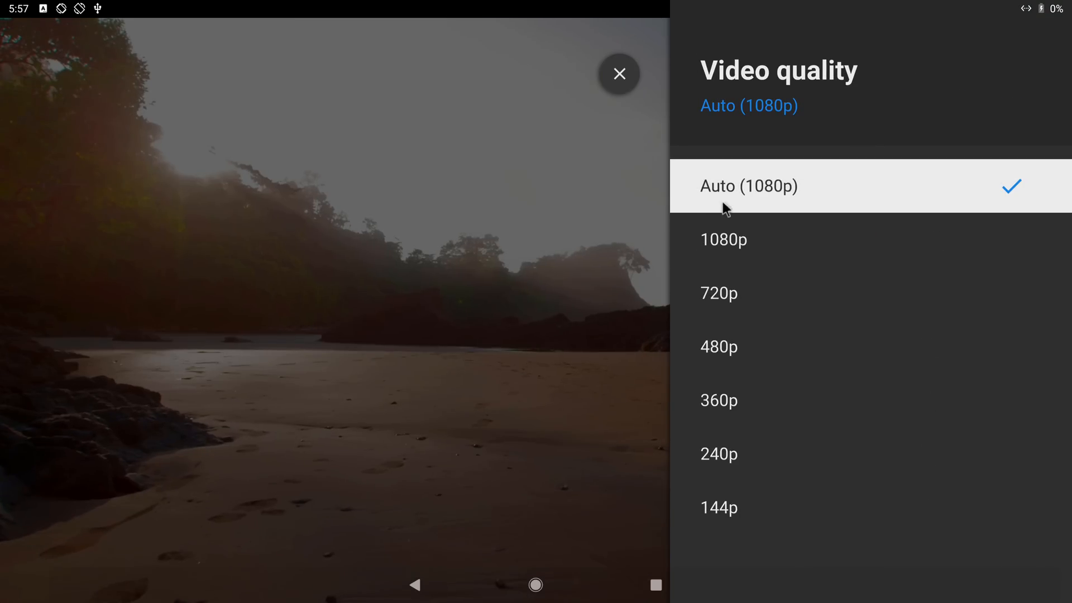
{"action": "left_click", "coordinate": [749, 185]}
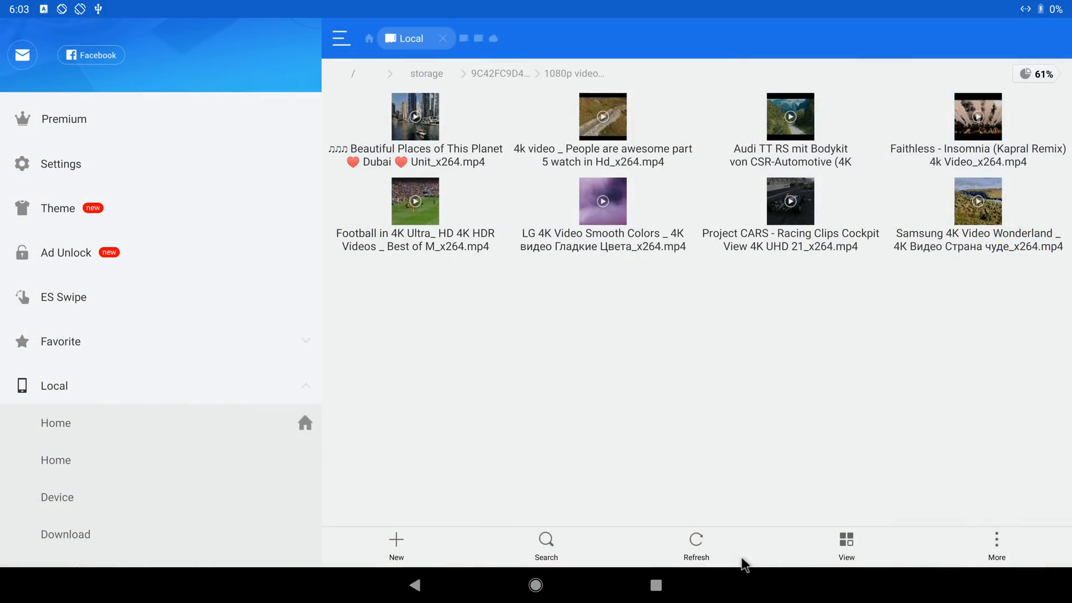
{"action": "mouse_move", "coordinate": [399, 153]}
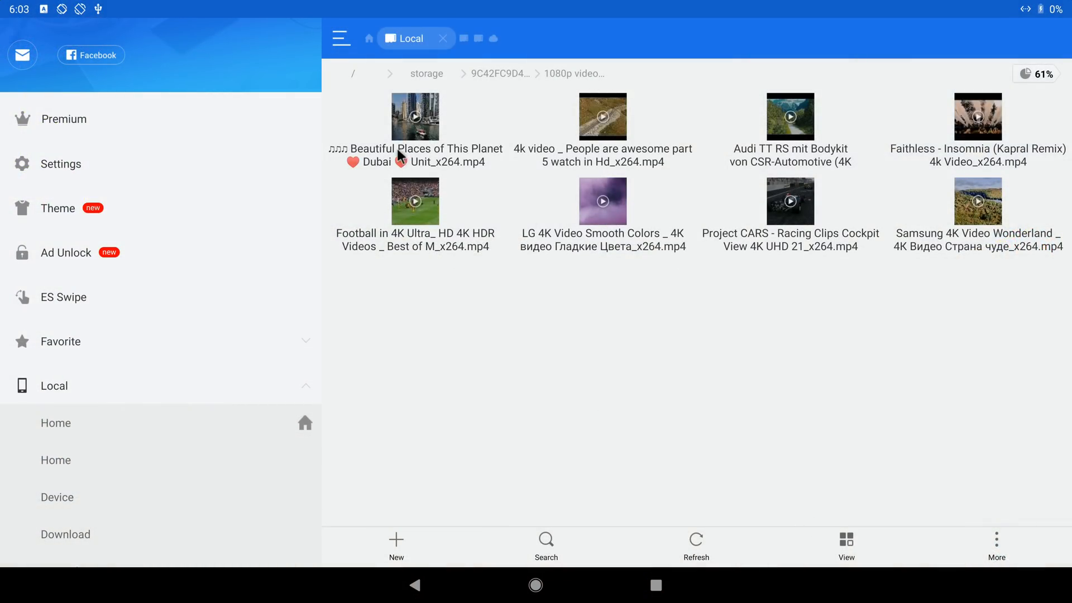
{"action": "mouse_move", "coordinate": [568, 162]}
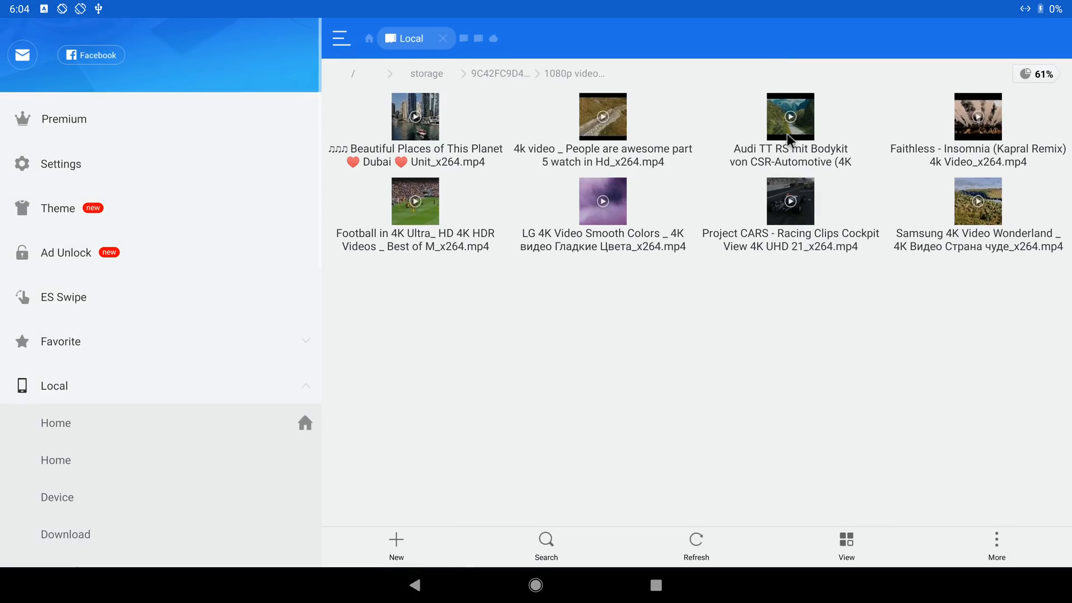
Step: Play the Audi TT RS mp4 from the local test video folder
{"action": "left_click", "coordinate": [790, 115]}
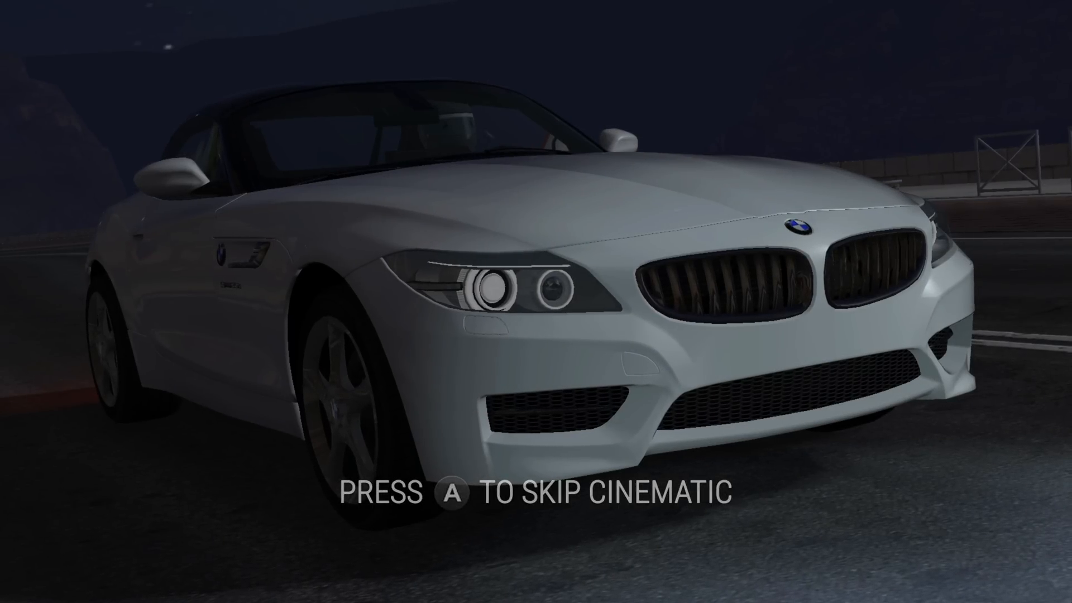
Step: Skip the racing game's intro with A, then shoot the Grunt in the shooter
{"action": "key", "text": "A"}
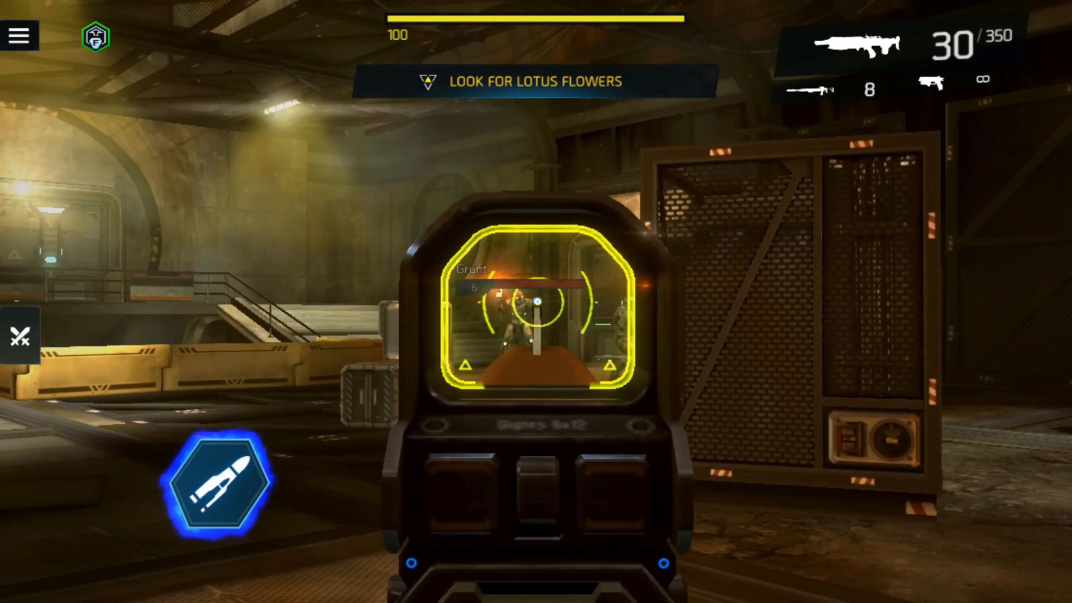
{"action": "left_click", "coordinate": [536, 310]}
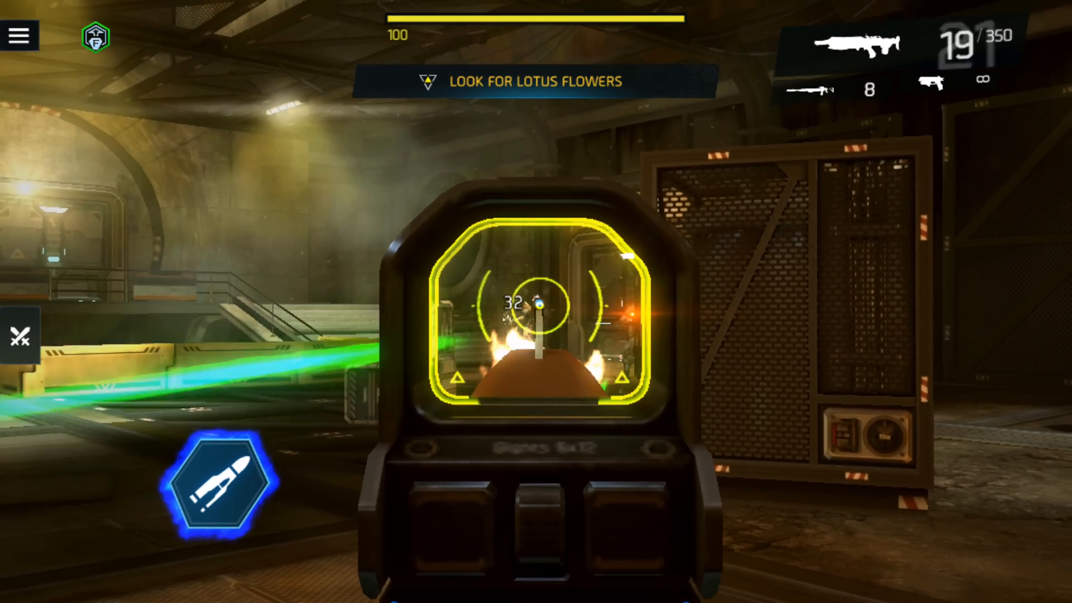
{"action": "left_click", "coordinate": [537, 307]}
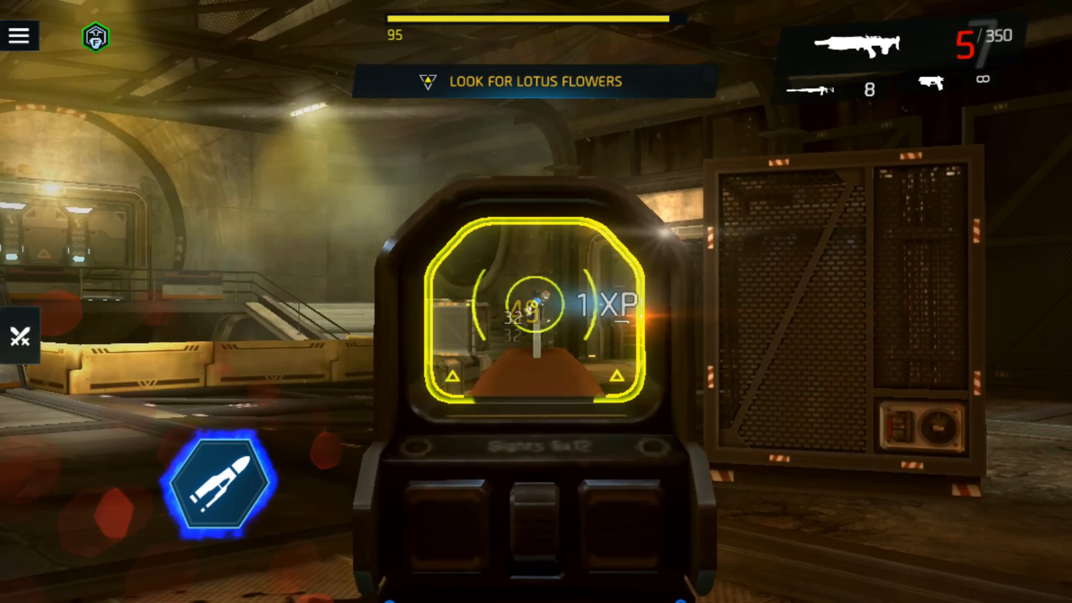